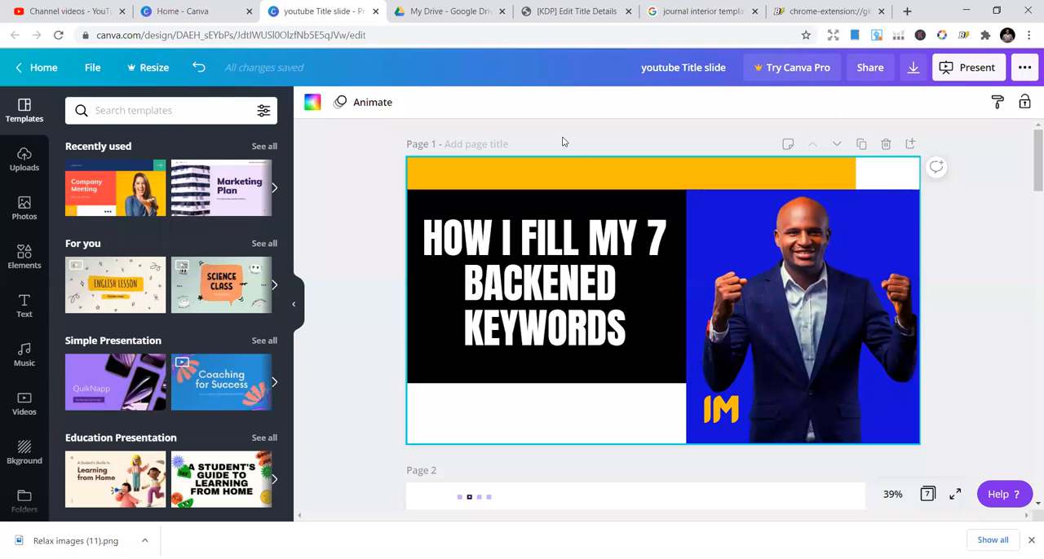
{"action": "mouse_move", "coordinate": [554, 11]}
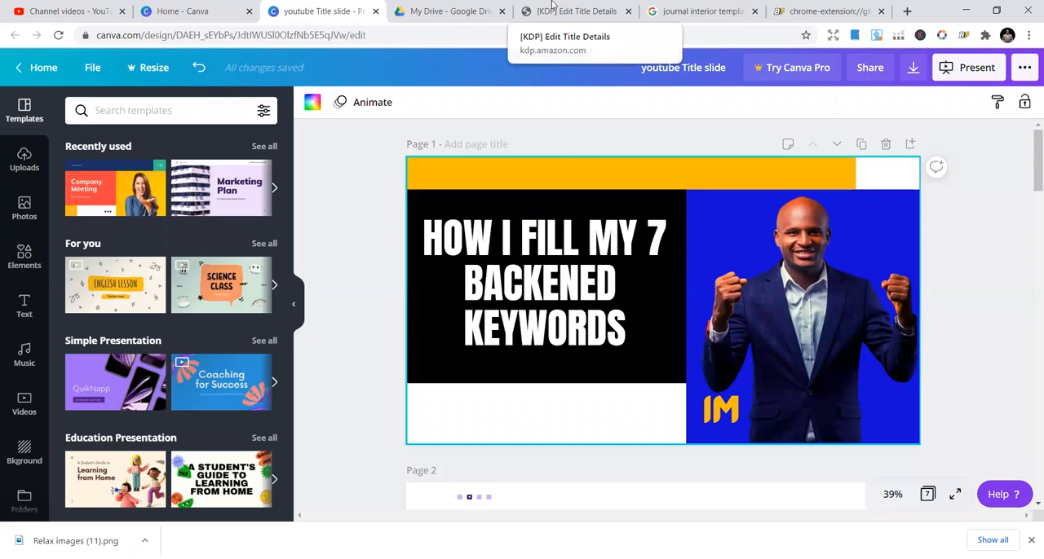
Switch to the KDP Edit Title Details form with its title, subtitle and keyword boxes empty
{"action": "left_click", "coordinate": [573, 11]}
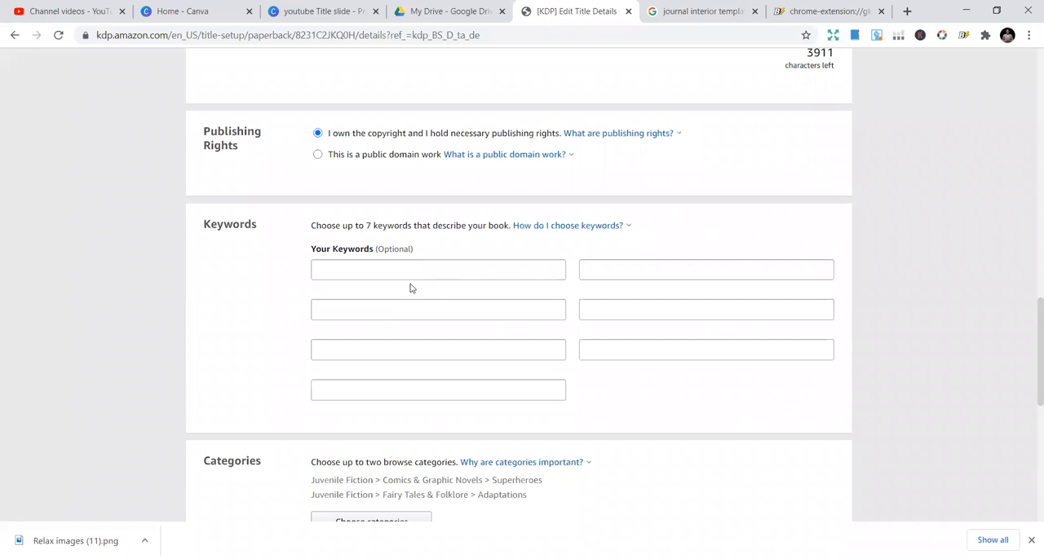
{"action": "mouse_move", "coordinate": [433, 334]}
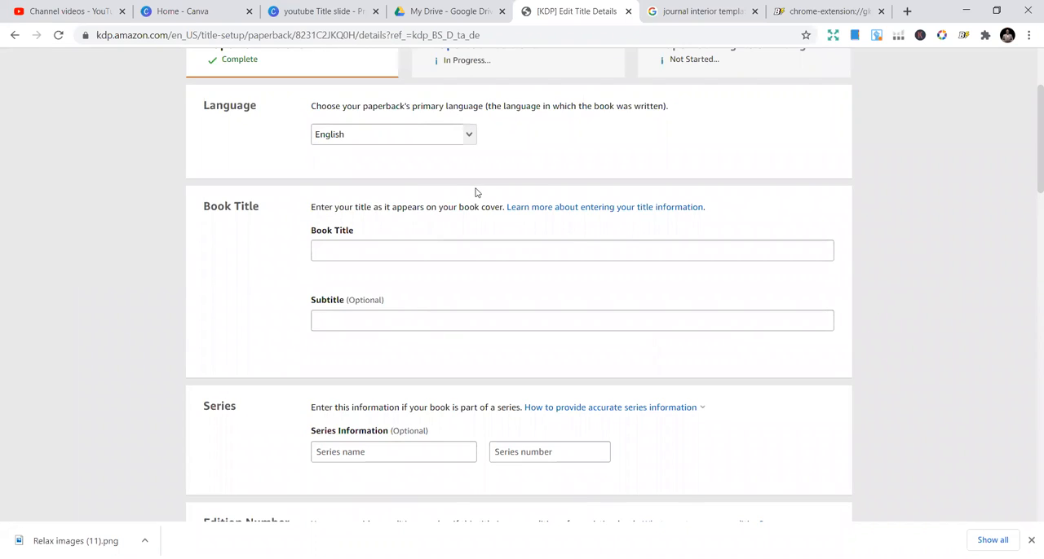
{"action": "mouse_move", "coordinate": [472, 207]}
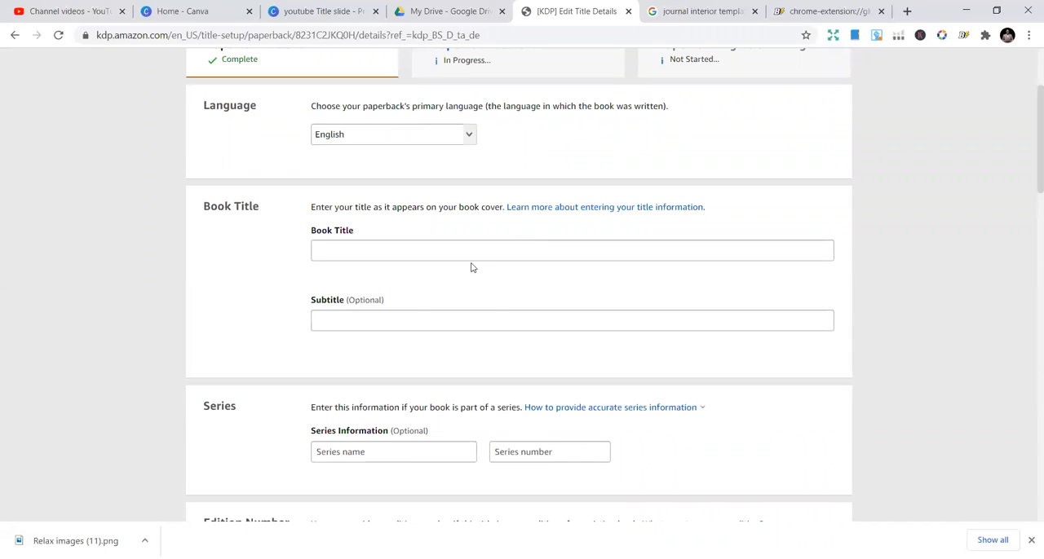
{"action": "mouse_move", "coordinate": [469, 268]}
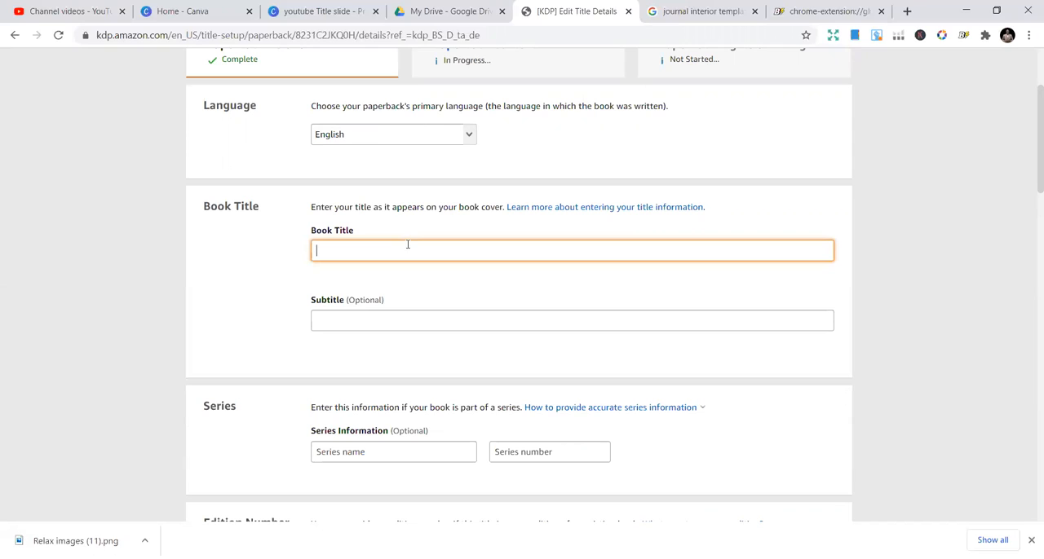
{"action": "mouse_move", "coordinate": [492, 257]}
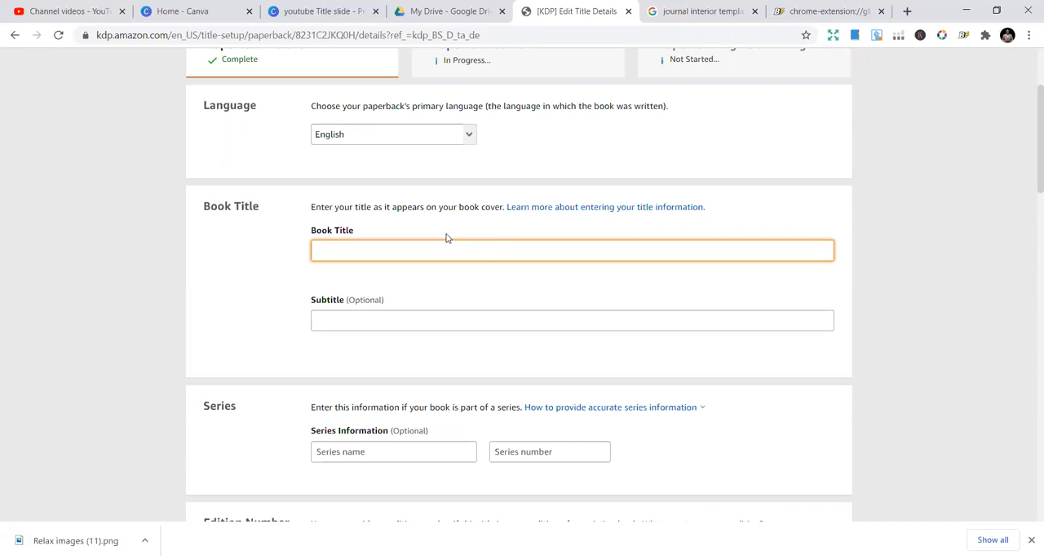
{"action": "mouse_move", "coordinate": [369, 313]}
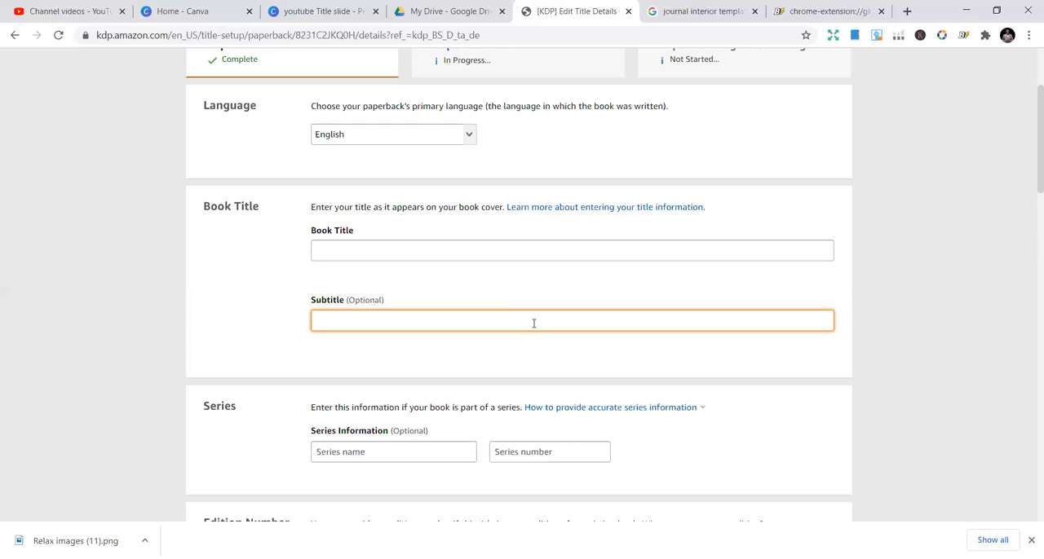
{"action": "mouse_move", "coordinate": [828, 11]}
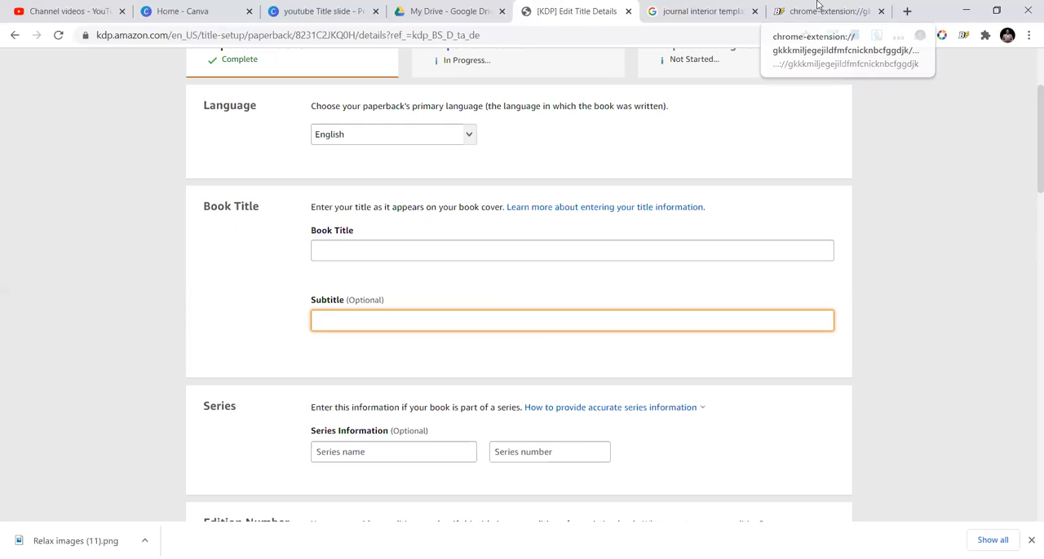
Take Gratitude Journal from the Book Bolt Lister profile into the KDP Book Title field
{"action": "left_click", "coordinate": [829, 11]}
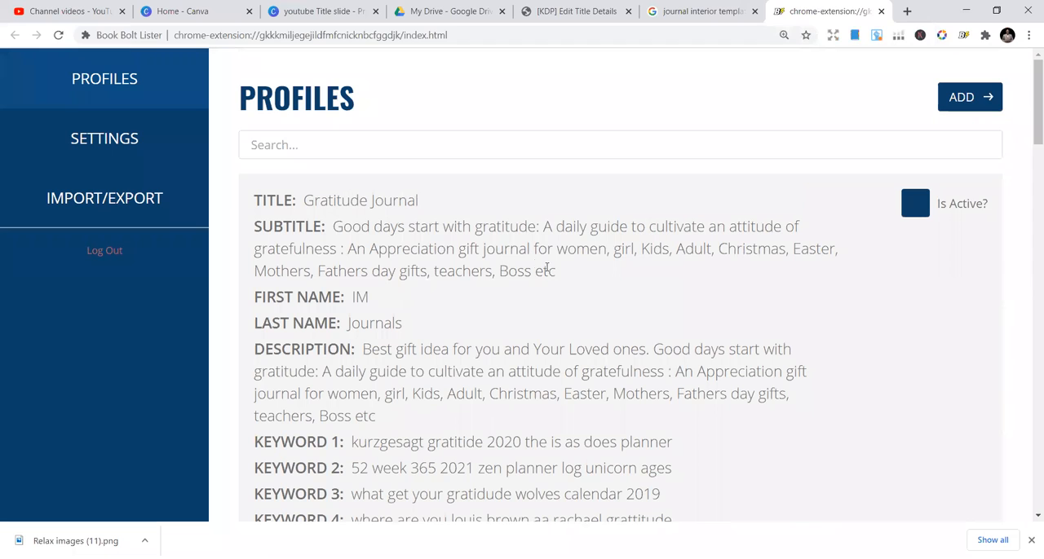
{"action": "left_click_drag", "start_coordinate": [373, 226], "coordinate": [555, 271]}
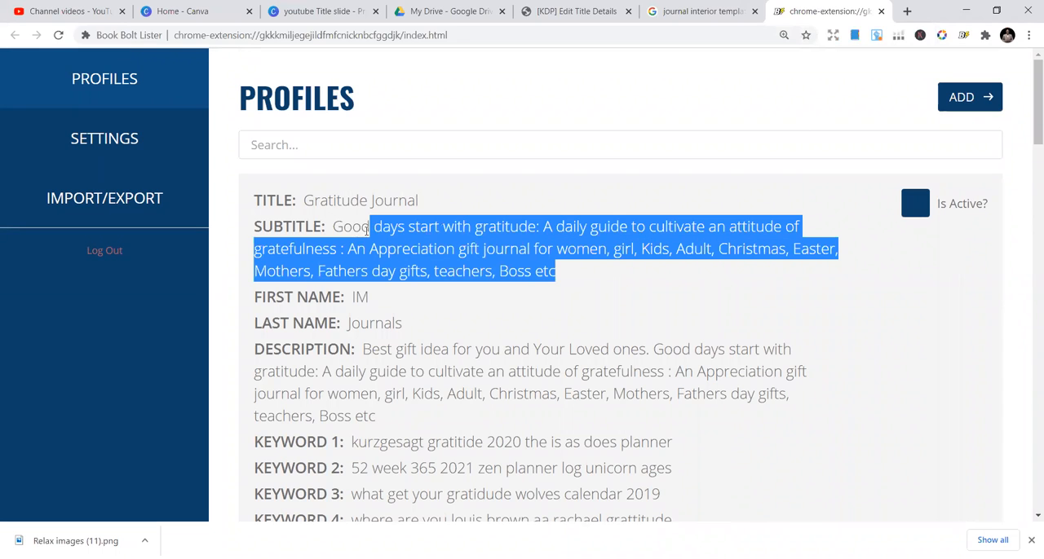
{"action": "left_click", "coordinate": [430, 201]}
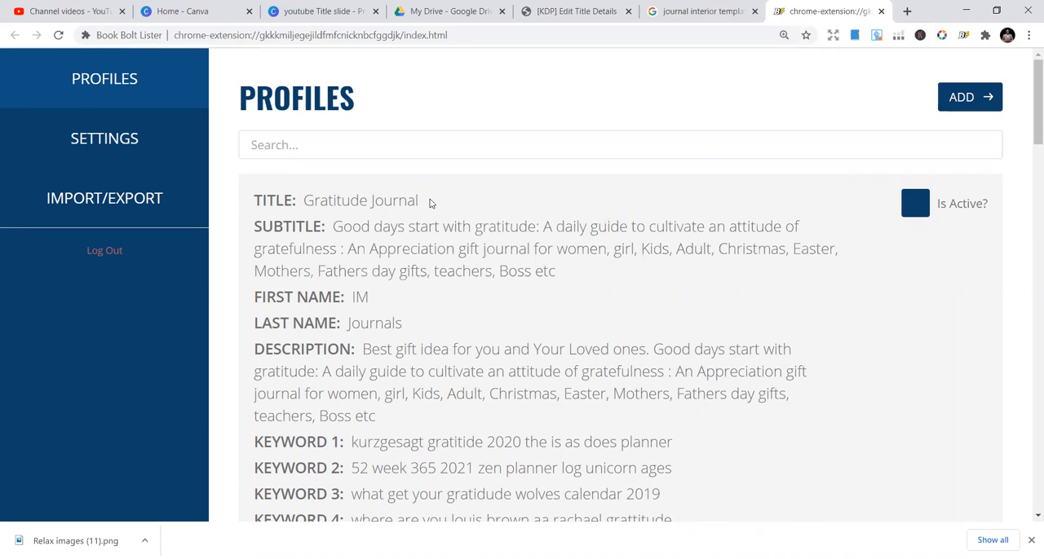
{"action": "triple_click", "coordinate": [361, 200]}
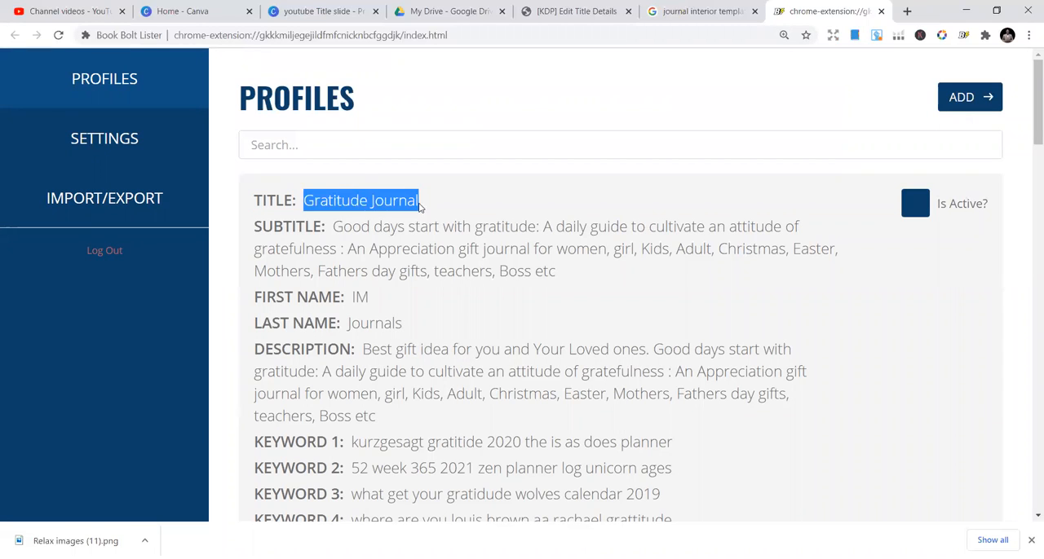
{"action": "mouse_move", "coordinate": [469, 194]}
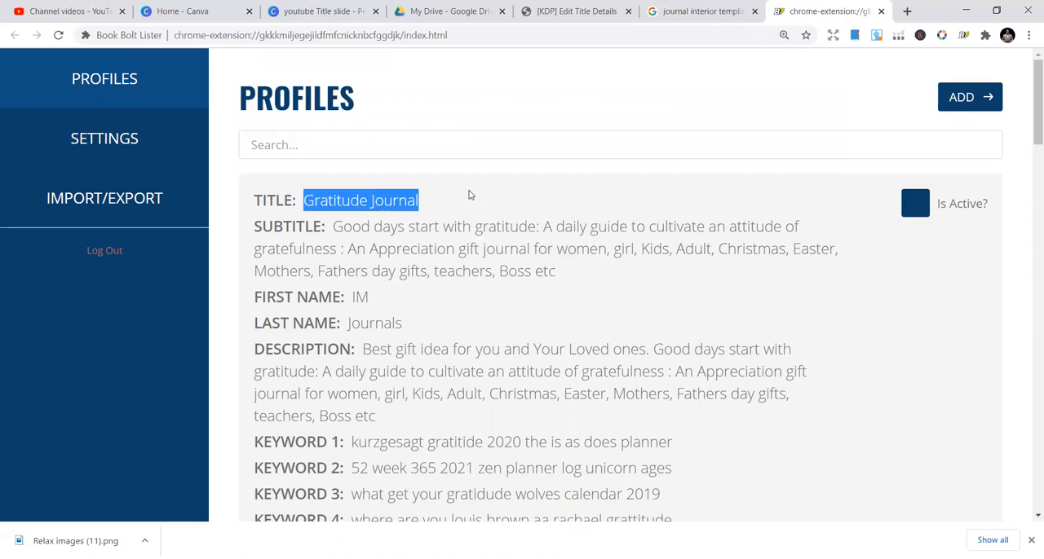
{"action": "left_click", "coordinate": [572, 11]}
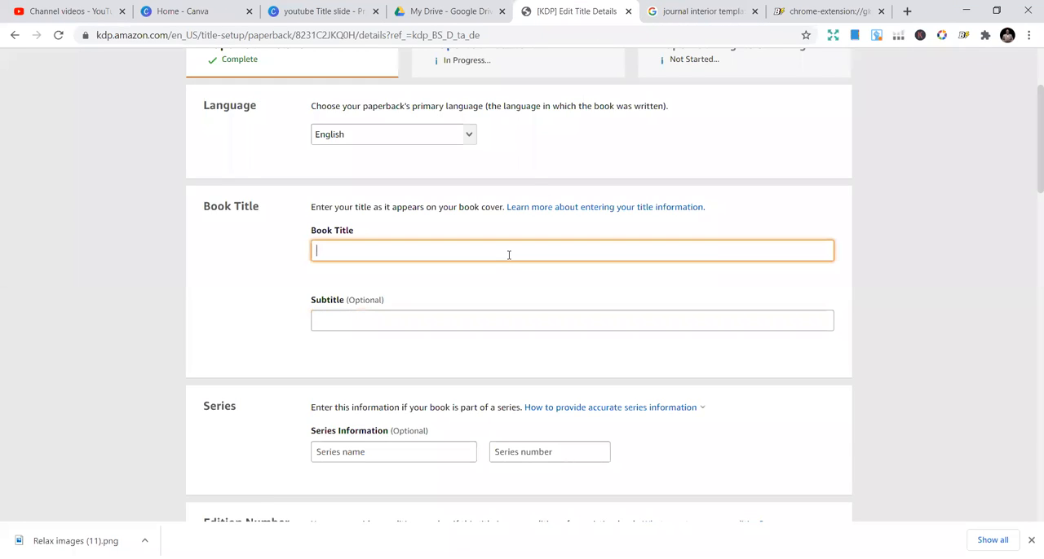
{"action": "type", "text": "Gratitude Journal"}
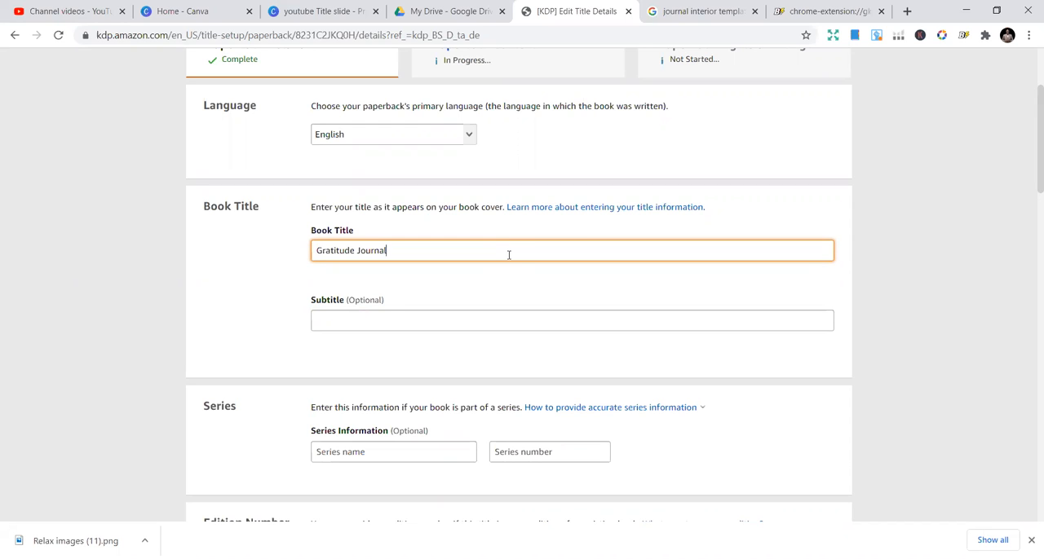
{"action": "left_click", "coordinate": [697, 10]}
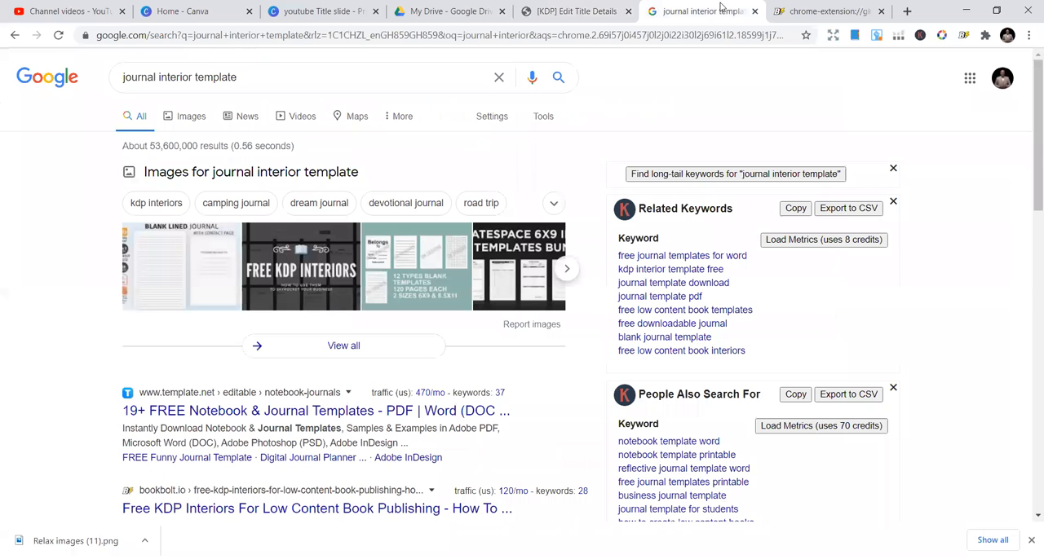
Replace the KDP Book Title with 2021-2022 planner from the lower Book Bolt Lister profile
{"action": "left_click", "coordinate": [824, 11]}
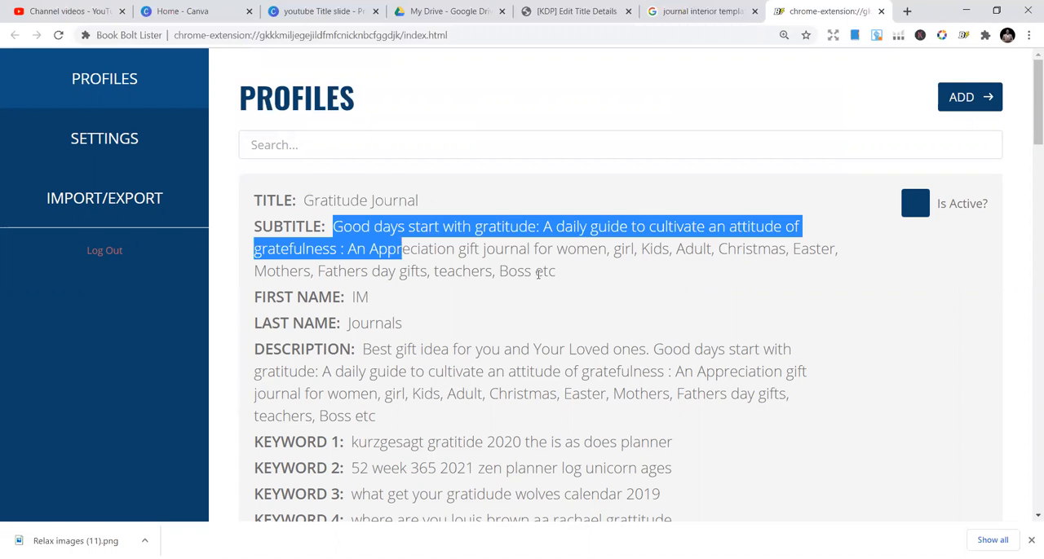
{"action": "scroll", "scroll_direction": "down", "scroll_amount": 3}
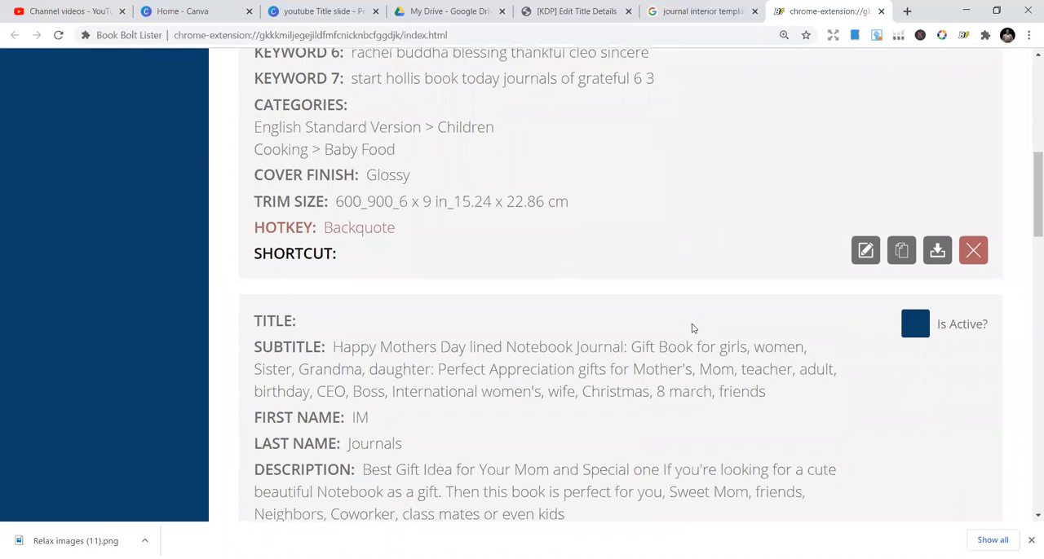
{"action": "scroll", "scroll_direction": "down", "scroll_amount": 3}
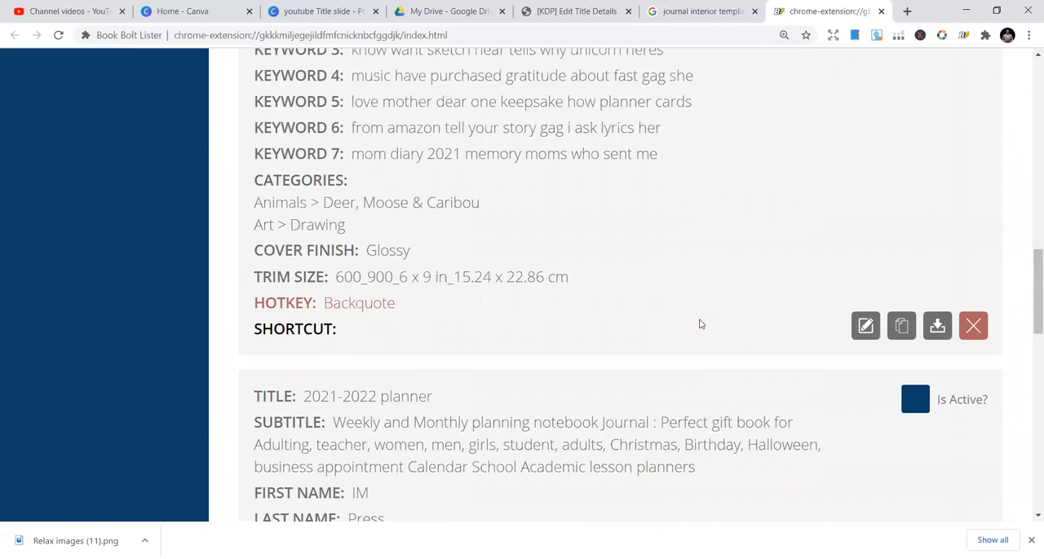
{"action": "scroll", "scroll_direction": "down", "scroll_amount": 3}
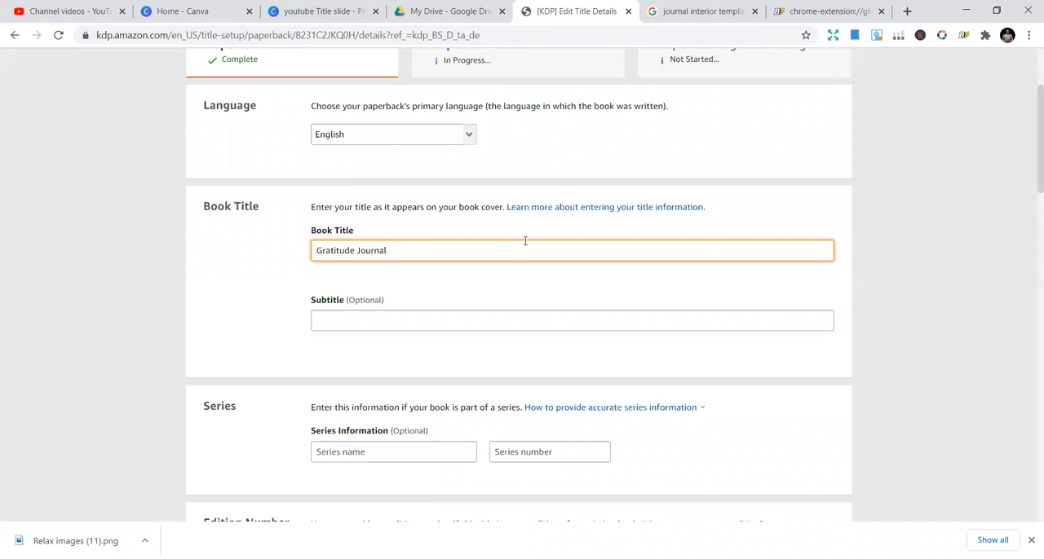
{"action": "type", "text": "2021-2022 planner"}
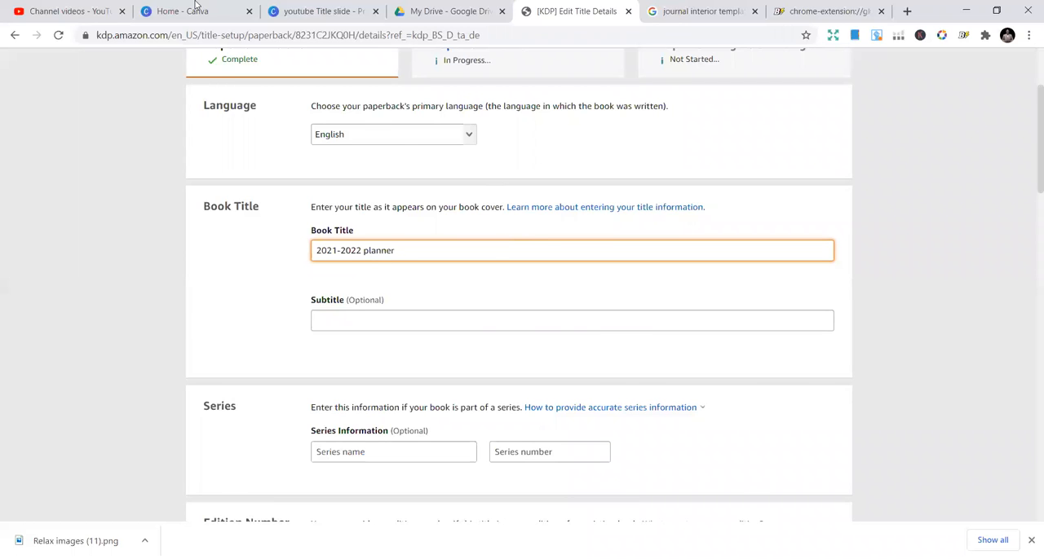
Search Amazon for 20, review the autocomplete list and choose the 2021-2022 planner suggestion
{"action": "left_click", "coordinate": [455, 12]}
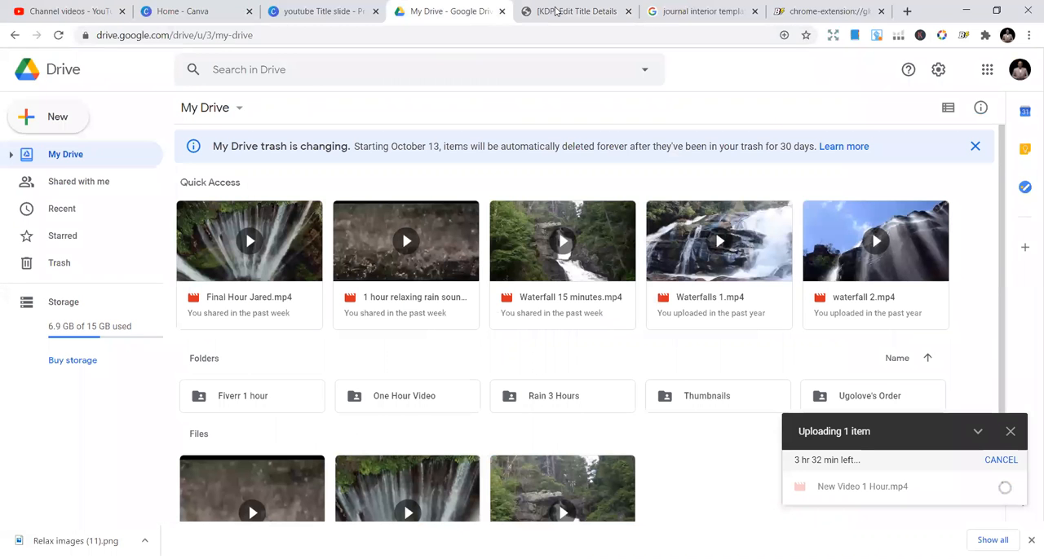
{"action": "left_click", "coordinate": [573, 11]}
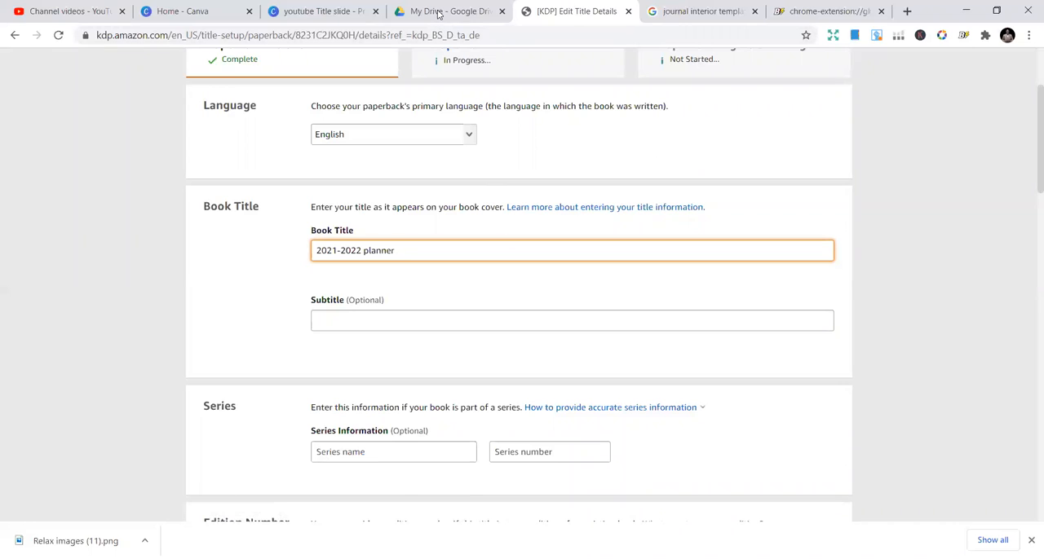
{"action": "left_click", "coordinate": [314, 11]}
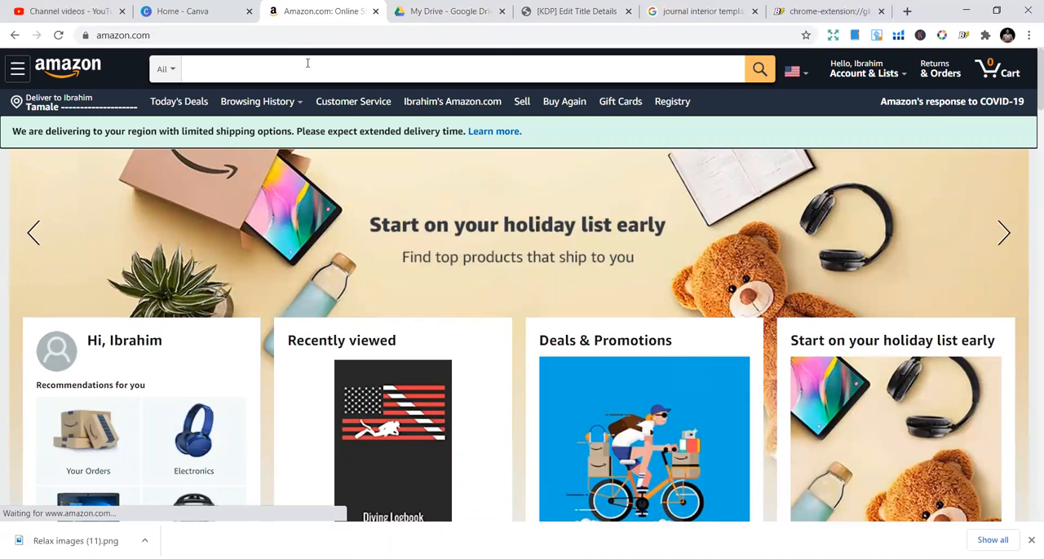
{"action": "type", "text": "2021-2022"}
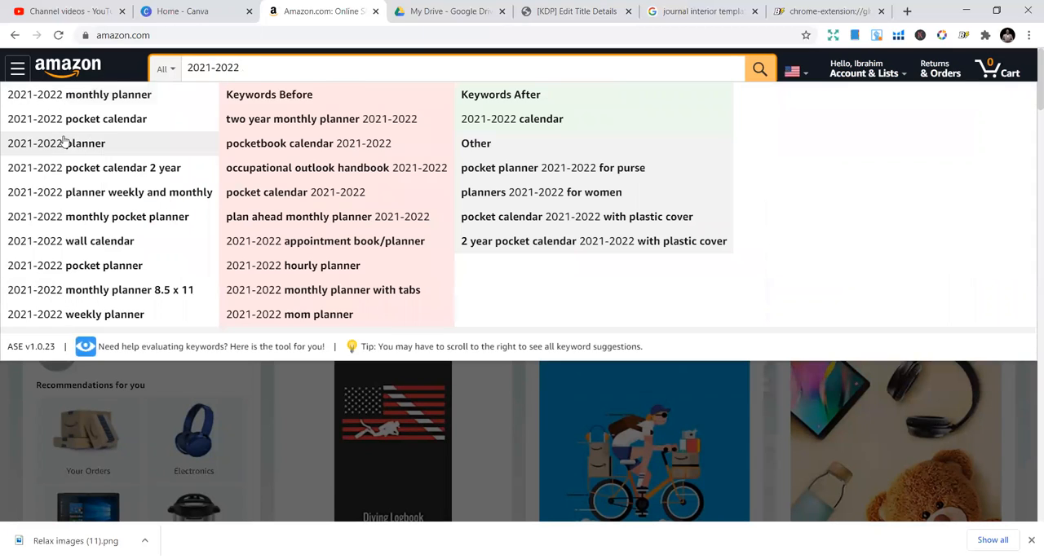
{"action": "left_click", "coordinate": [56, 143]}
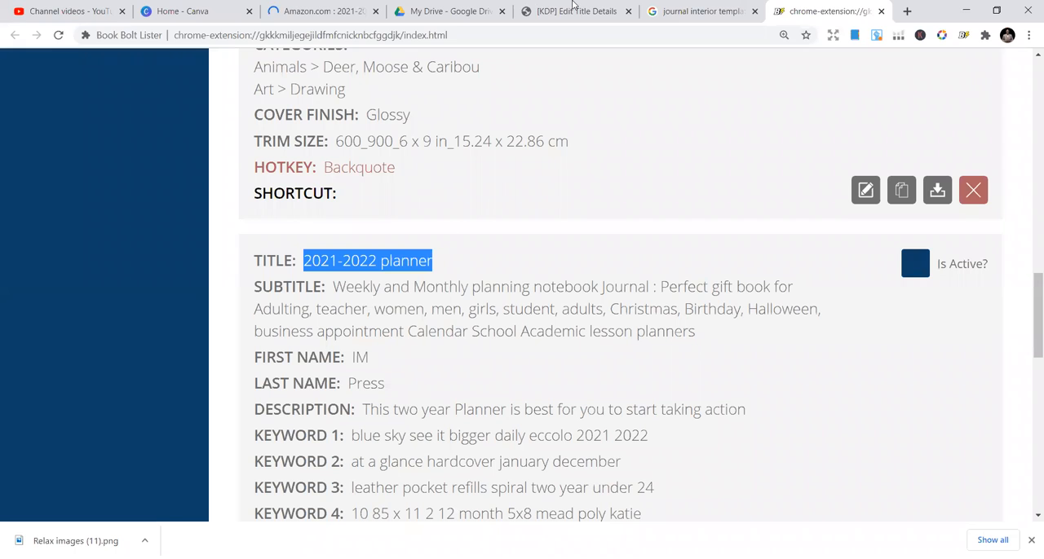
Fill the KDP Subtitle with the weekly and monthly planning notebook text and review Series, Edition and Author
{"action": "left_click", "coordinate": [573, 11]}
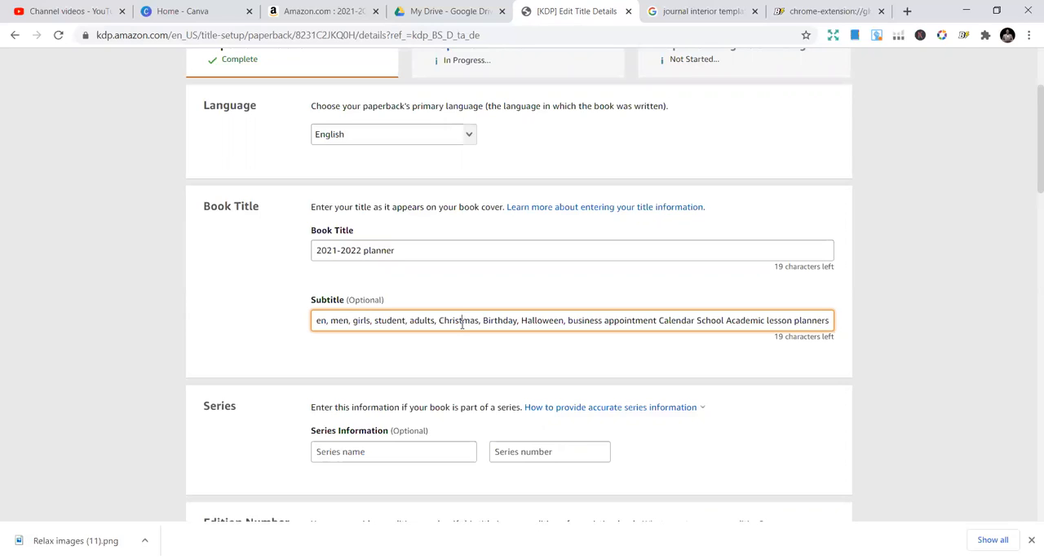
{"action": "mouse_move", "coordinate": [665, 380]}
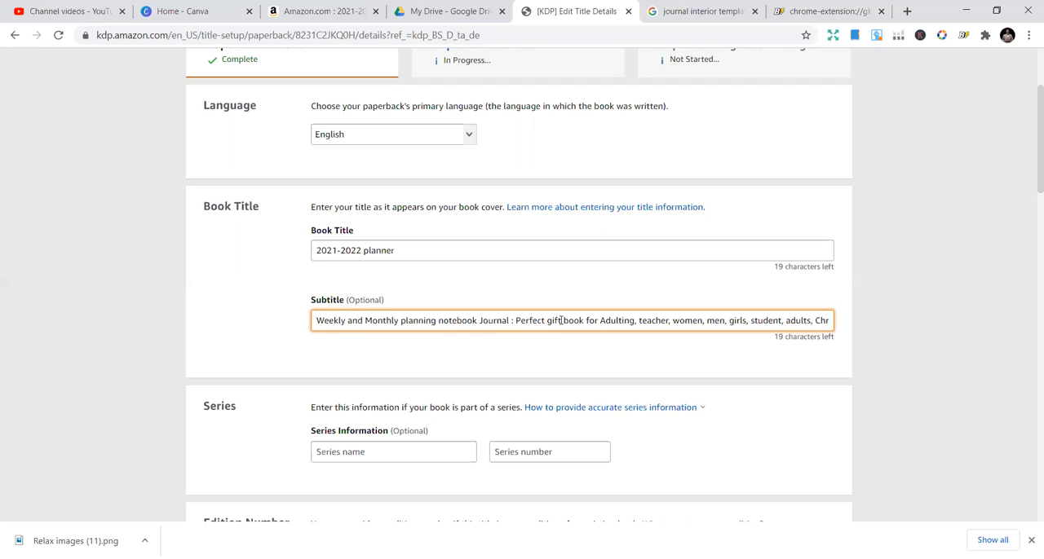
{"action": "double_click", "coordinate": [552, 320]}
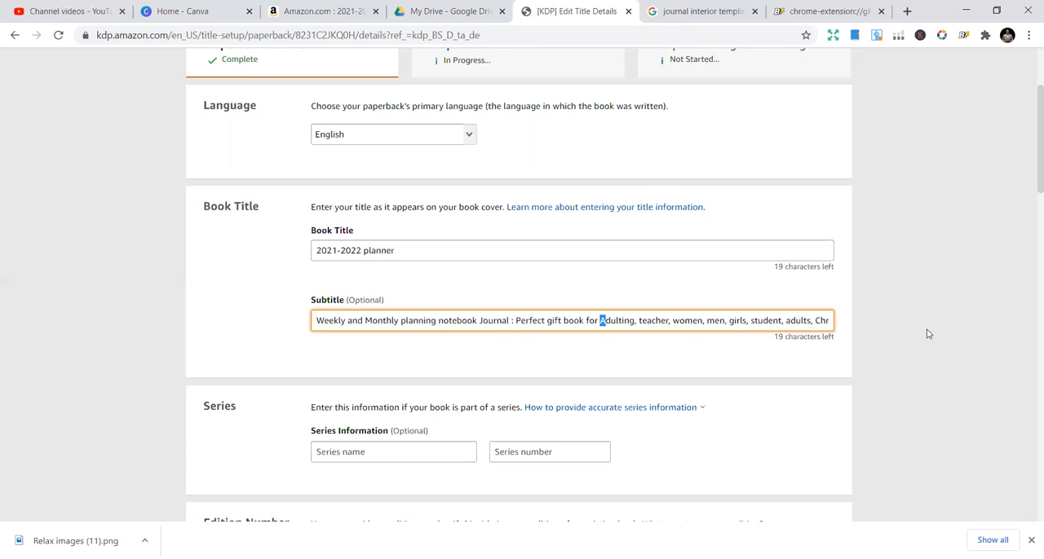
{"action": "scroll", "scroll_direction": "down", "scroll_amount": 3}
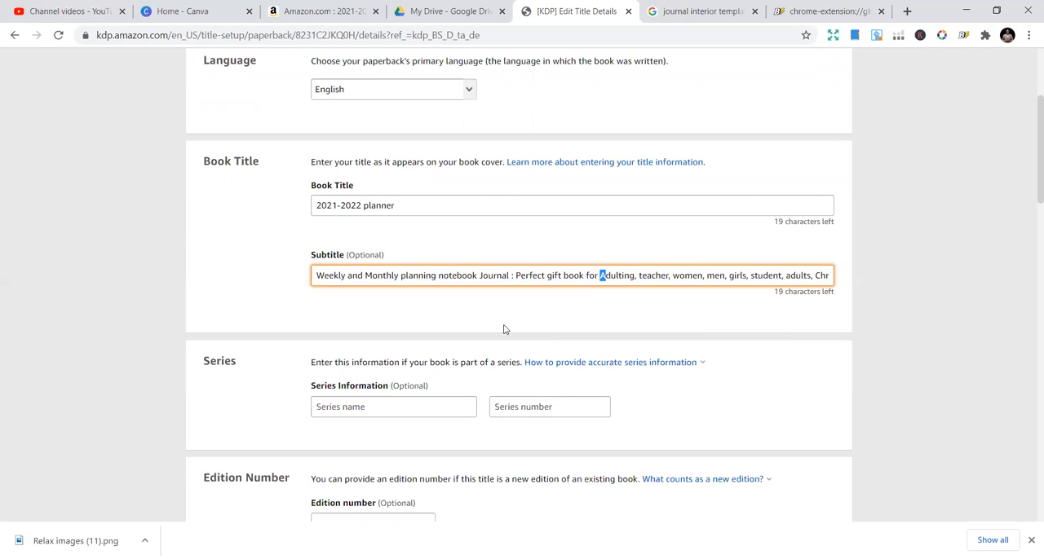
{"action": "scroll", "scroll_direction": "down", "scroll_amount": 3}
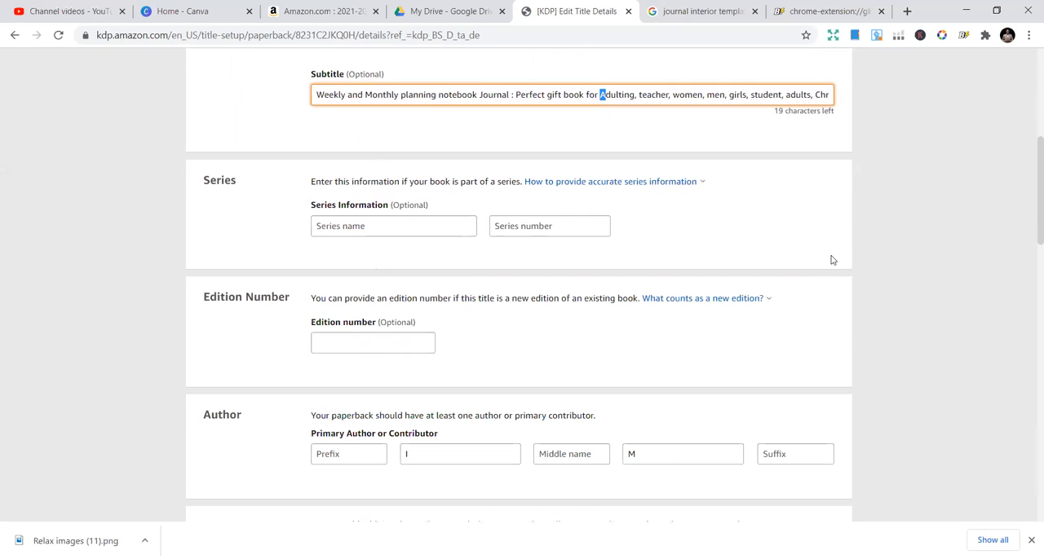
{"action": "scroll", "scroll_direction": "down", "scroll_amount": 3}
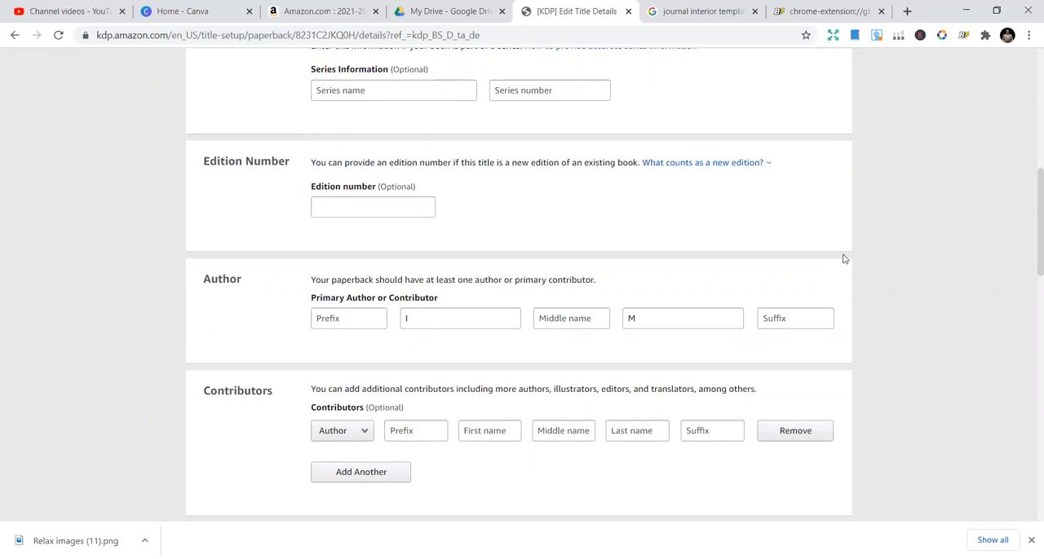
{"action": "mouse_move", "coordinate": [879, 282]}
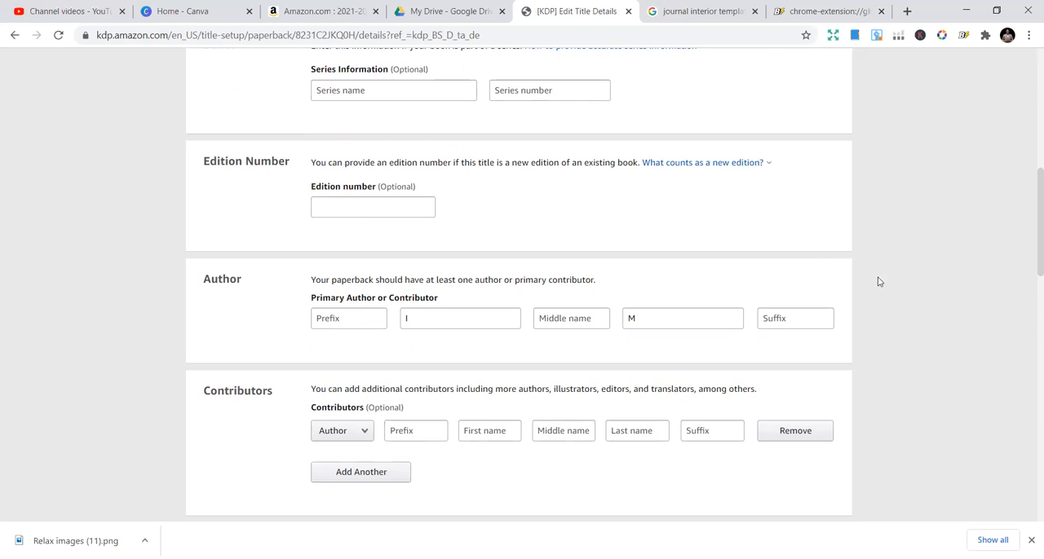
Select the first KDP keyword box and copy KEYWORD 1 from the Book Bolt Lister planner listing
{"action": "scroll", "scroll_direction": "down", "scroll_amount": 3}
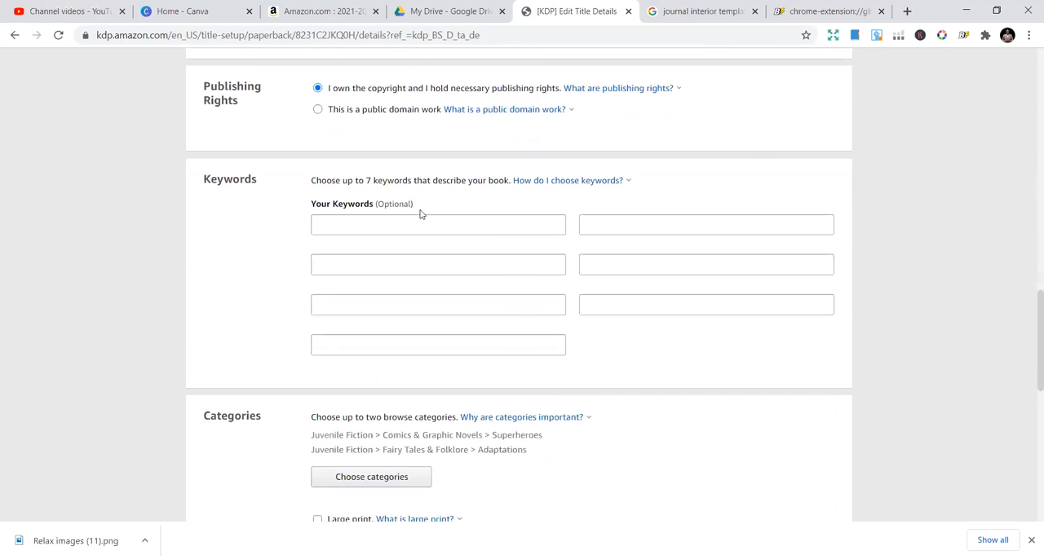
{"action": "left_click", "coordinate": [438, 224]}
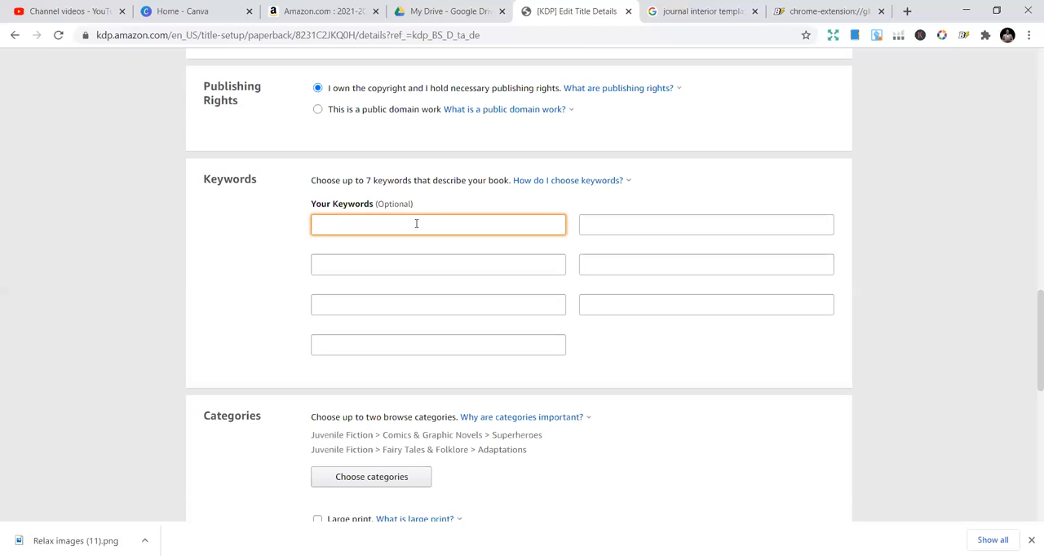
{"action": "mouse_move", "coordinate": [428, 127]}
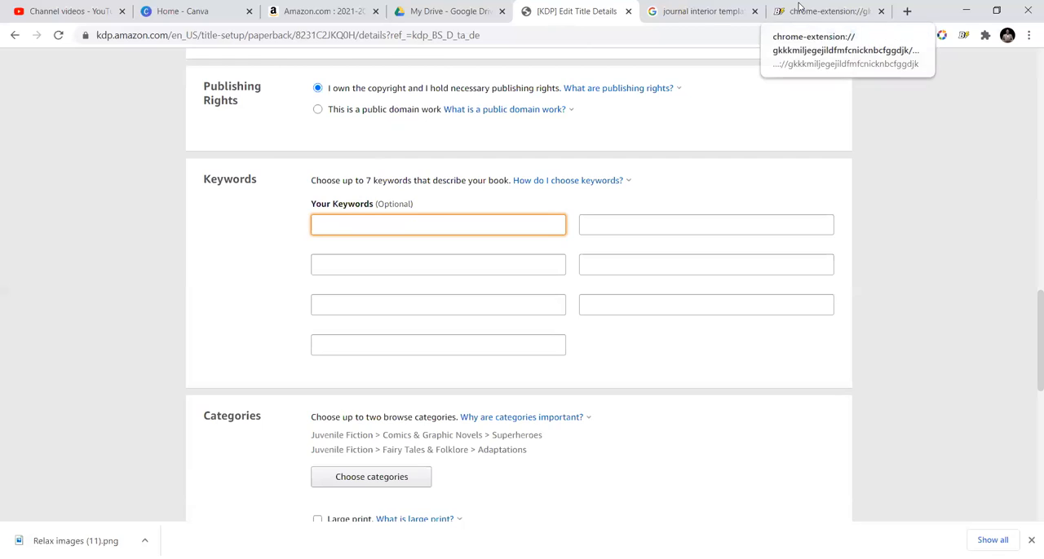
{"action": "left_click", "coordinate": [828, 12]}
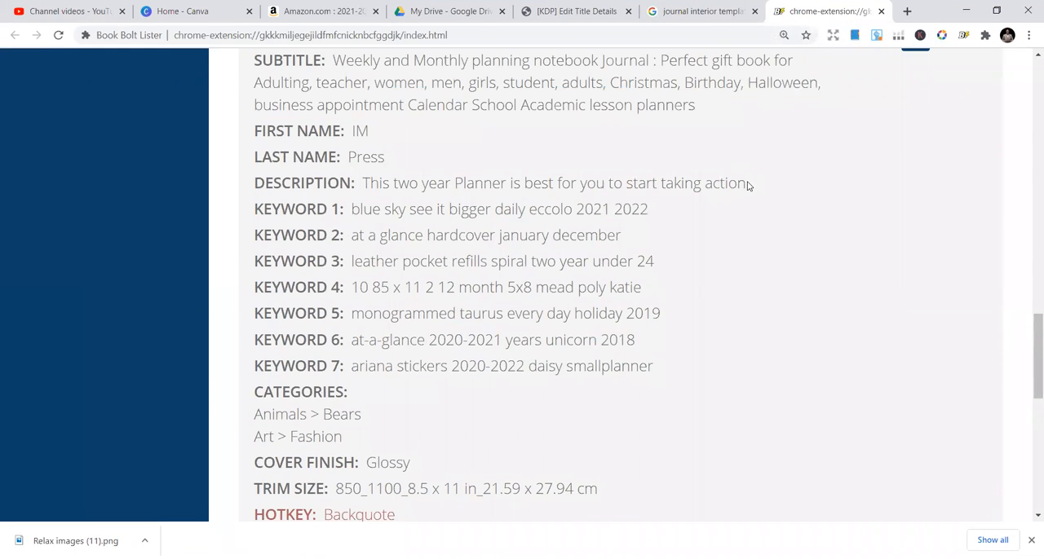
{"action": "left_click_drag", "start_coordinate": [367, 183], "coordinate": [745, 183]}
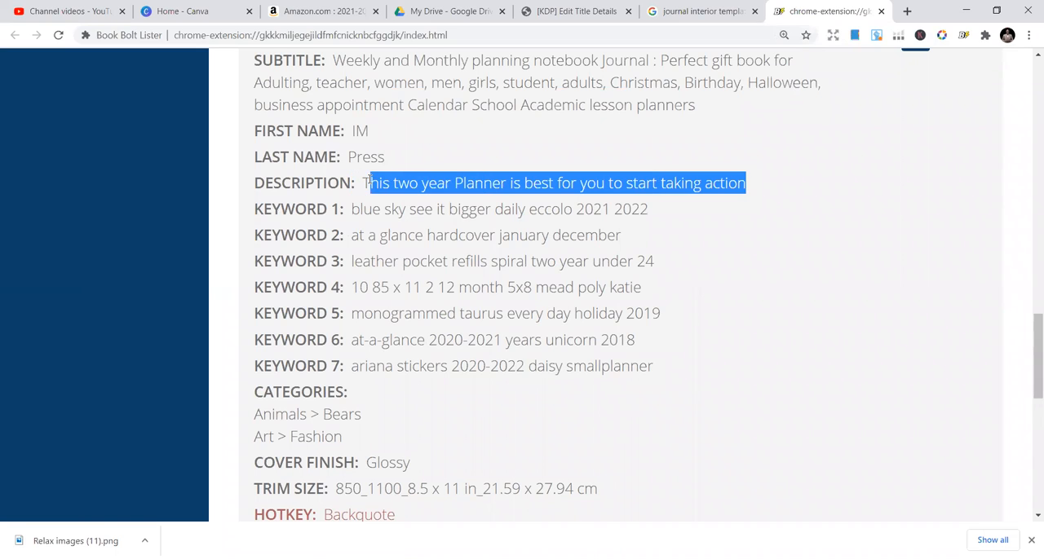
{"action": "left_click", "coordinate": [657, 209]}
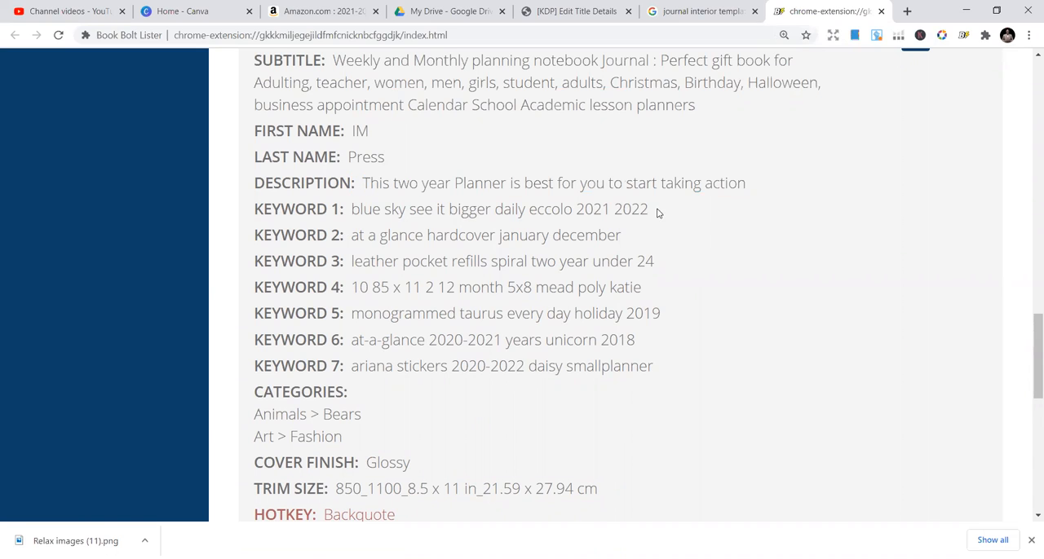
{"action": "triple_click", "coordinate": [494, 209]}
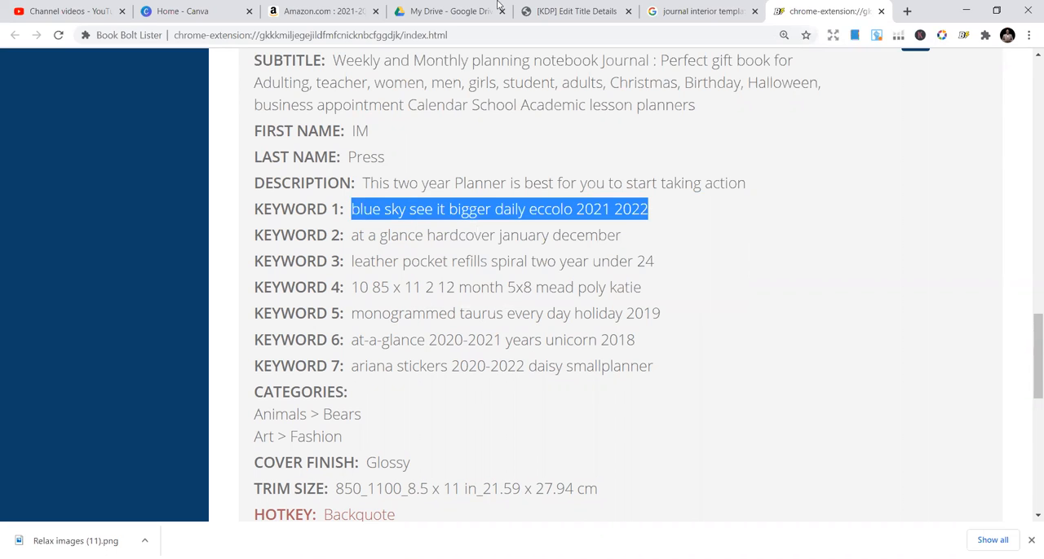
{"action": "left_click", "coordinate": [573, 12]}
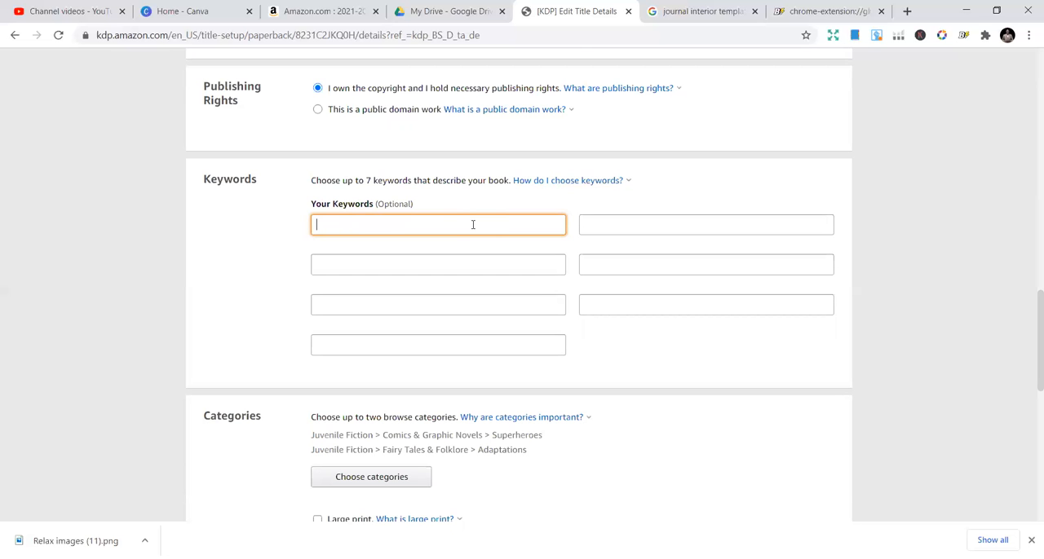
Enter blue sky see it bigger daily eccolo 2021 2022 as keyword 1, then change 2022 to 8.5x11
{"action": "type", "text": "blue sky see it bigger daily eccolo 2021 2022"}
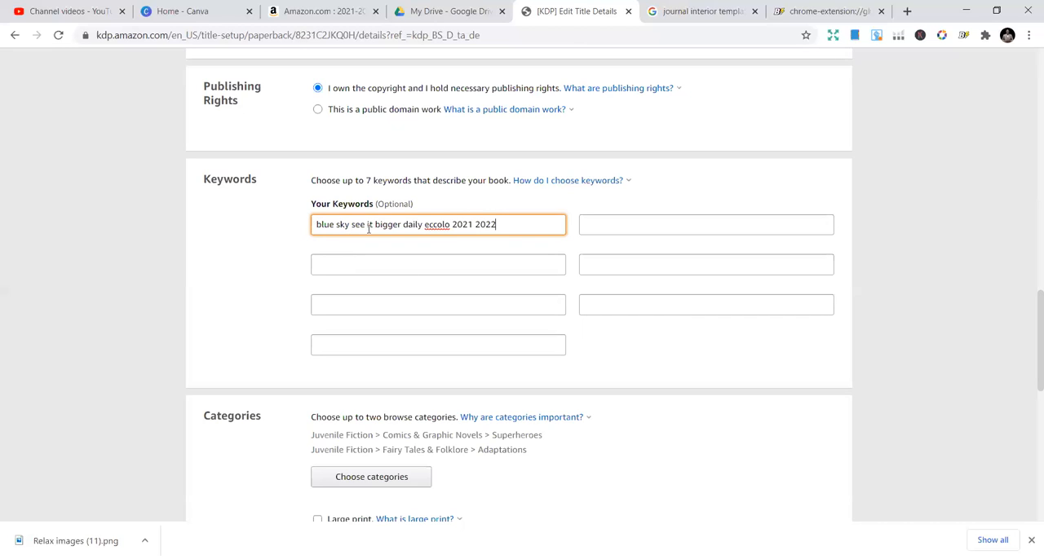
{"action": "mouse_move", "coordinate": [292, 274]}
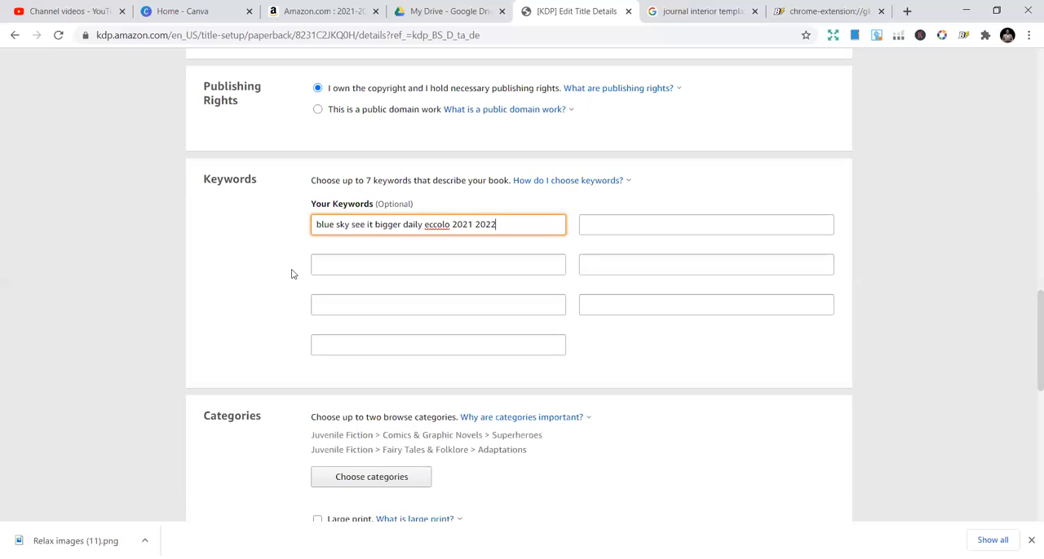
{"action": "mouse_move", "coordinate": [446, 9]}
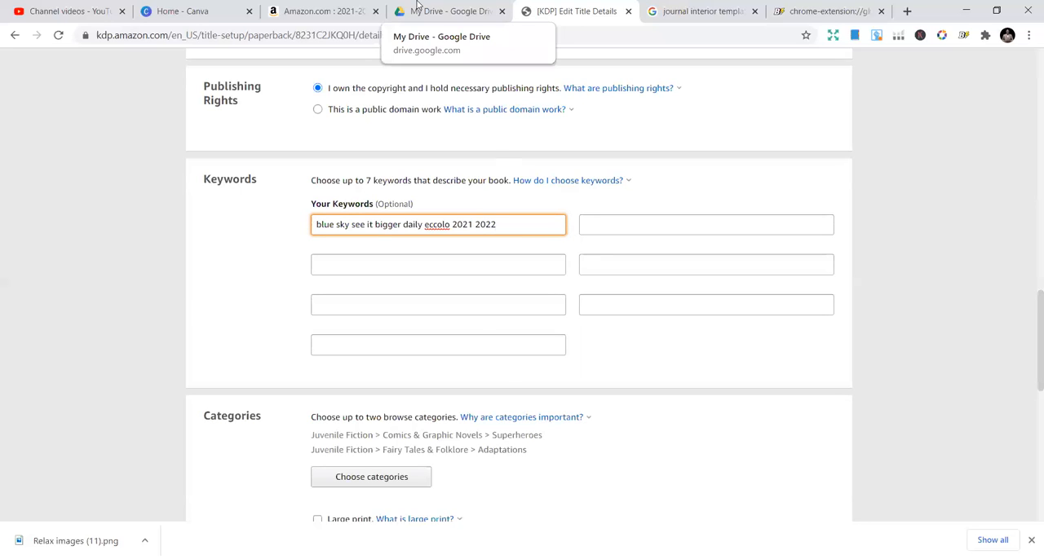
{"action": "left_click", "coordinate": [318, 10]}
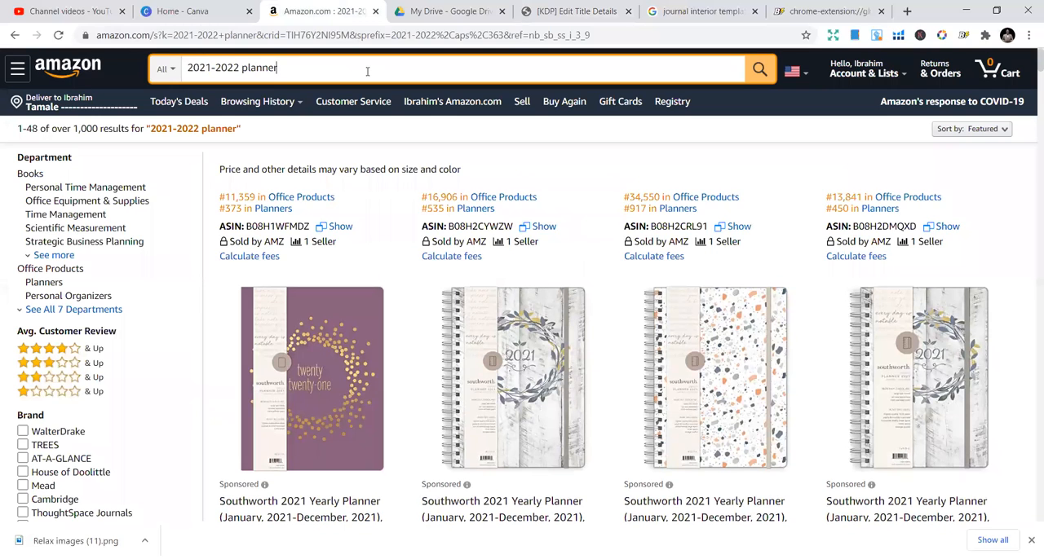
{"action": "left_click", "coordinate": [367, 68]}
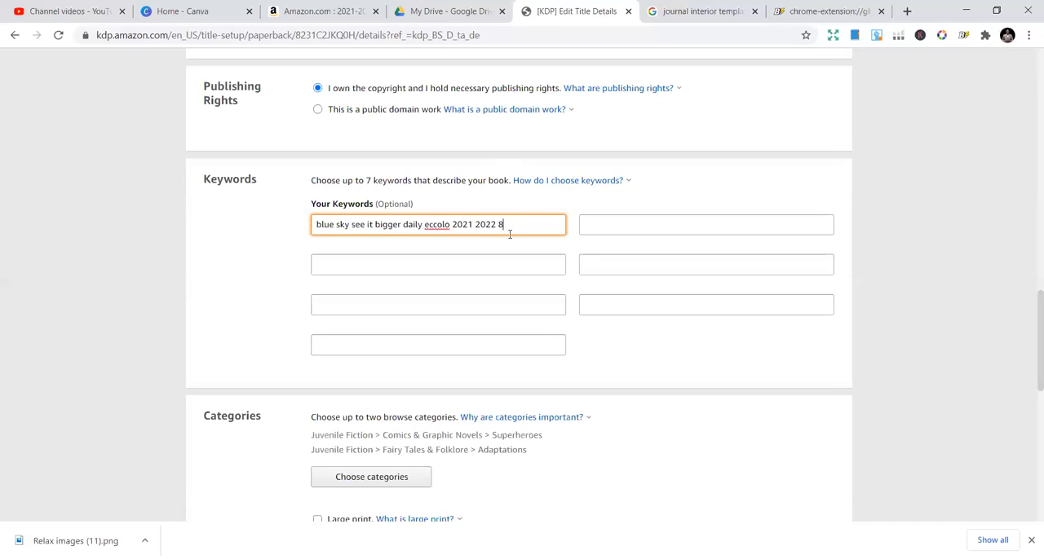
{"action": "type", "text": ".5"}
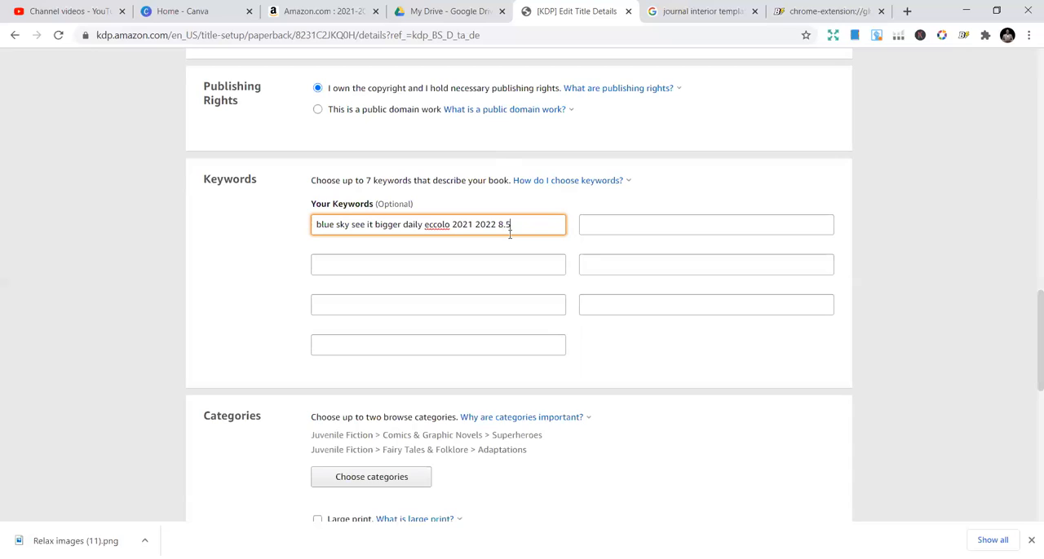
{"action": "type", "text": "x"}
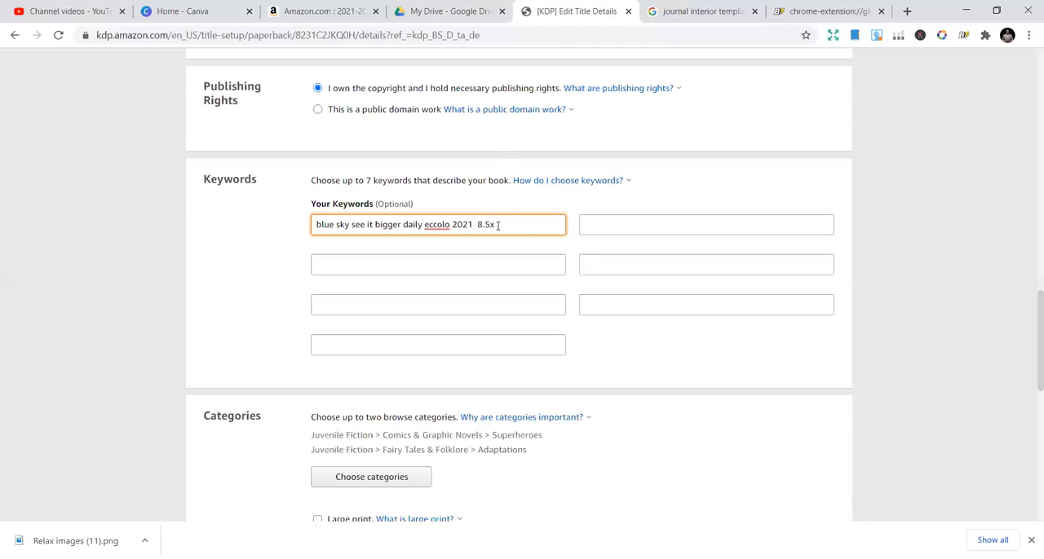
{"action": "type", "text": "11"}
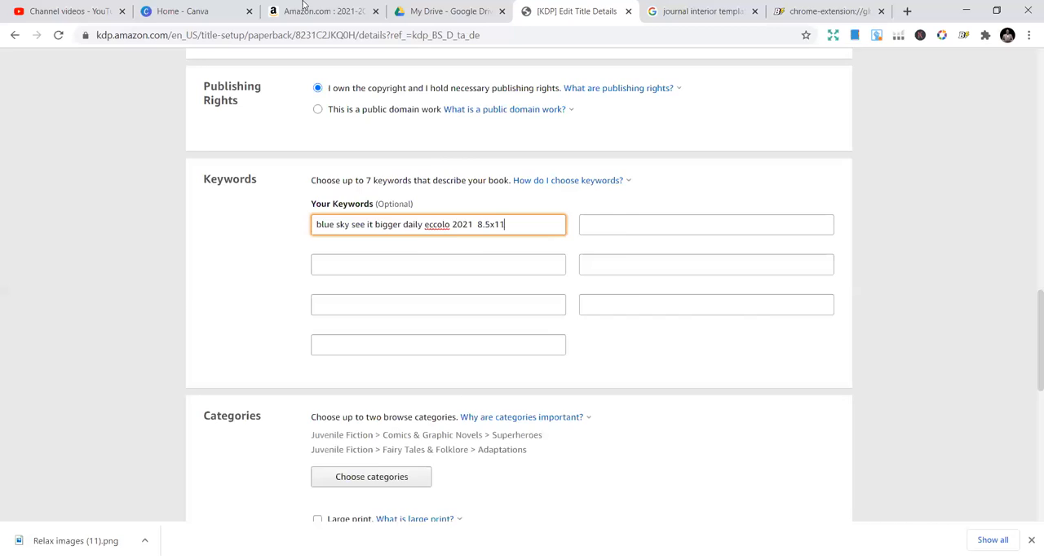
View Amazon's 2021-2022 planner search suggestions, then return to the Book Bolt Lister keywords
{"action": "left_click", "coordinate": [316, 12]}
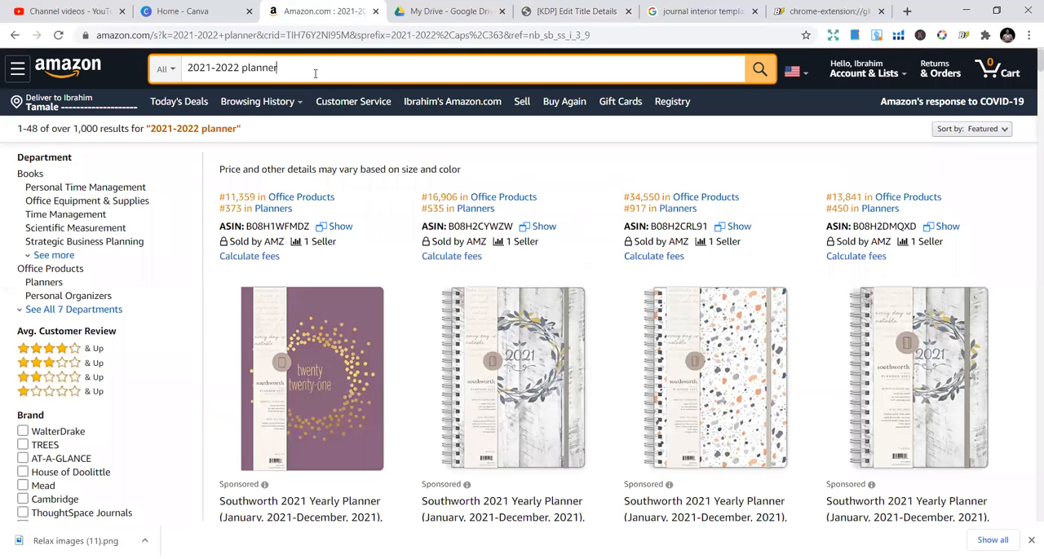
{"action": "left_click", "coordinate": [315, 67]}
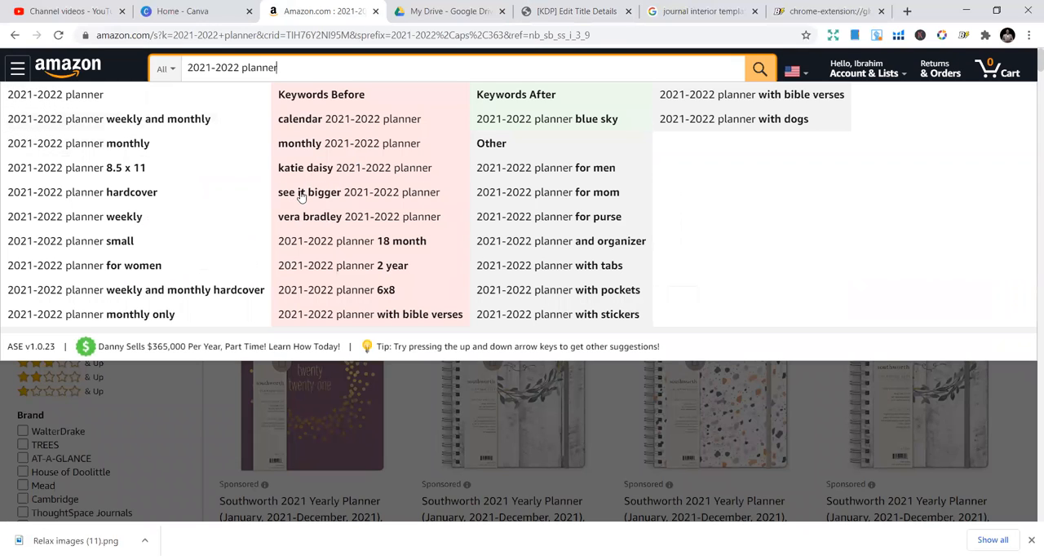
{"action": "mouse_move", "coordinate": [327, 180]}
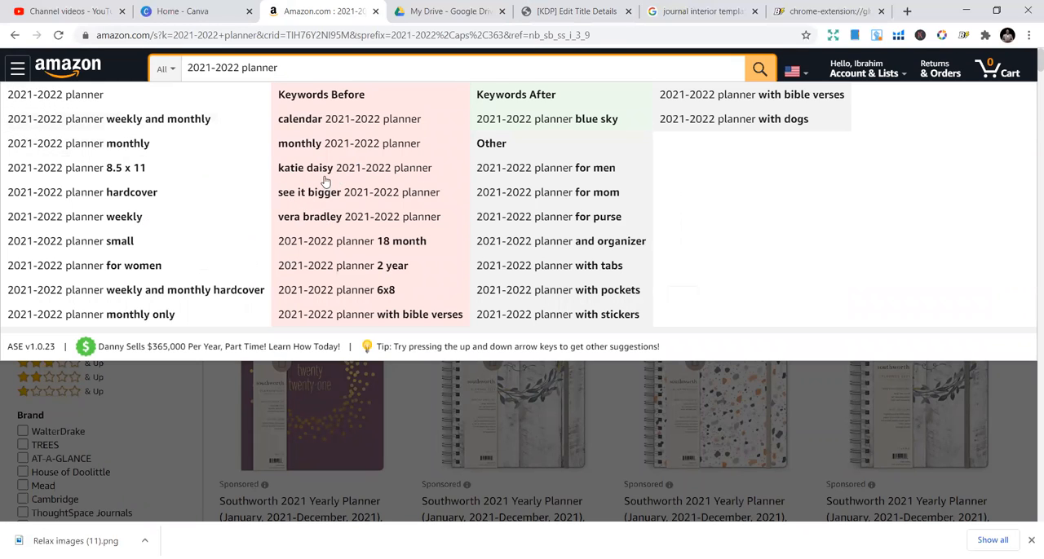
{"action": "mouse_move", "coordinate": [301, 202]}
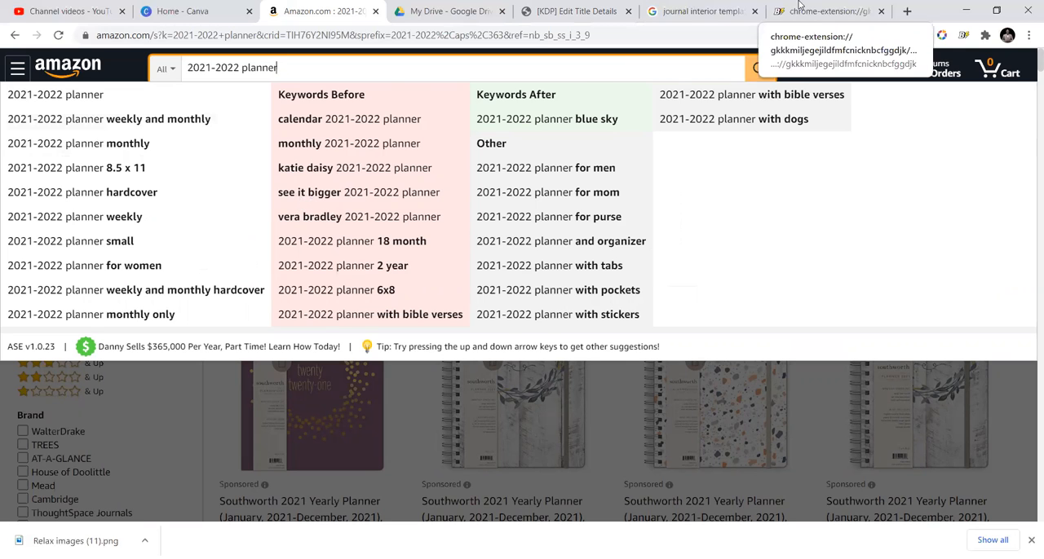
{"action": "left_click", "coordinate": [824, 12]}
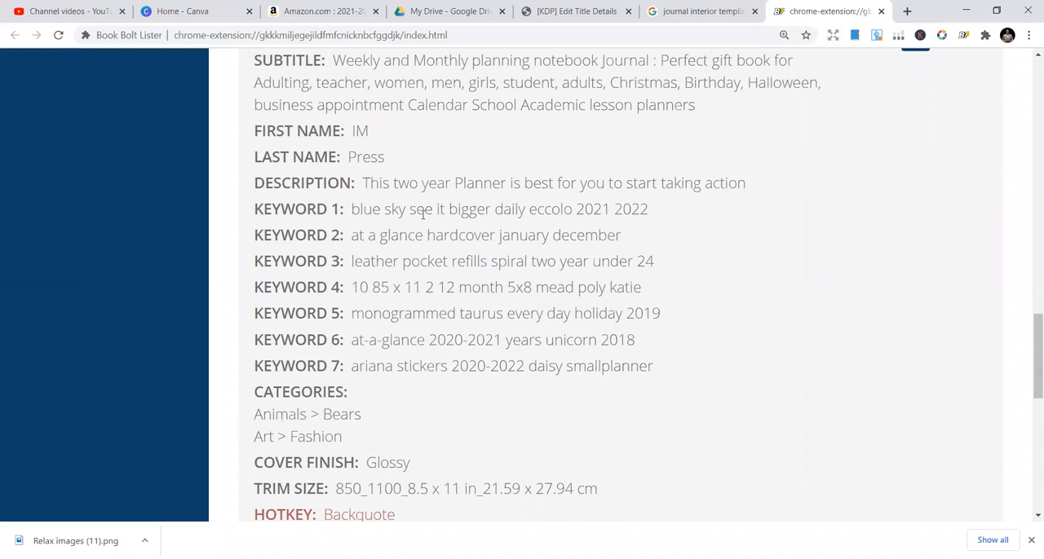
Compare 'see it bigger daily' in keyword 1 against Amazon's planner suggestions, leaving it unchanged
{"action": "left_click_drag", "start_coordinate": [414, 209], "coordinate": [491, 209]}
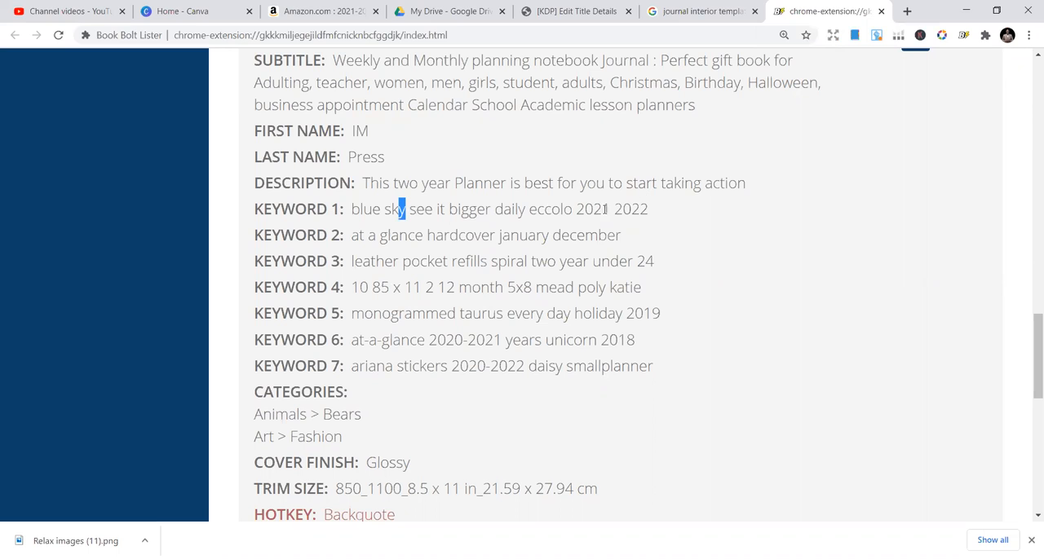
{"action": "left_click", "coordinate": [579, 11]}
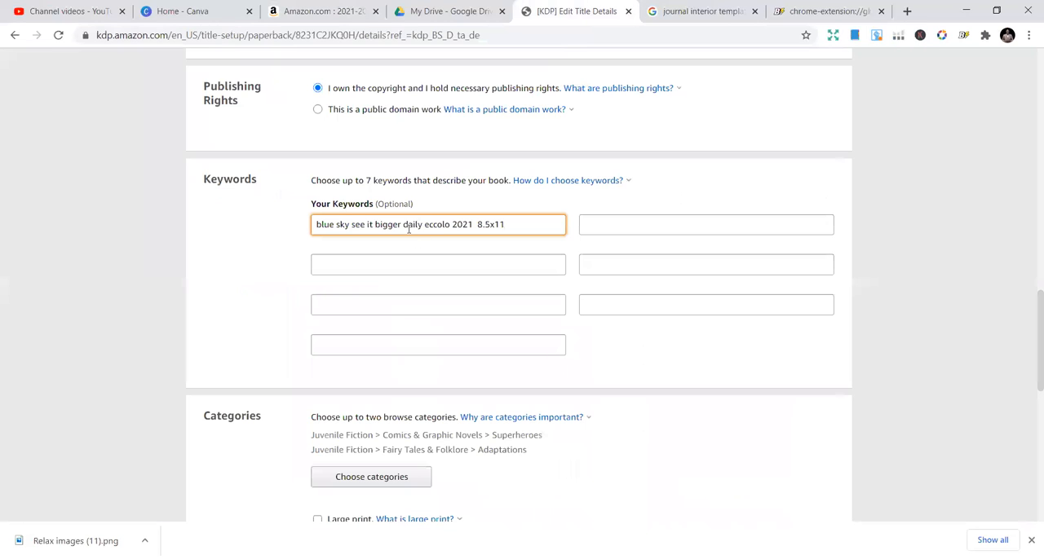
{"action": "left_click_drag", "start_coordinate": [352, 224], "coordinate": [441, 224]}
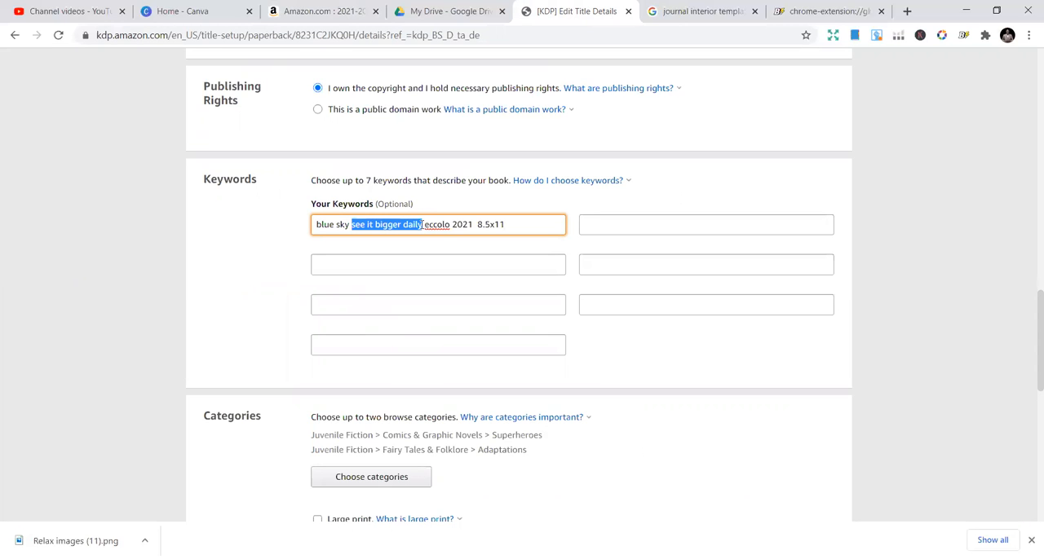
{"action": "left_click", "coordinate": [297, 12]}
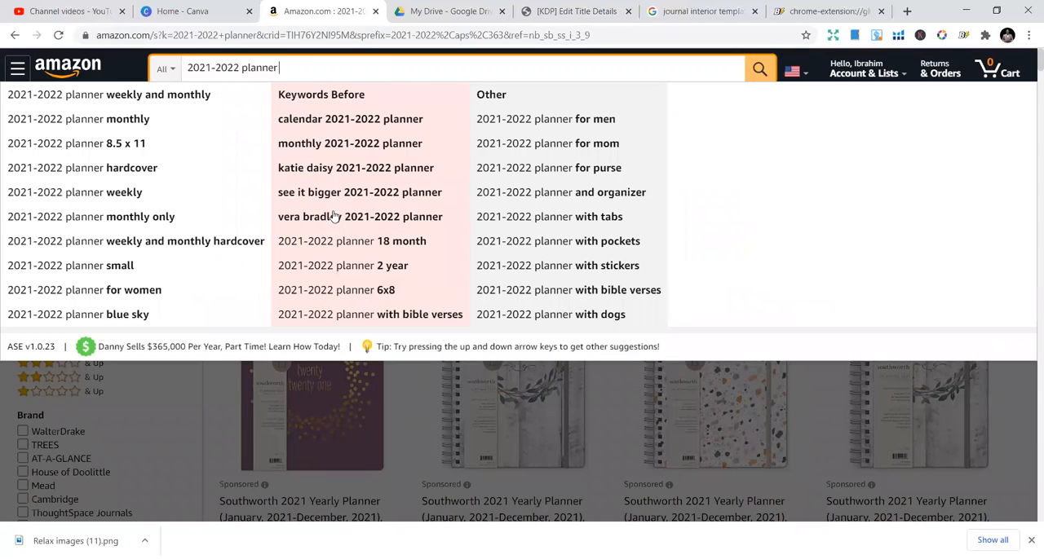
{"action": "mouse_move", "coordinate": [194, 282]}
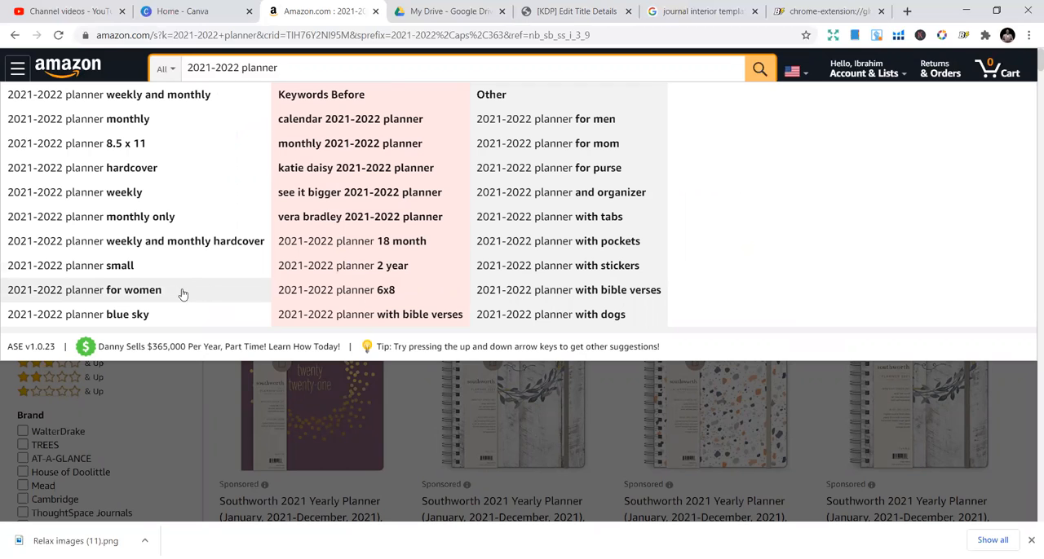
{"action": "left_click", "coordinate": [579, 11]}
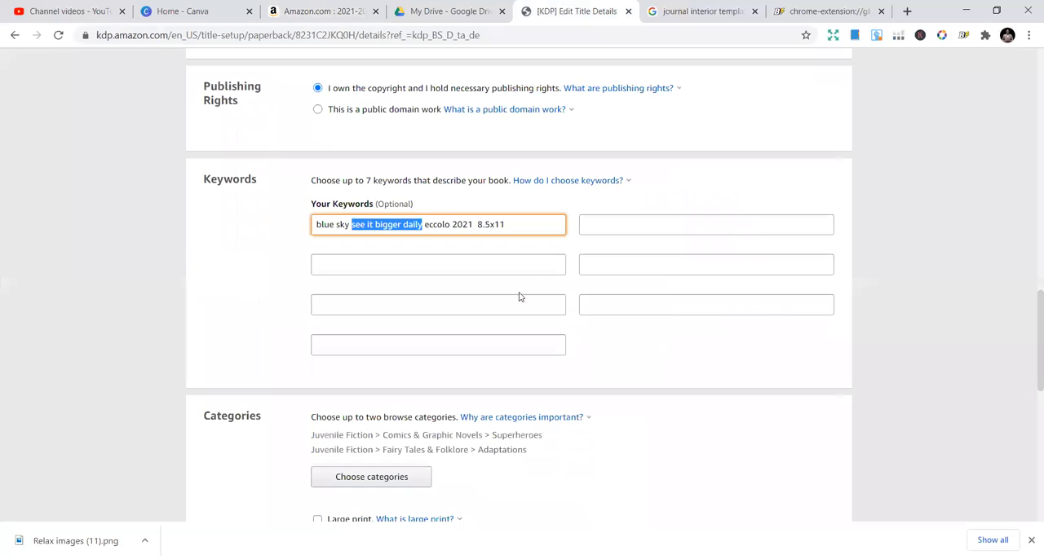
{"action": "scroll", "scroll_direction": "up", "scroll_amount": 3}
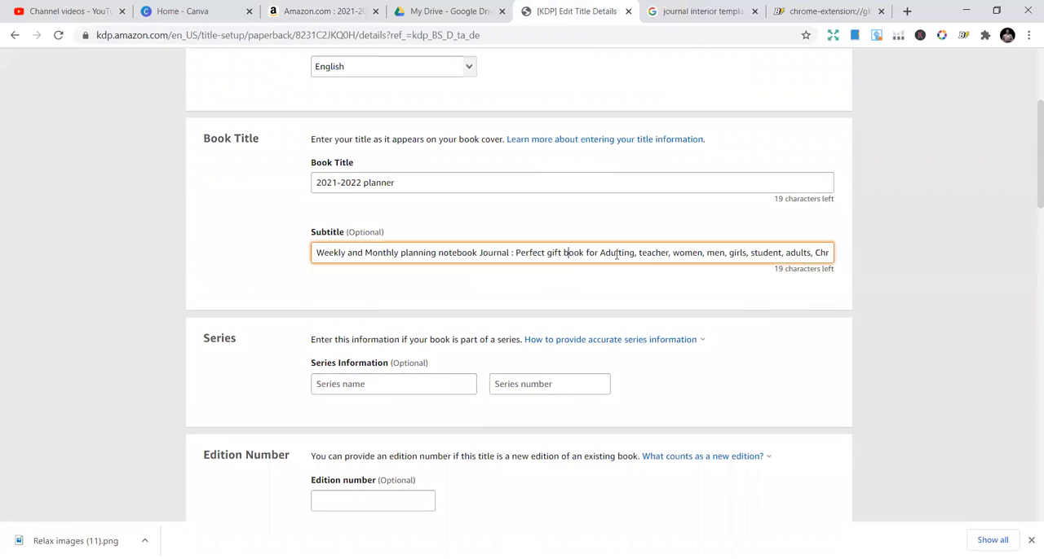
{"action": "double_click", "coordinate": [688, 252]}
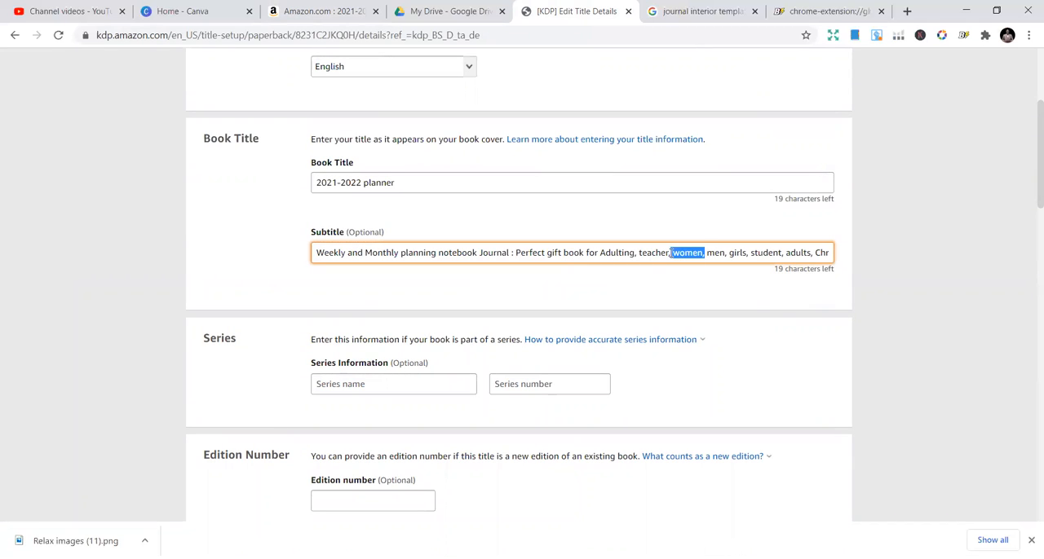
{"action": "scroll", "scroll_direction": "down", "scroll_amount": 3}
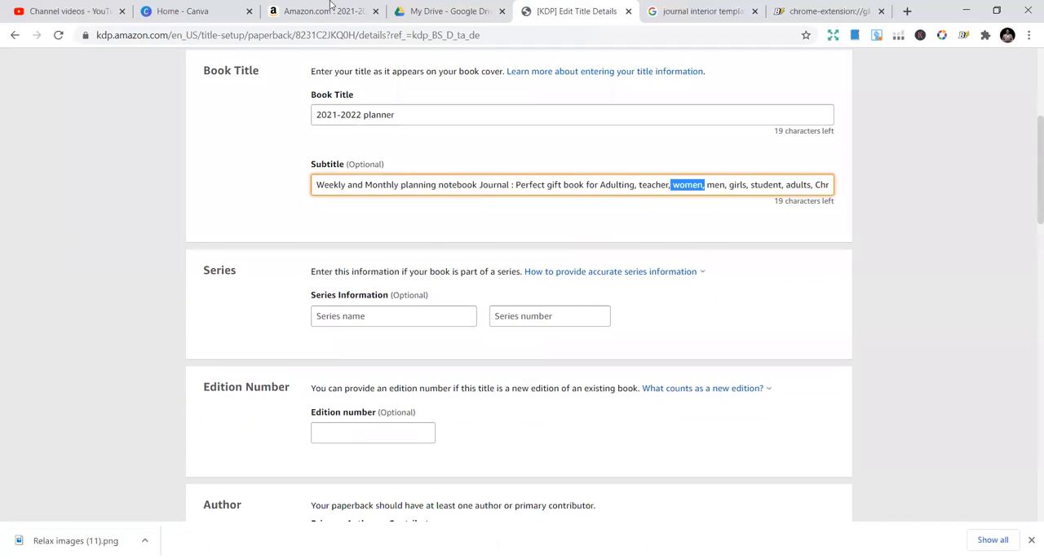
{"action": "left_click", "coordinate": [318, 11]}
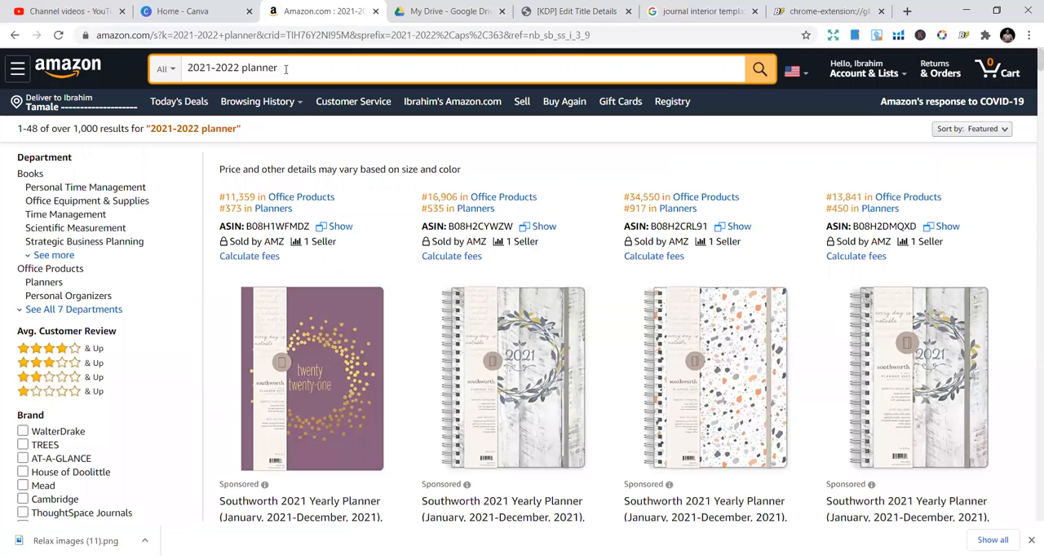
{"action": "left_click", "coordinate": [285, 67]}
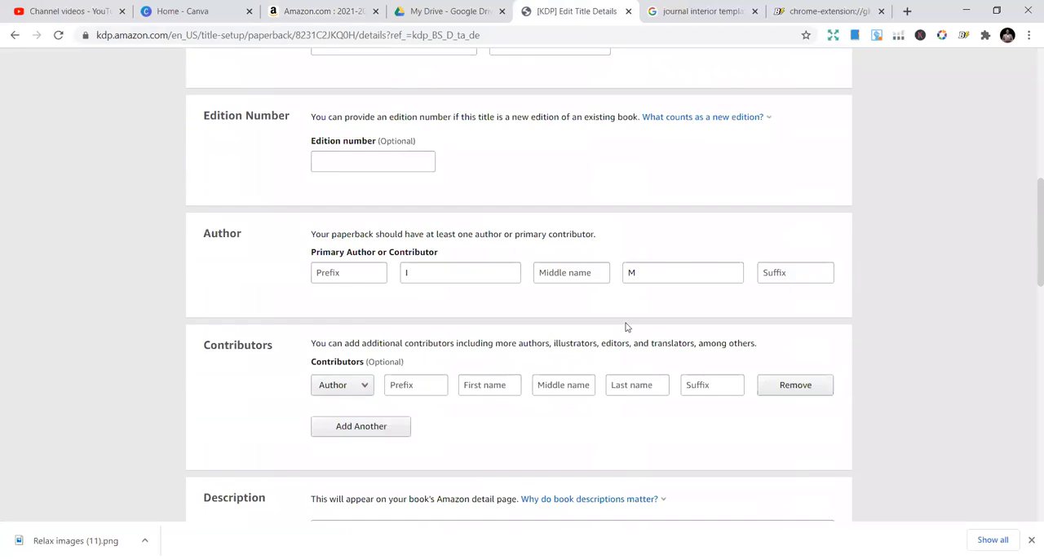
Build the second keyword small 18 2 year from Amazon's 2021-2022 planner suggestions
{"action": "scroll", "scroll_direction": "down", "scroll_amount": 3}
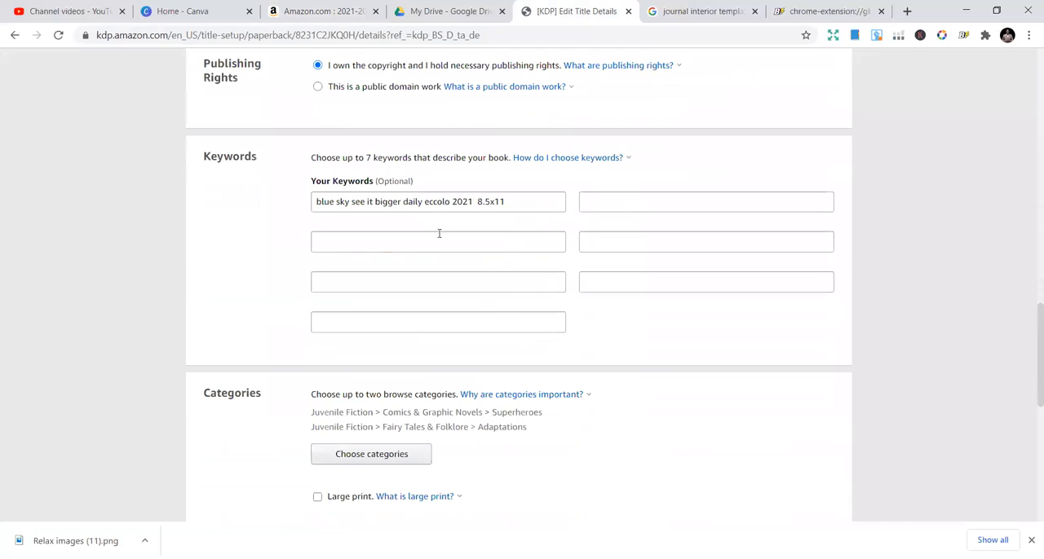
{"action": "type", "text": "small"}
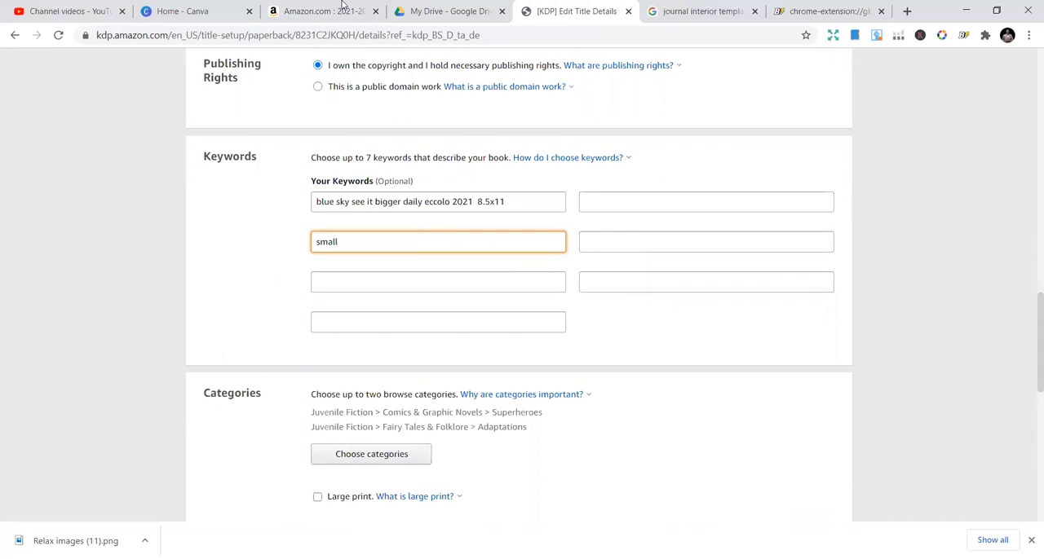
{"action": "left_click", "coordinate": [316, 13]}
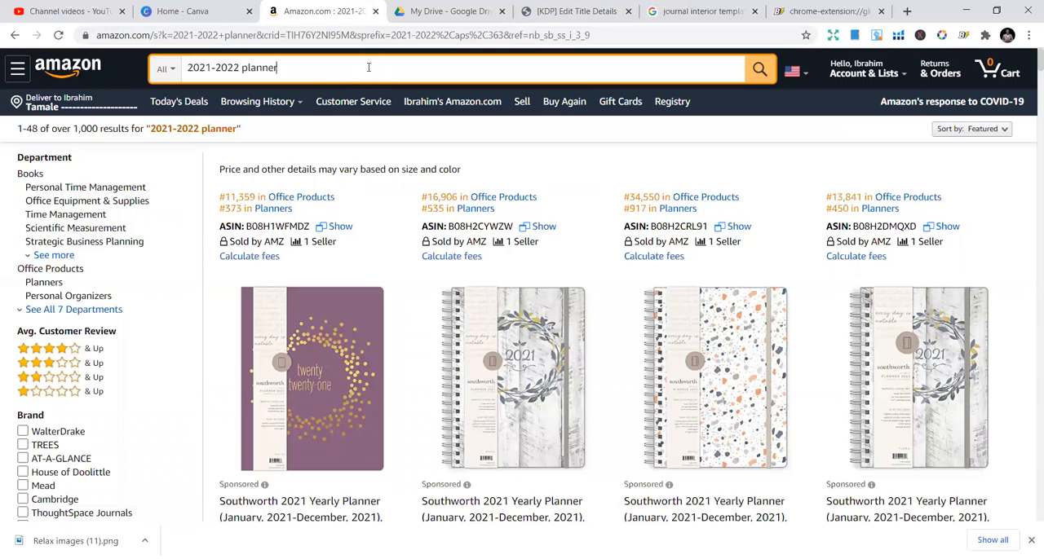
{"action": "left_click", "coordinate": [368, 67]}
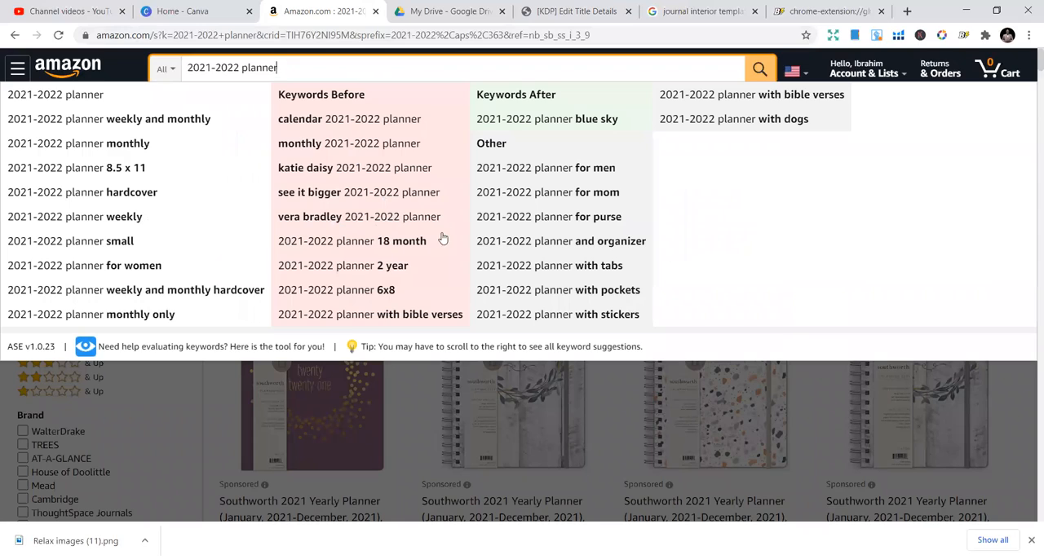
{"action": "mouse_move", "coordinate": [337, 221]}
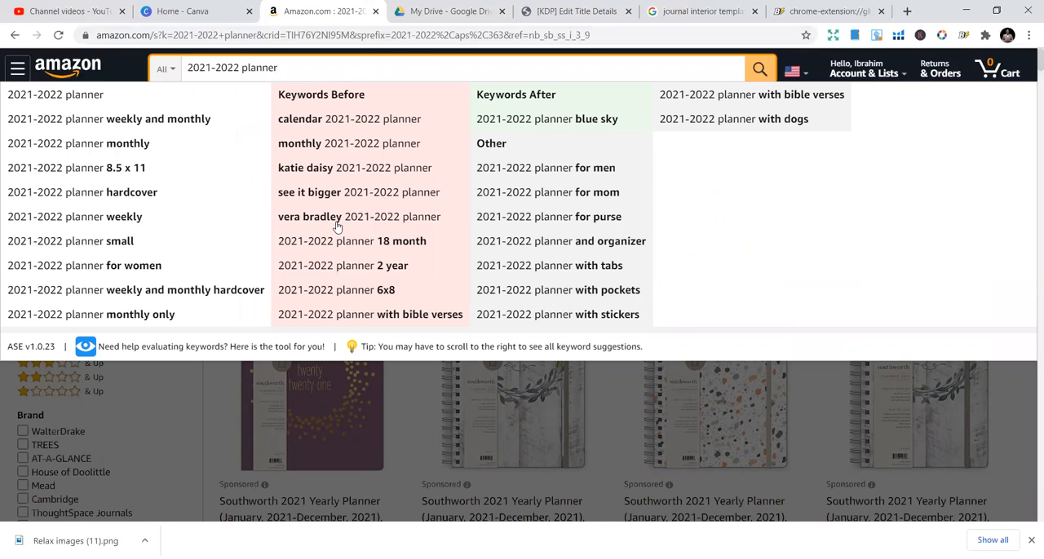
{"action": "mouse_move", "coordinate": [299, 222]}
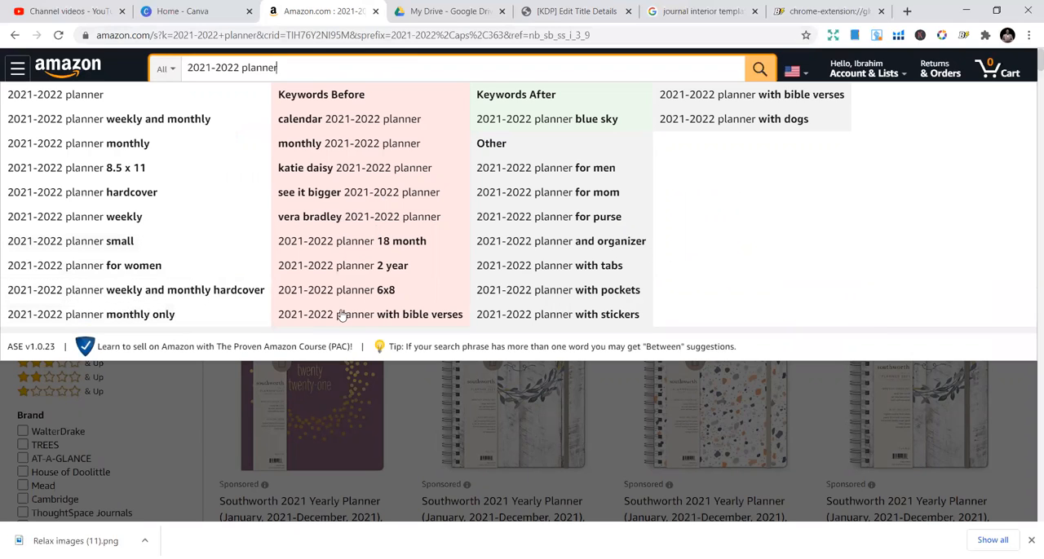
{"action": "mouse_move", "coordinate": [344, 269]}
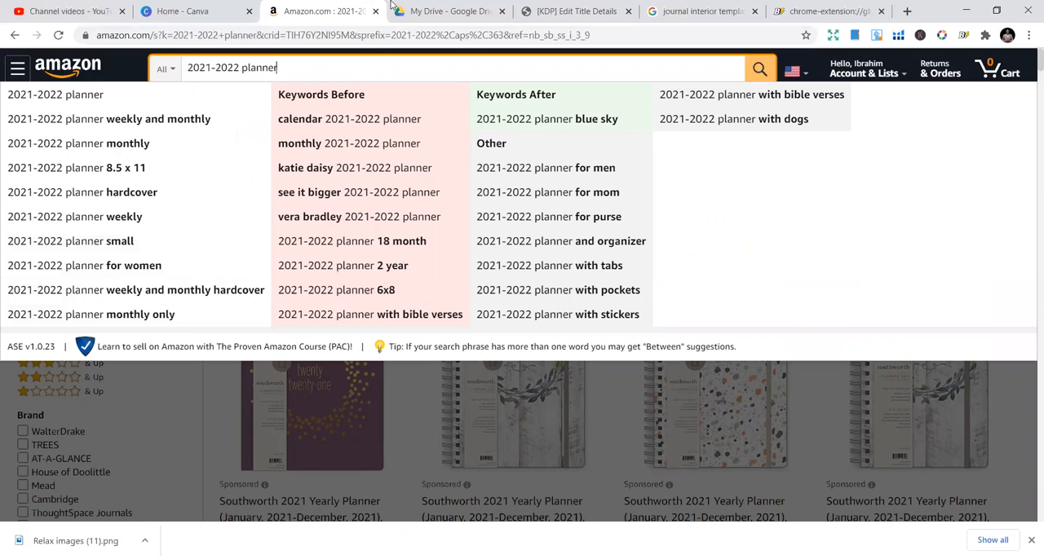
{"action": "mouse_move", "coordinate": [701, 11]}
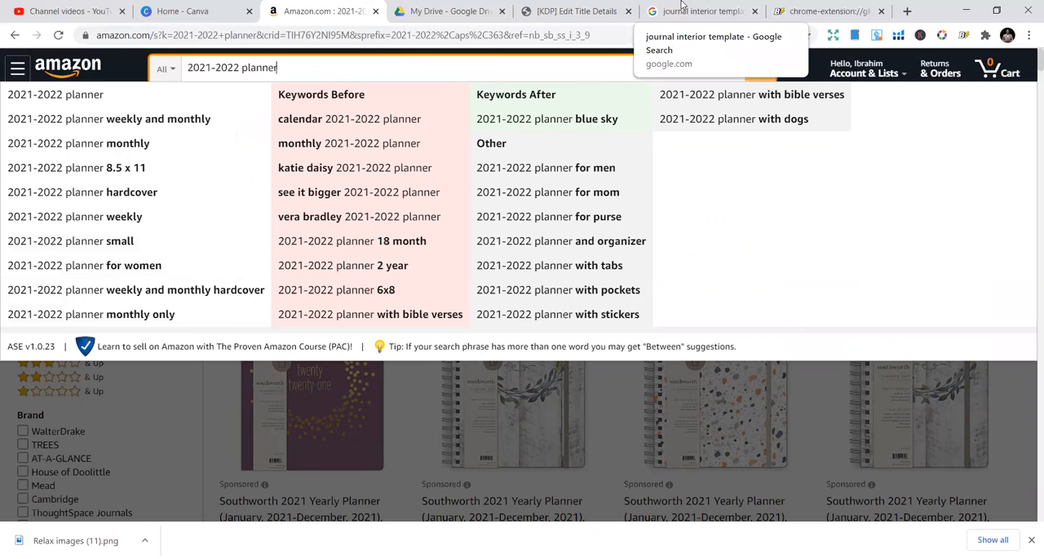
{"action": "left_click", "coordinate": [577, 11]}
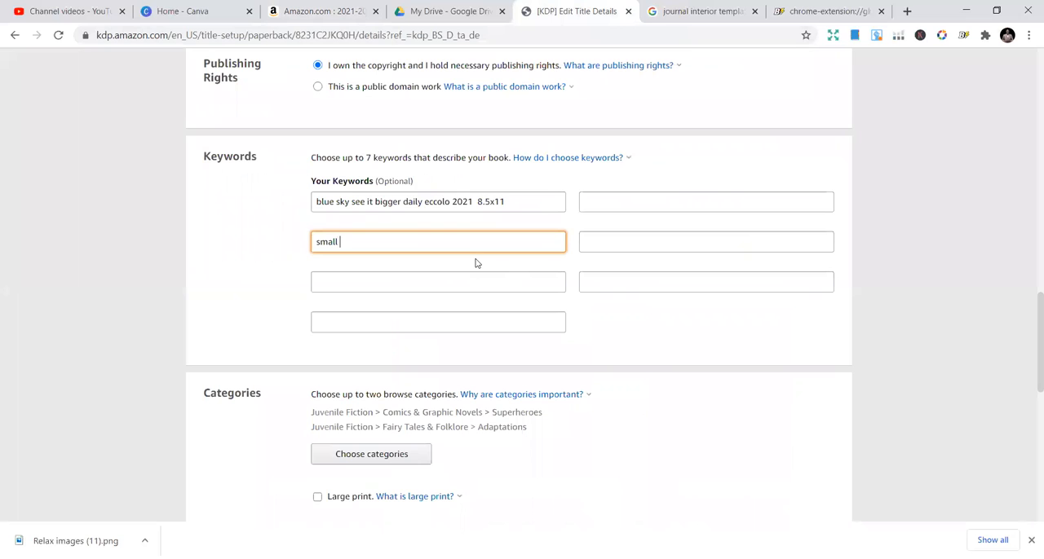
{"action": "type", "text": "18"}
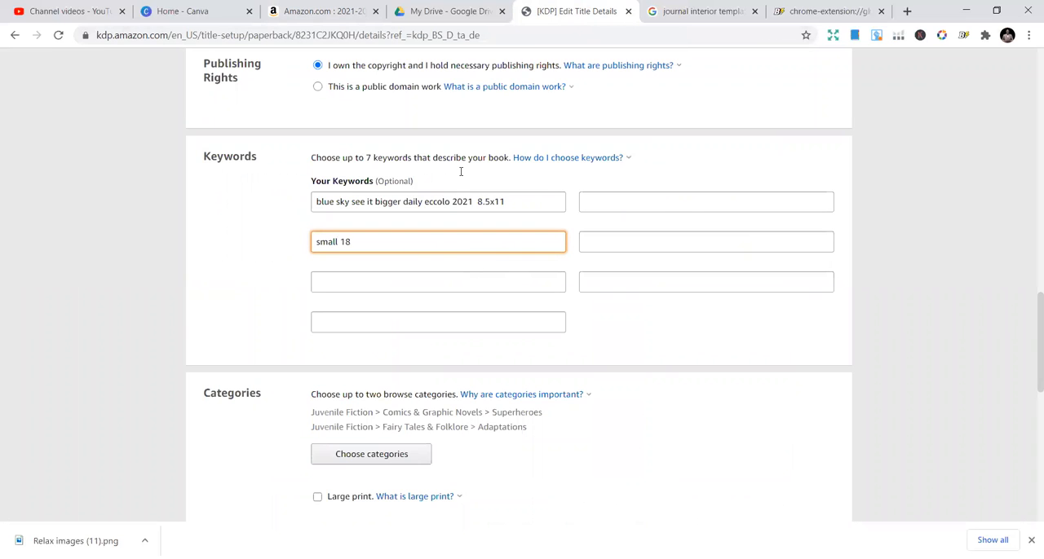
{"action": "left_click", "coordinate": [455, 12]}
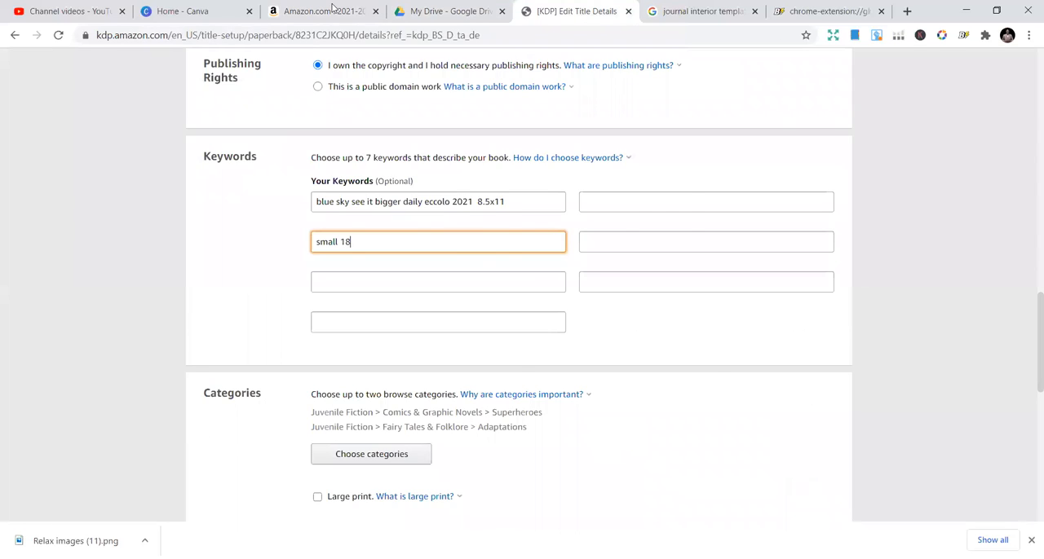
{"action": "left_click", "coordinate": [314, 11]}
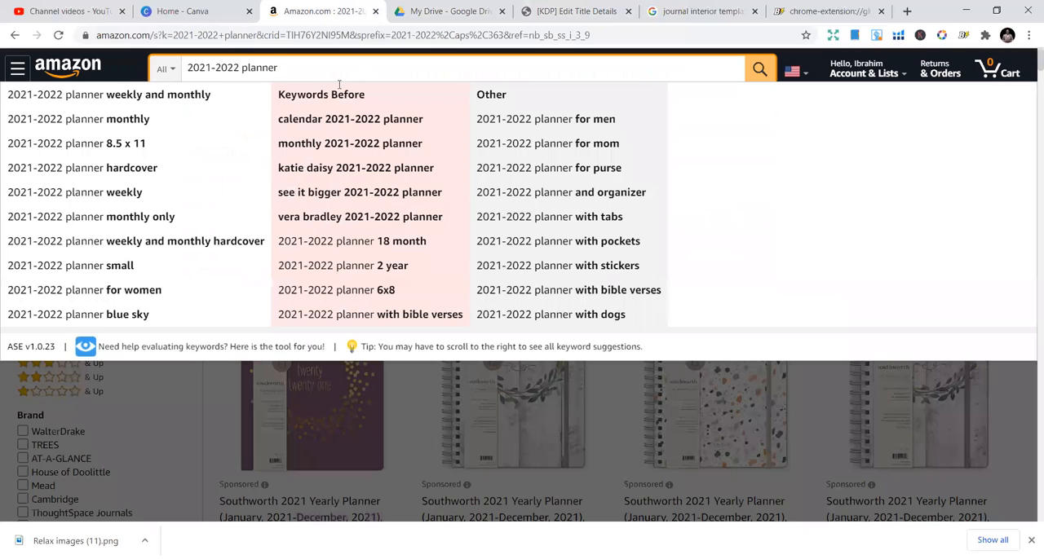
{"action": "mouse_move", "coordinate": [412, 270]}
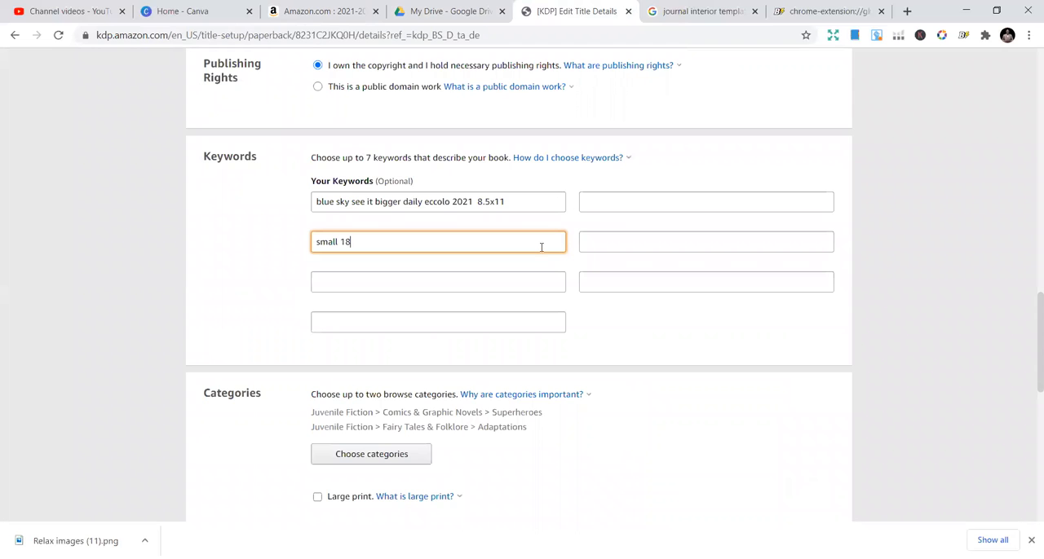
{"action": "type", "text": "2"}
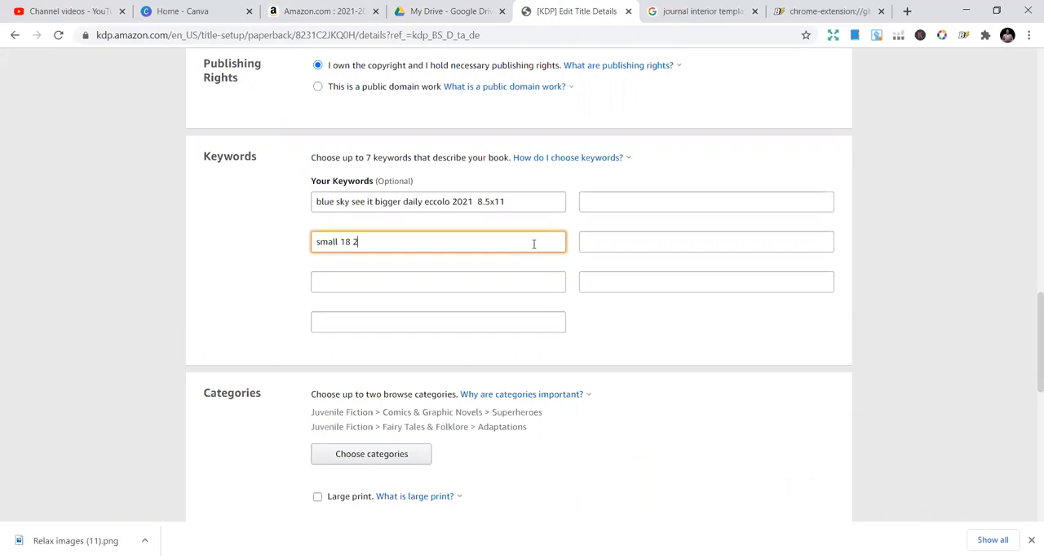
{"action": "type", "text": "year"}
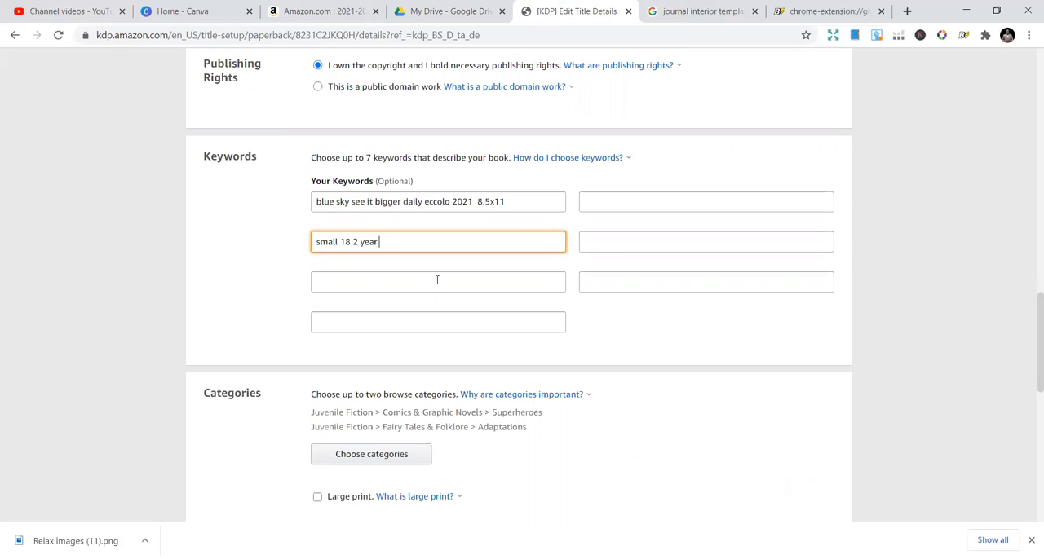
{"action": "key", "text": "Backspace"}
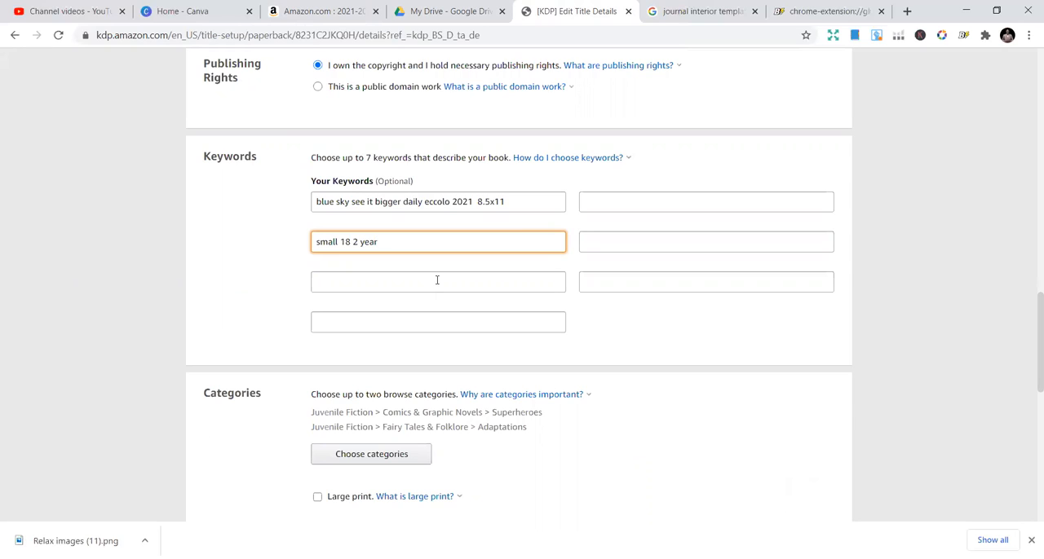
{"action": "mouse_move", "coordinate": [454, 345]}
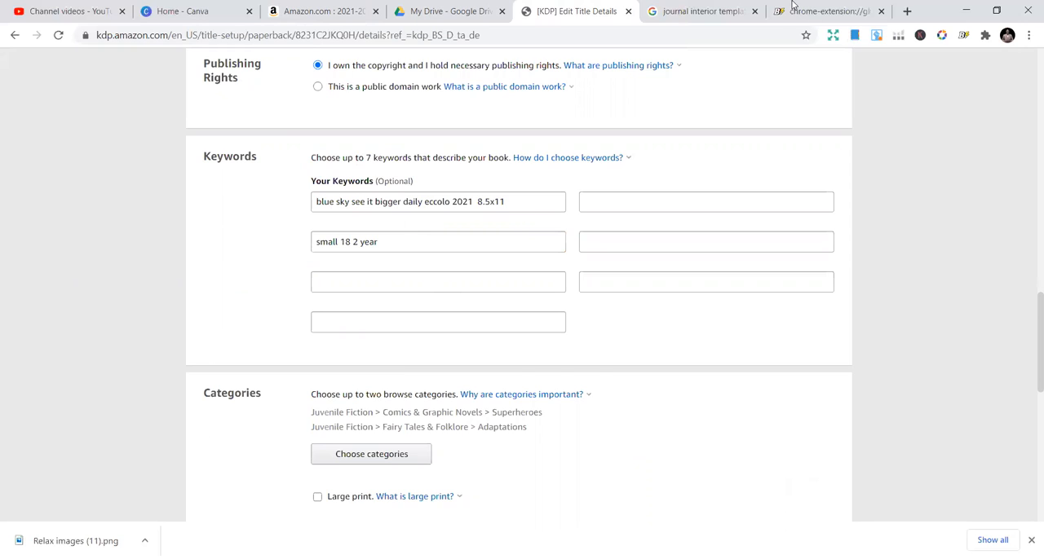
Paste 'leather pocket refills spiral two year under 24' and '10 85 x 11 2 12 month 5x8 mead poly katie' into the next keyword fields
{"action": "left_click", "coordinate": [824, 11]}
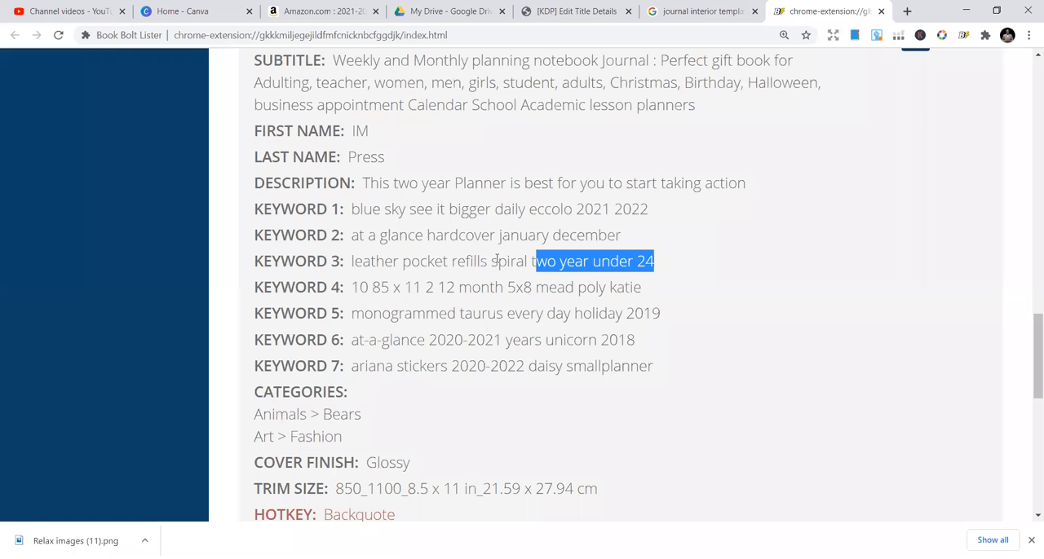
{"action": "right_click", "coordinate": [493, 261]}
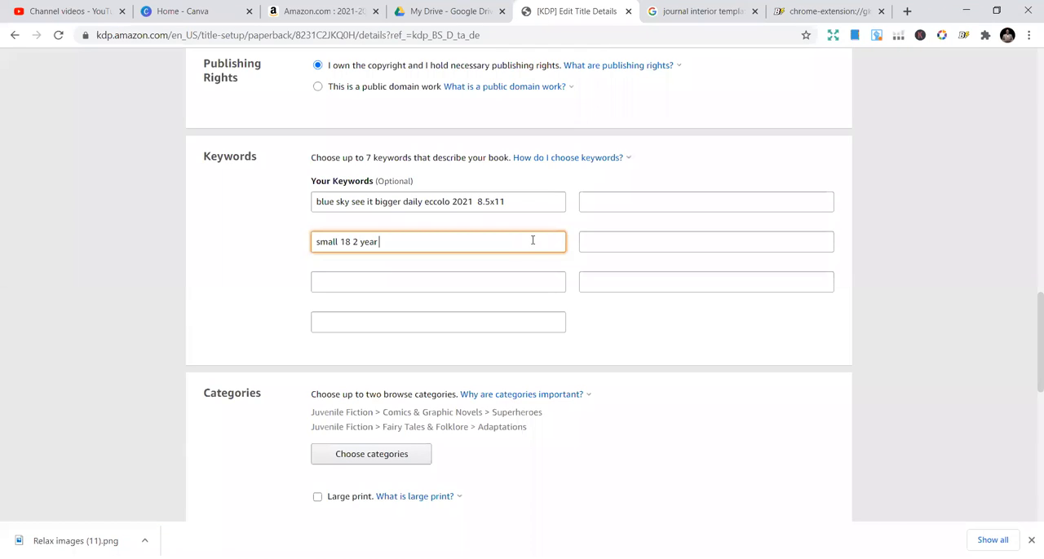
{"action": "left_click", "coordinate": [706, 202]}
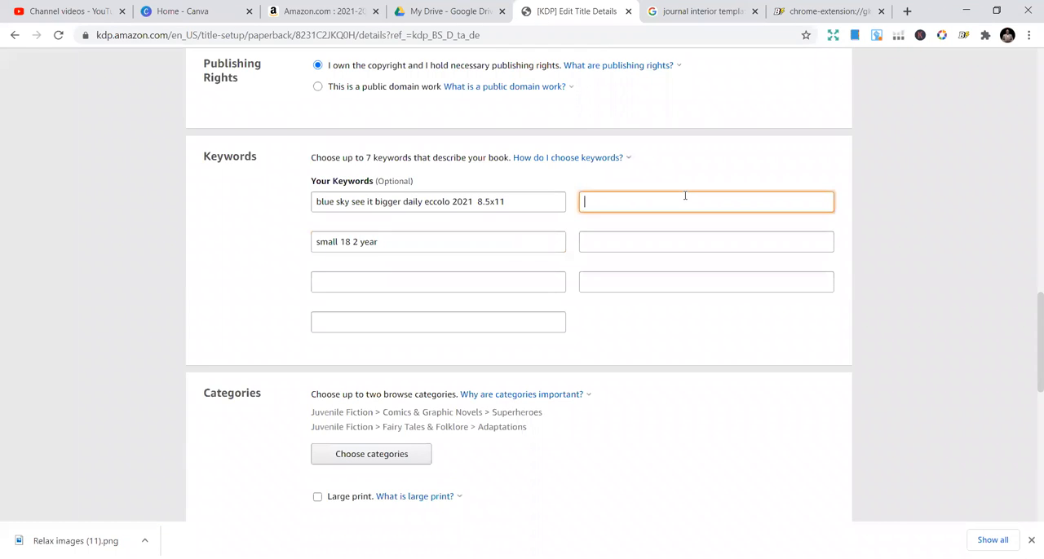
{"action": "type", "text": "leather pocket refills spiral two year under 24"}
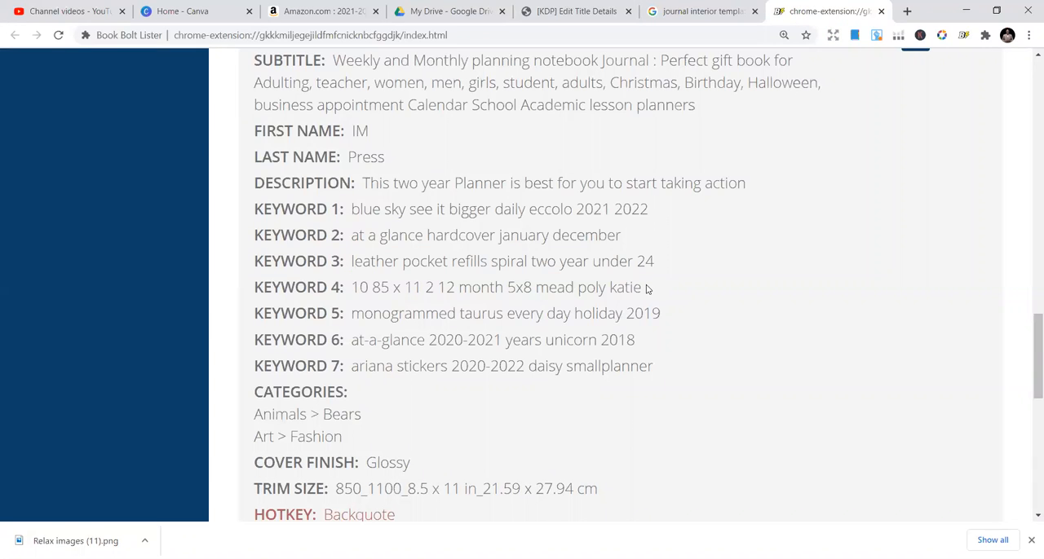
{"action": "left_click_drag", "start_coordinate": [373, 287], "coordinate": [642, 287]}
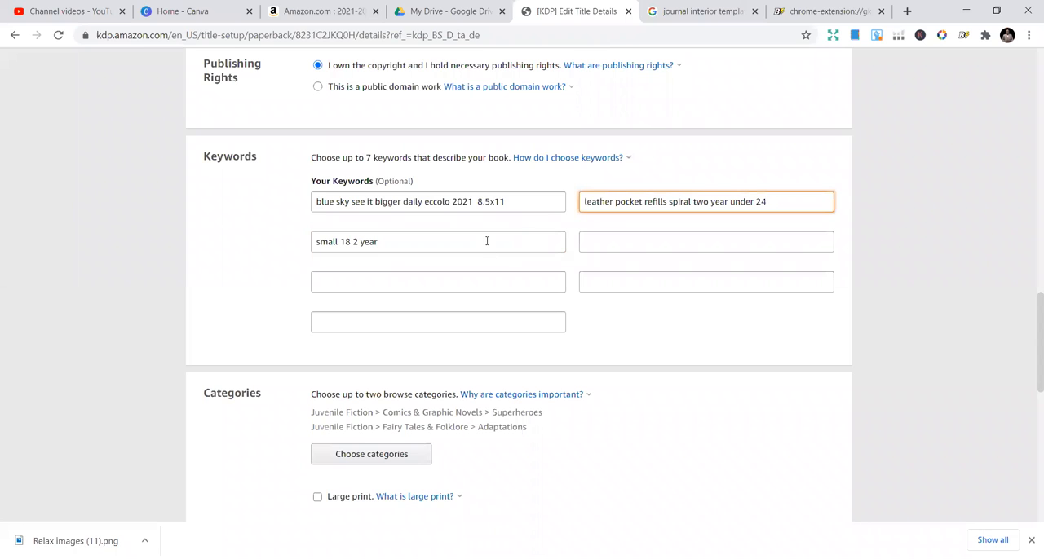
{"action": "type", "text": "10 85 x 11 2 12 month 5x8 mead poly katie"}
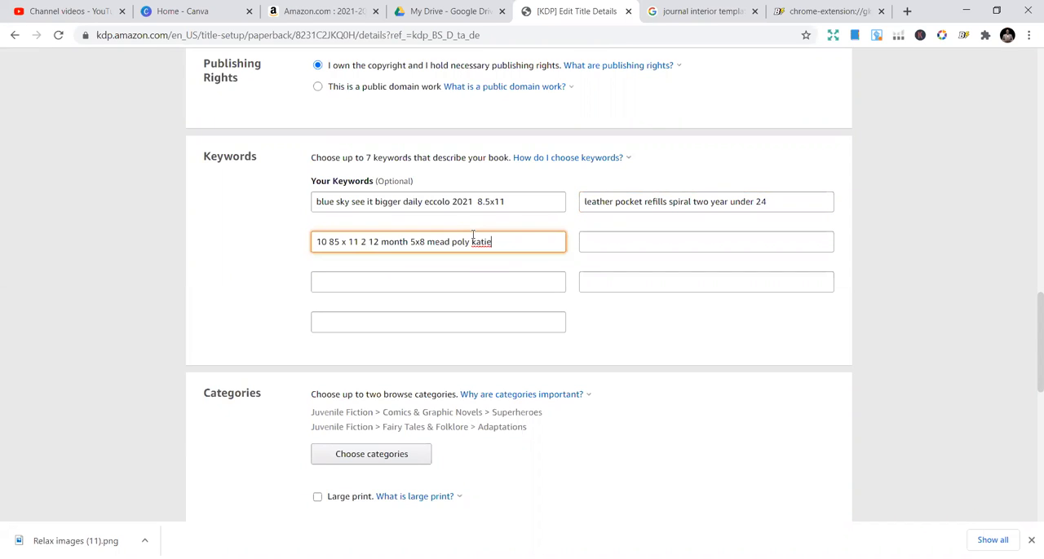
Paste 'monogrammed taurus every day holiday 2019' and 'at-a-glance 2020-2021 years unicorn 2018' into the following keyword fields
{"action": "left_click", "coordinate": [827, 11]}
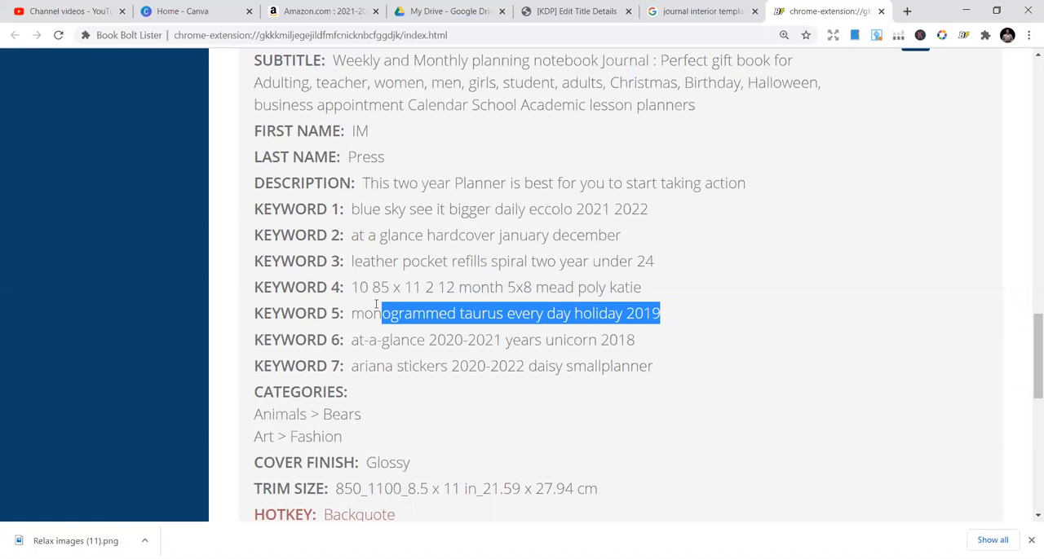
{"action": "right_click", "coordinate": [522, 313]}
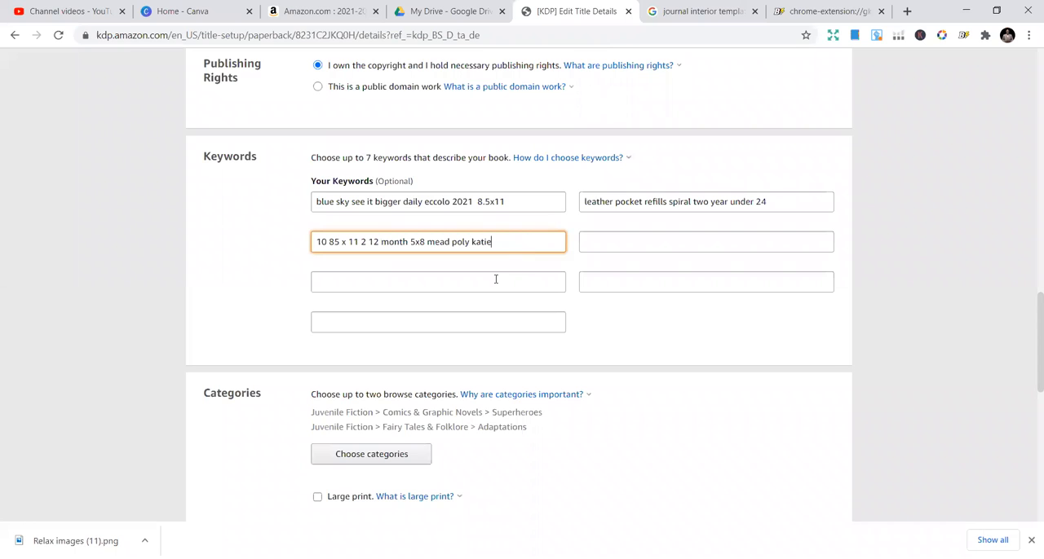
{"action": "type", "text": "monogrammed taurus every day holiday 2019"}
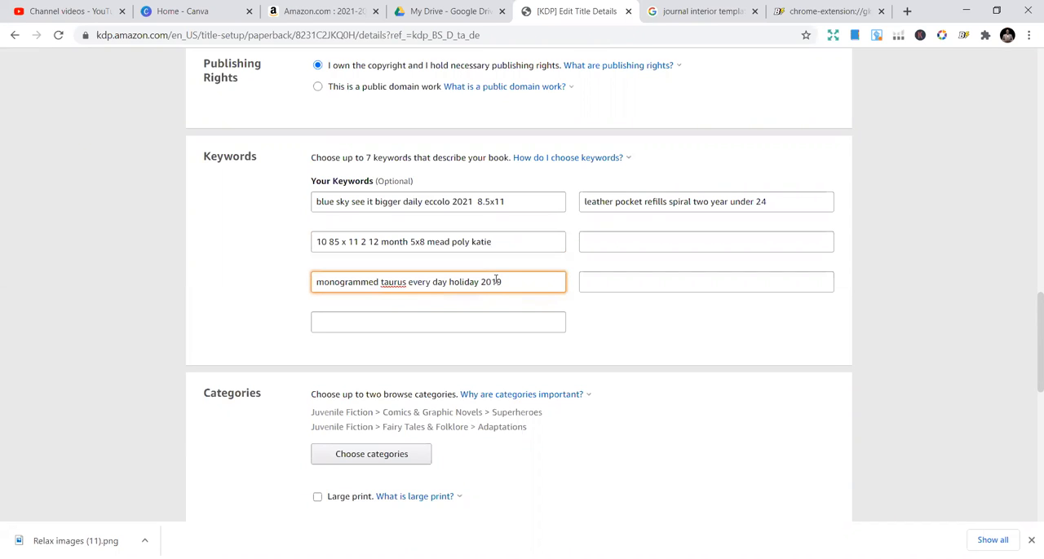
{"action": "left_click", "coordinate": [828, 10]}
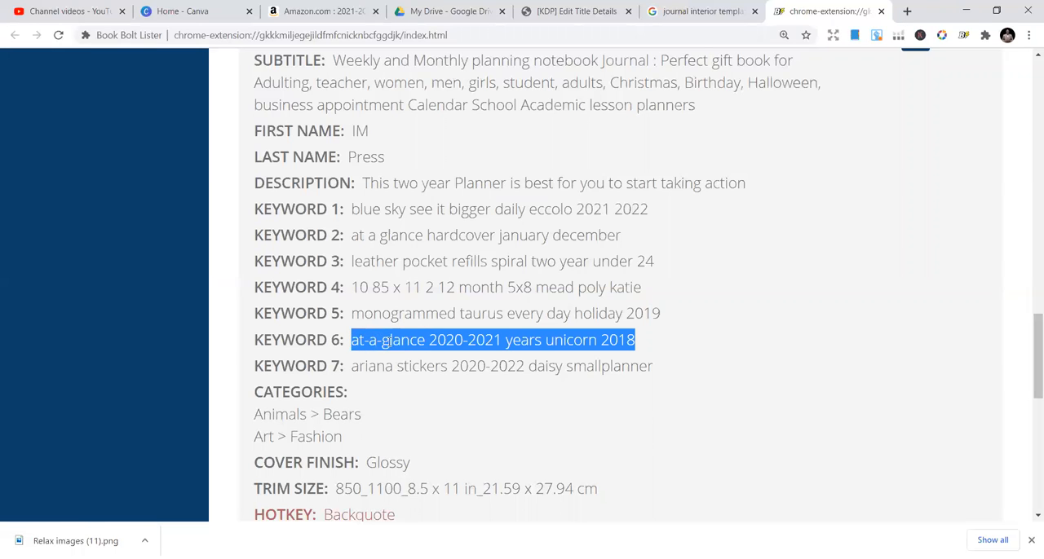
{"action": "left_click", "coordinate": [577, 12]}
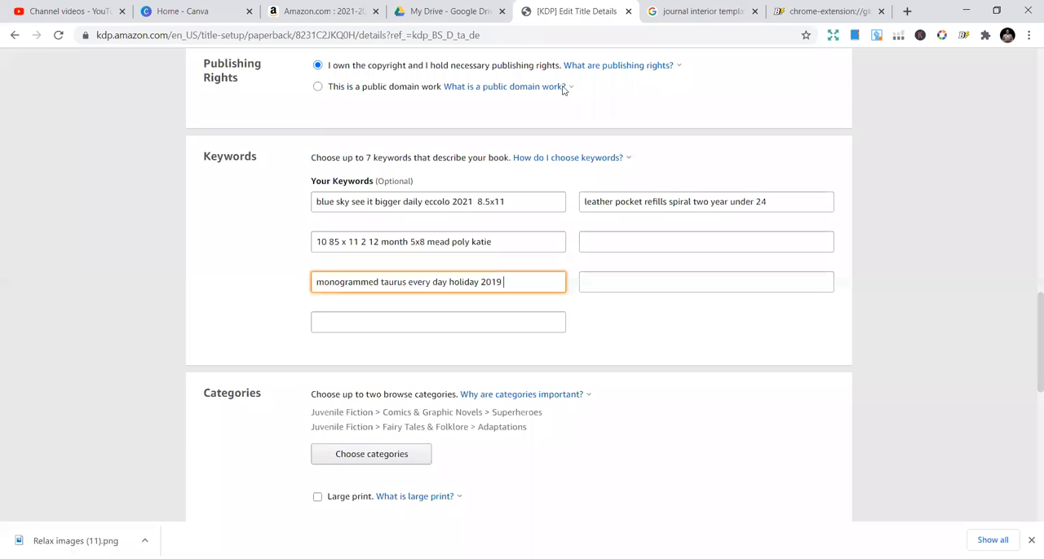
{"action": "type", "text": "at-a-glance 2020-2021 years unicorn 2018"}
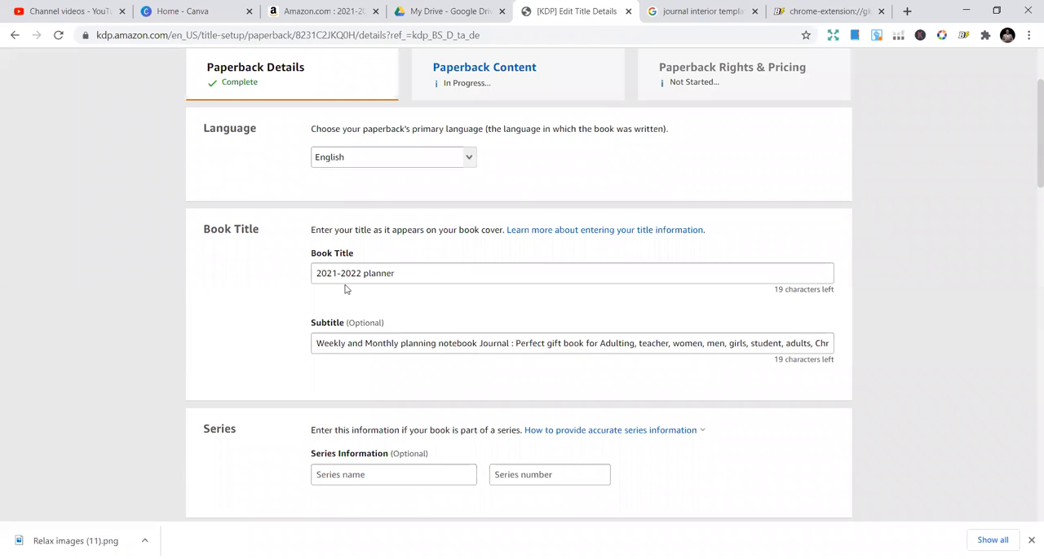
{"action": "left_click", "coordinate": [393, 343]}
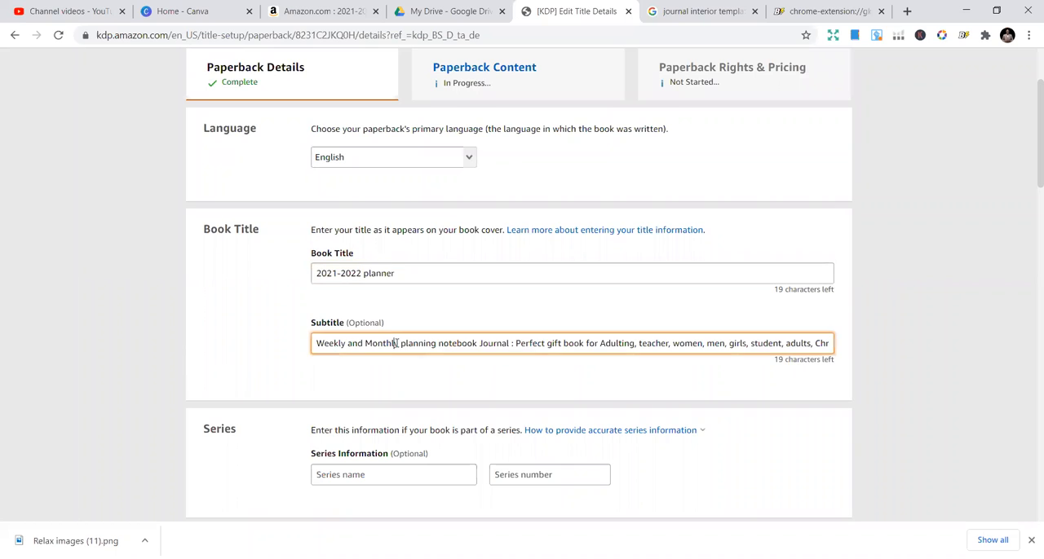
{"action": "scroll", "scroll_direction": "down", "scroll_amount": 3}
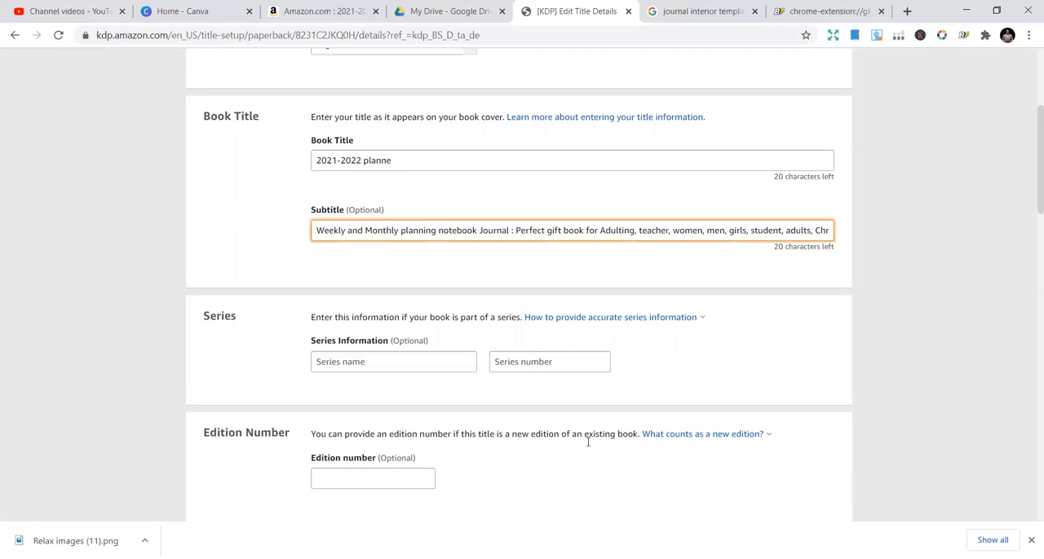
{"action": "scroll", "scroll_direction": "down", "scroll_amount": 3}
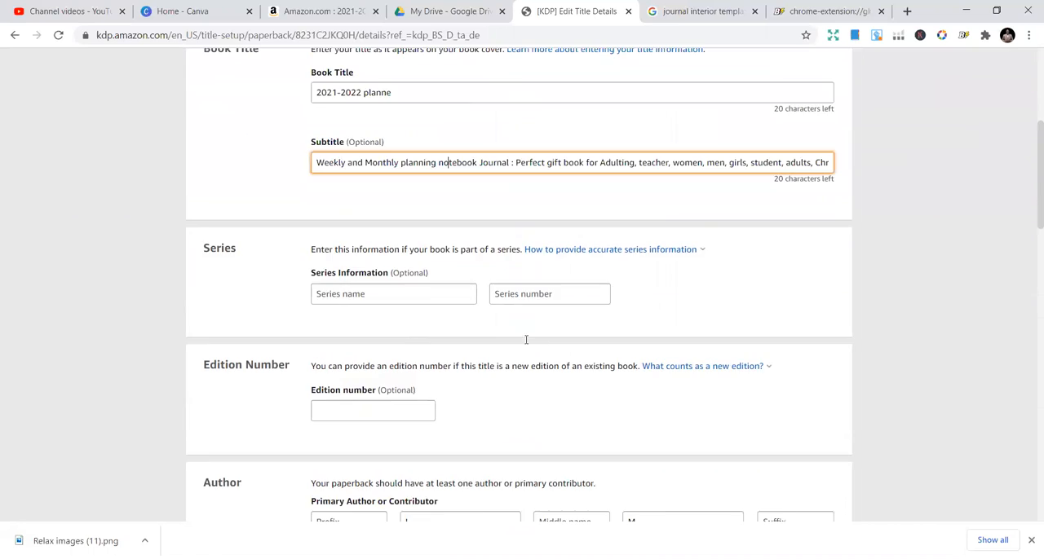
{"action": "scroll", "scroll_direction": "down", "scroll_amount": 3}
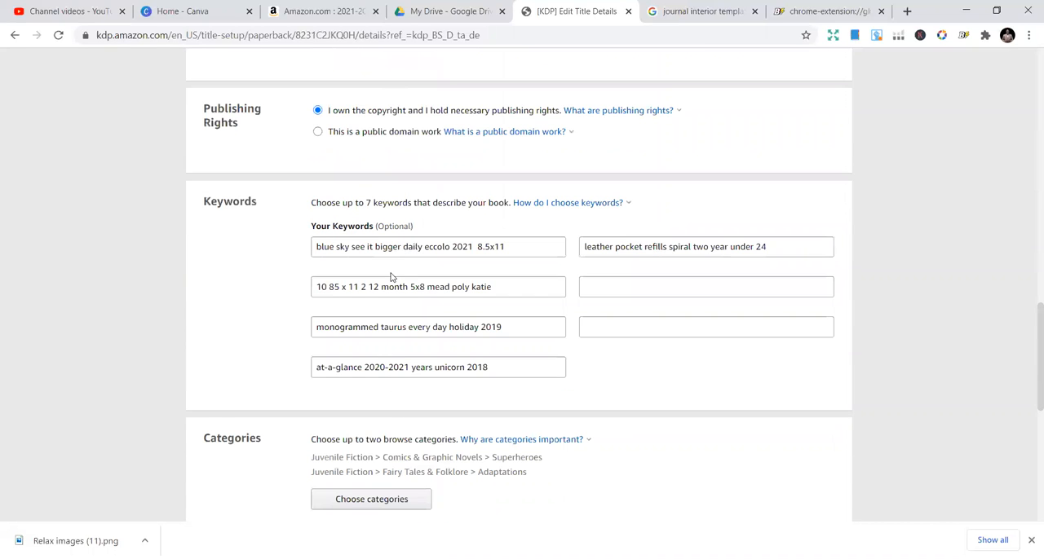
{"action": "left_click", "coordinate": [706, 286]}
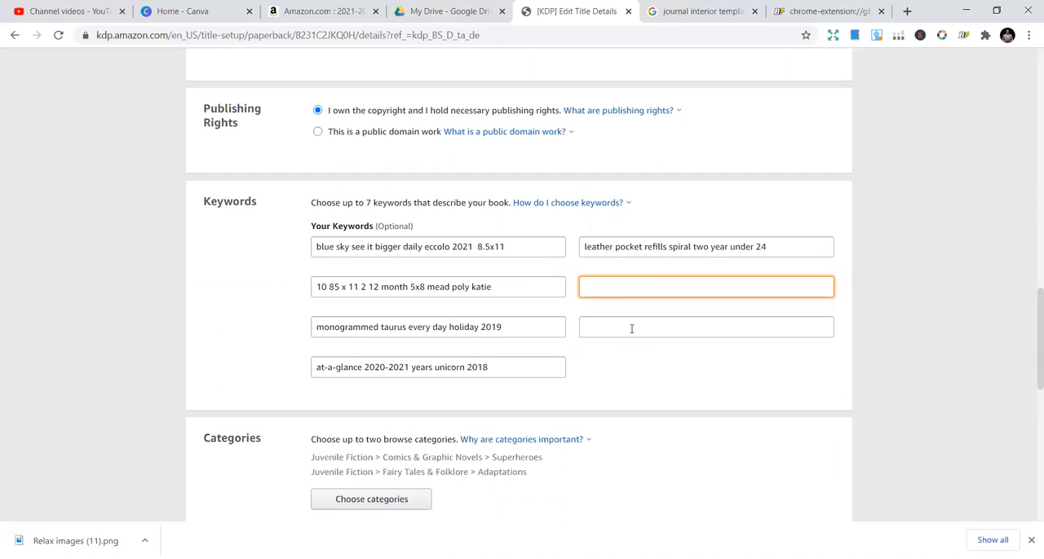
Copy the seventh keyword from Book Bolt Lister and enter 'ariana stickers 2020-2022 daisy smallplanner' in the empty slot
{"action": "type", "text": "at-a-glance 2020-2021 years unicorn 2018"}
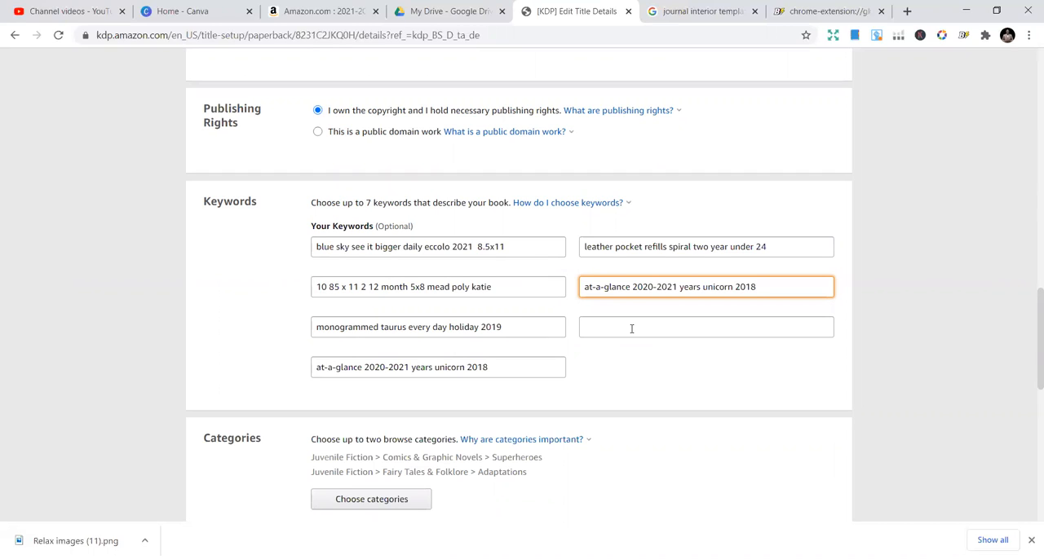
{"action": "left_click", "coordinate": [828, 12]}
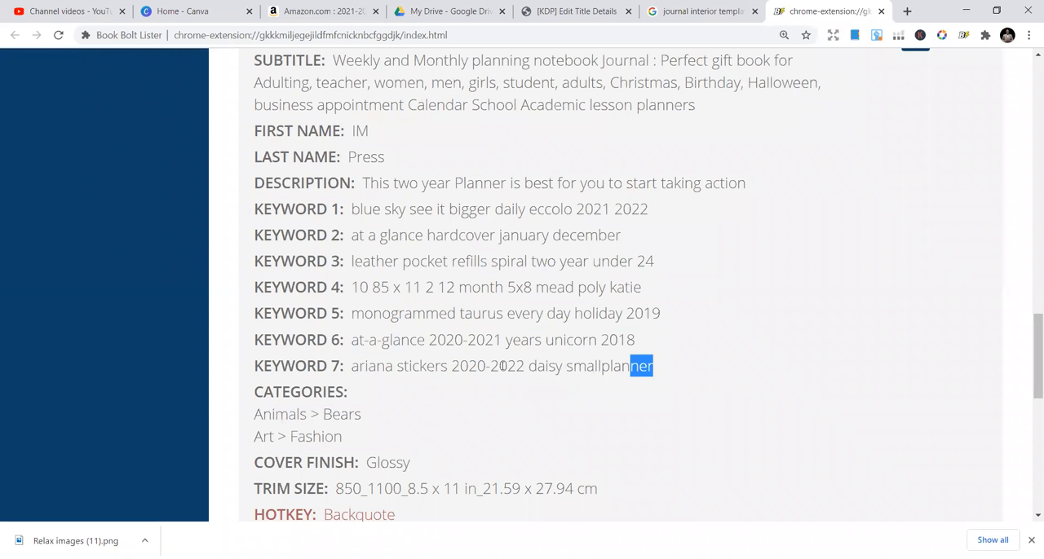
{"action": "triple_click", "coordinate": [501, 366]}
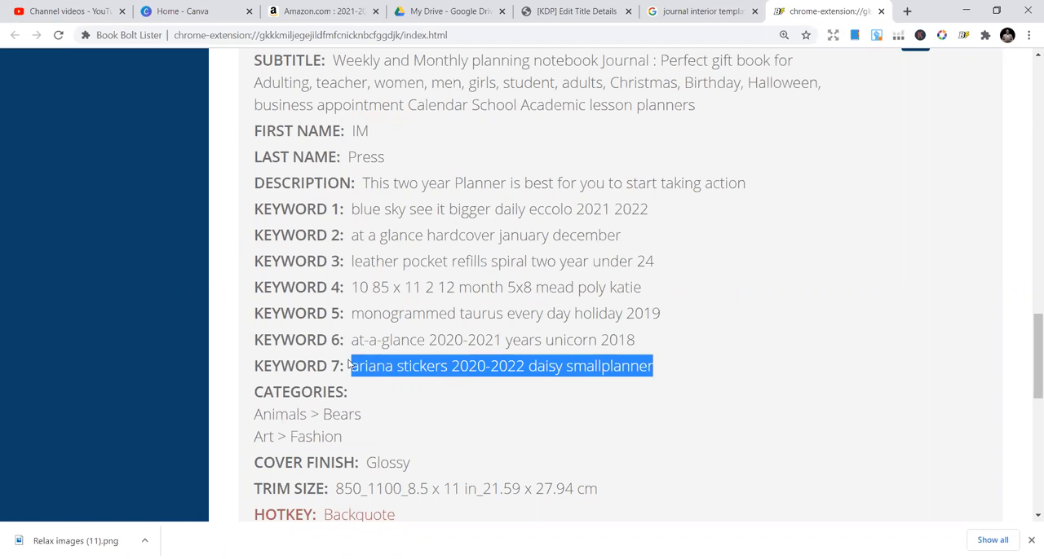
{"action": "right_click", "coordinate": [500, 366]}
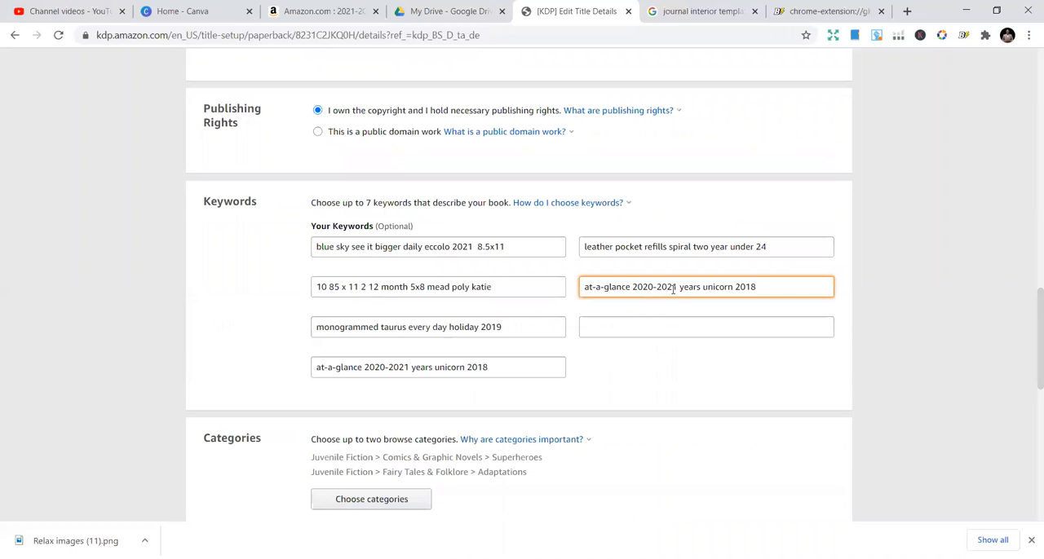
{"action": "type", "text": "ariana stickers 2020-2022 daisy smallplanner"}
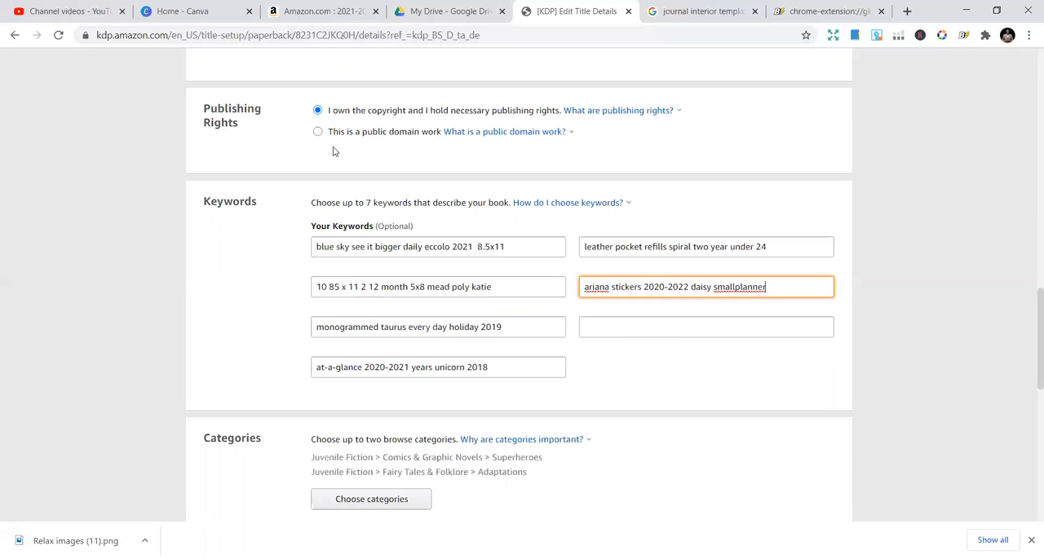
Fill the last keyword field with the placeholder text 'hhhdw mjk krjjjkr h gvw kjk'
{"action": "scroll", "scroll_direction": "down", "scroll_amount": 3}
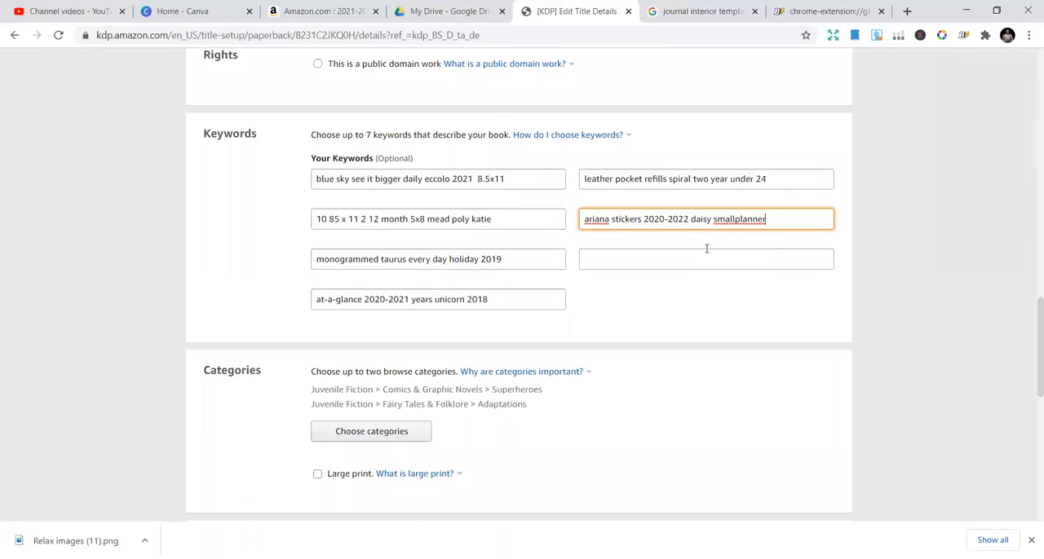
{"action": "scroll", "scroll_direction": "down", "scroll_amount": 3}
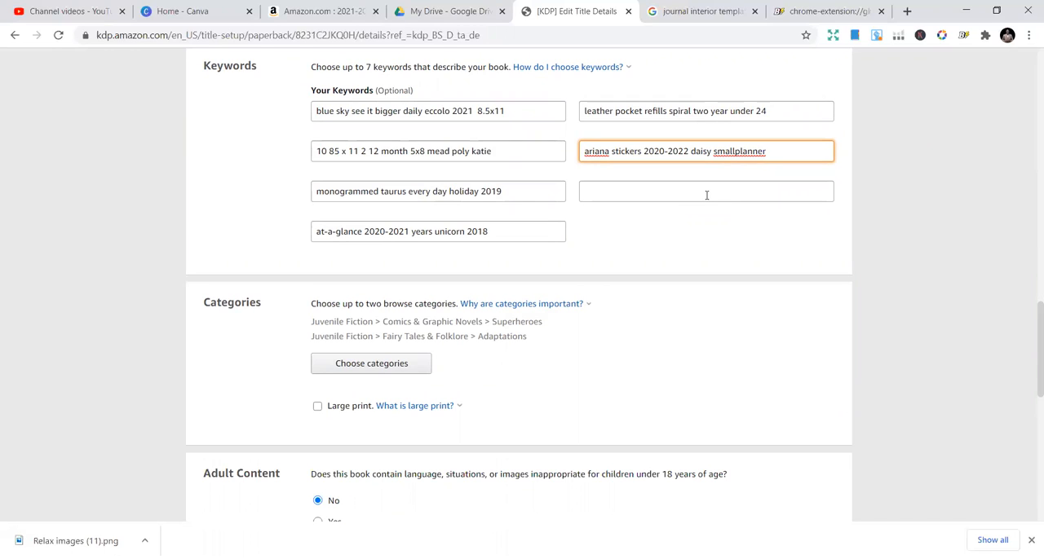
{"action": "type", "text": "hhhdw"}
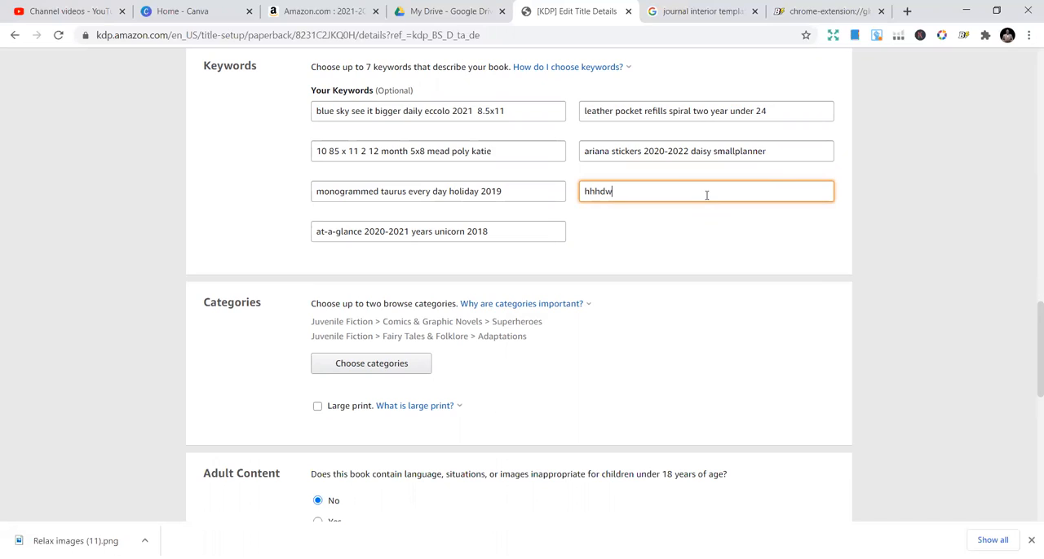
{"action": "type", "text": "mjk"}
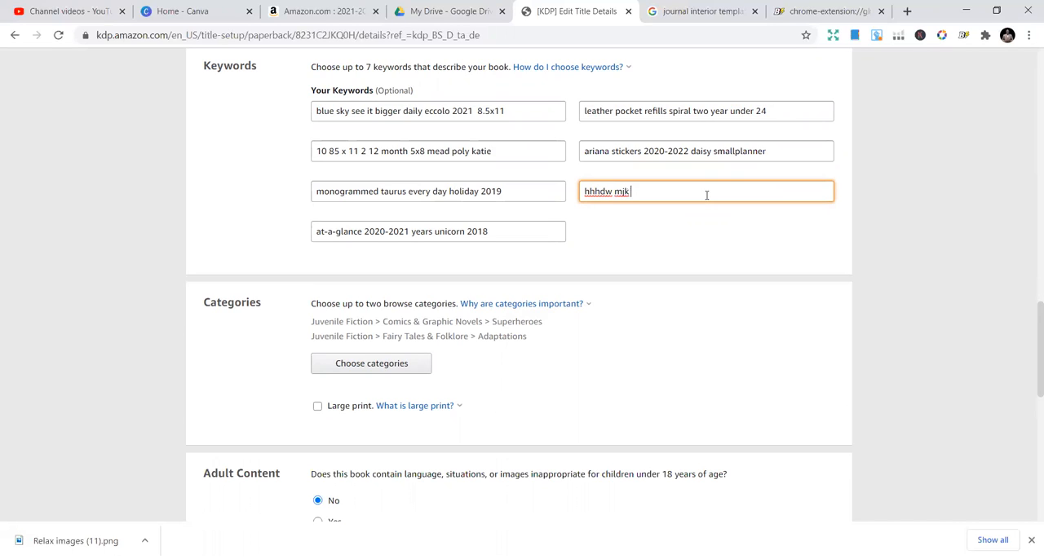
{"action": "type", "text": "krjjjkr h"}
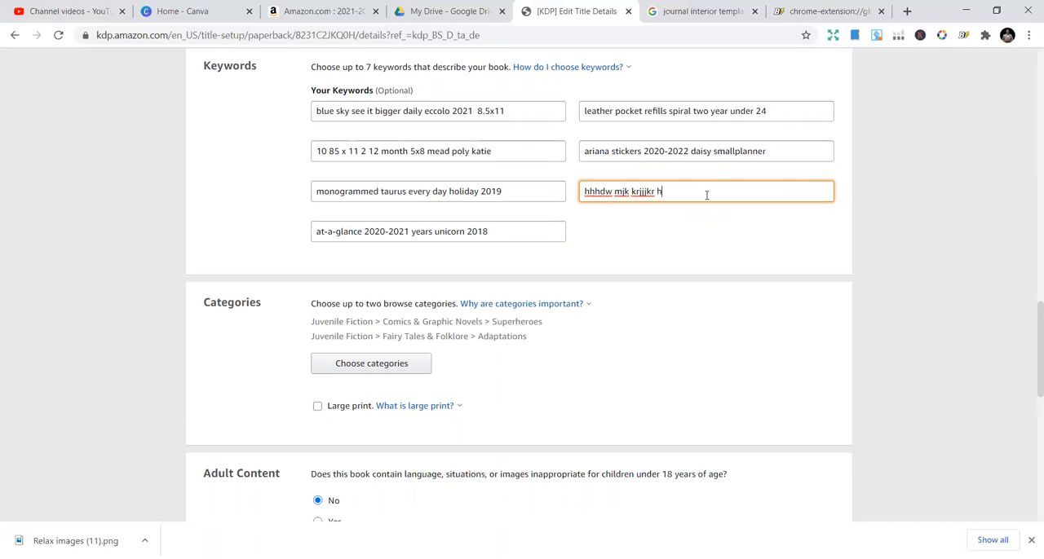
{"action": "type", "text": "gvw"}
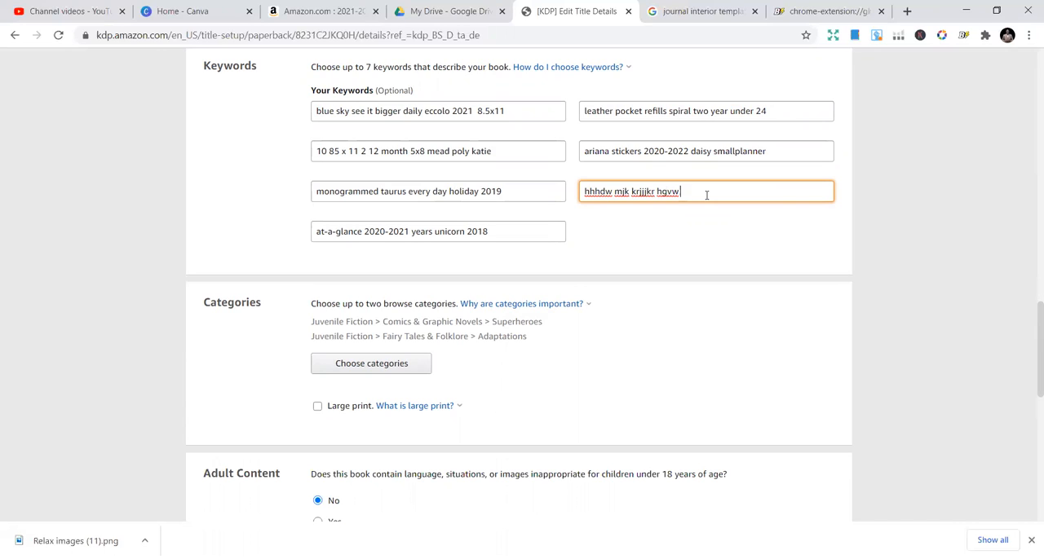
{"action": "type", "text": "kjk"}
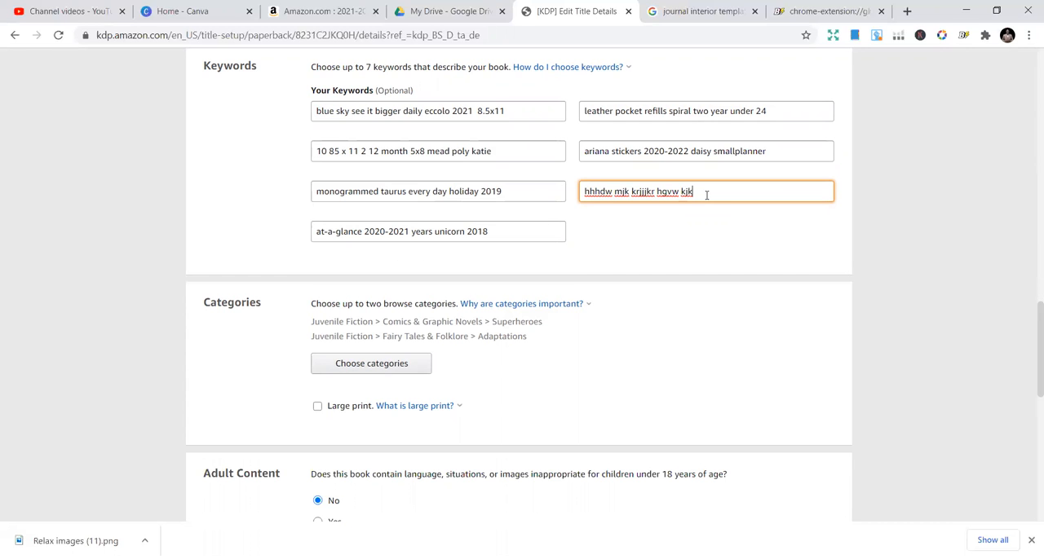
Search Amazon for 'notebook' to bring up its autocomplete keyword suggestions
{"action": "left_click", "coordinate": [308, 12]}
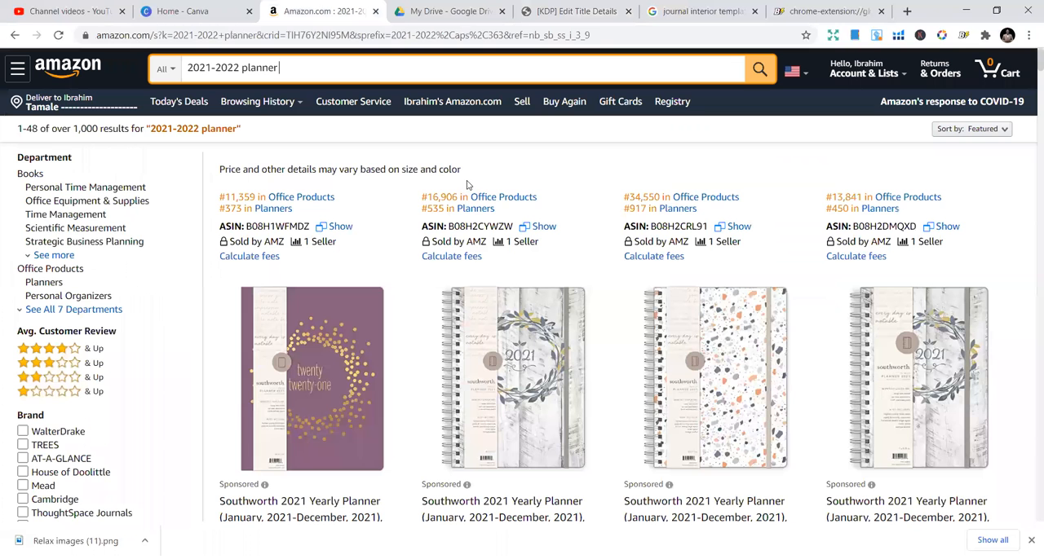
{"action": "key", "text": "Backspace"}
{"action": "type", "text": "n"}
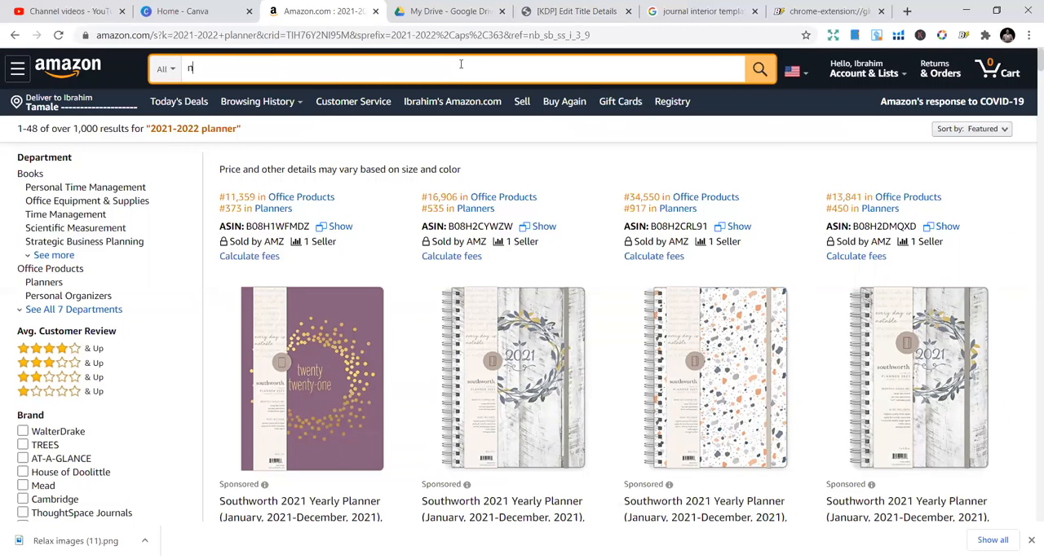
{"action": "type", "text": "otebook"}
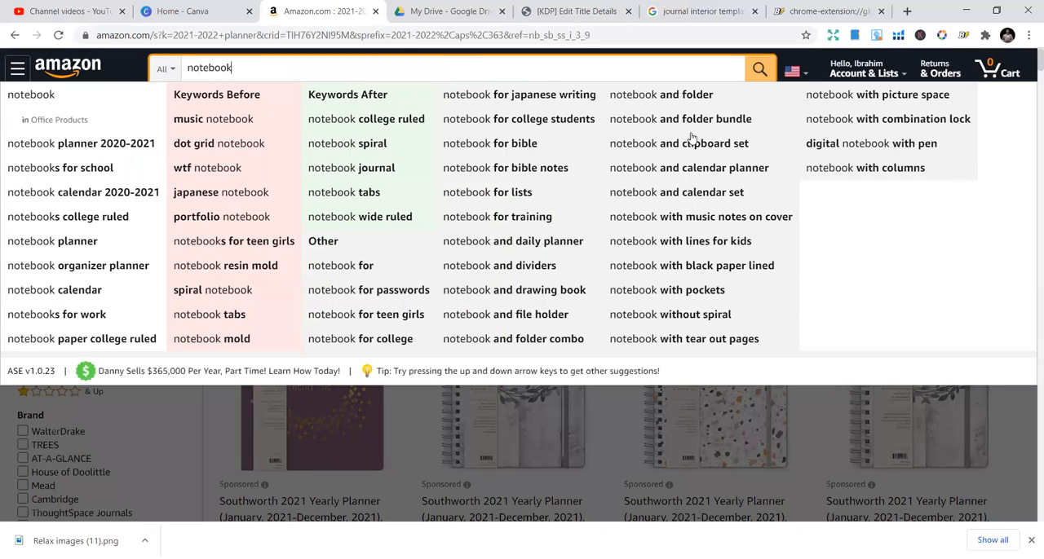
{"action": "mouse_move", "coordinate": [541, 158]}
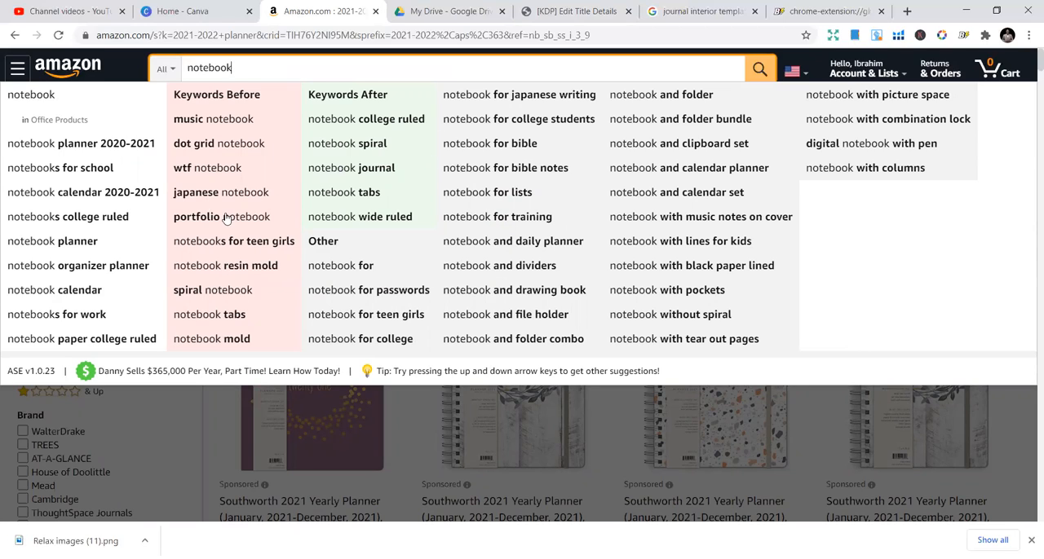
{"action": "mouse_move", "coordinate": [133, 227]}
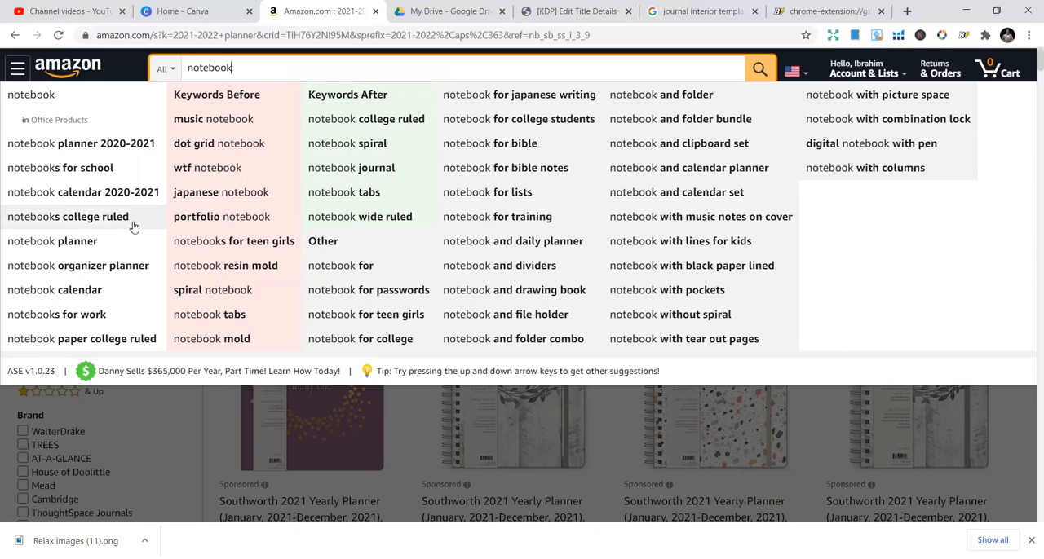
{"action": "mouse_move", "coordinate": [185, 284]}
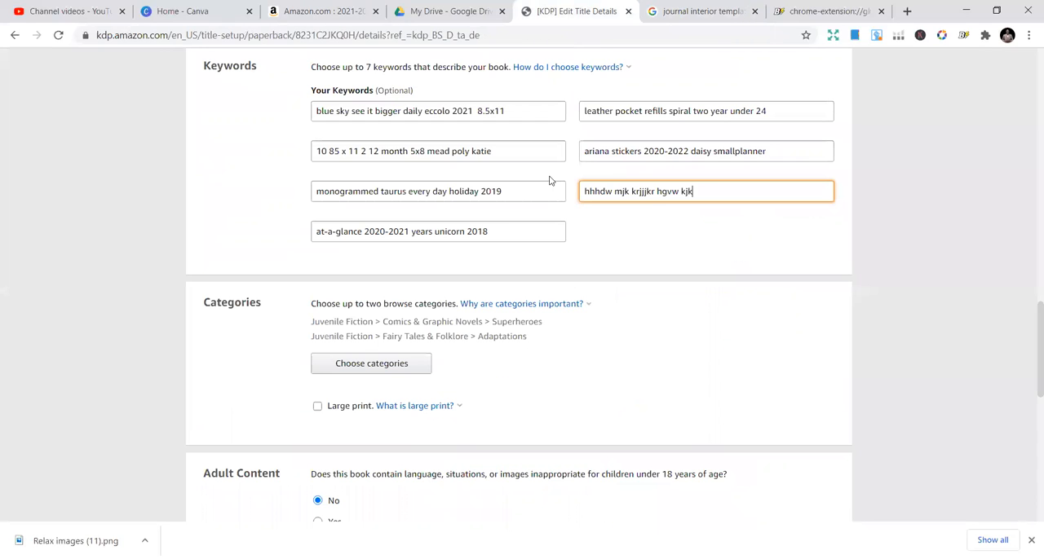
{"action": "mouse_move", "coordinate": [634, 212]}
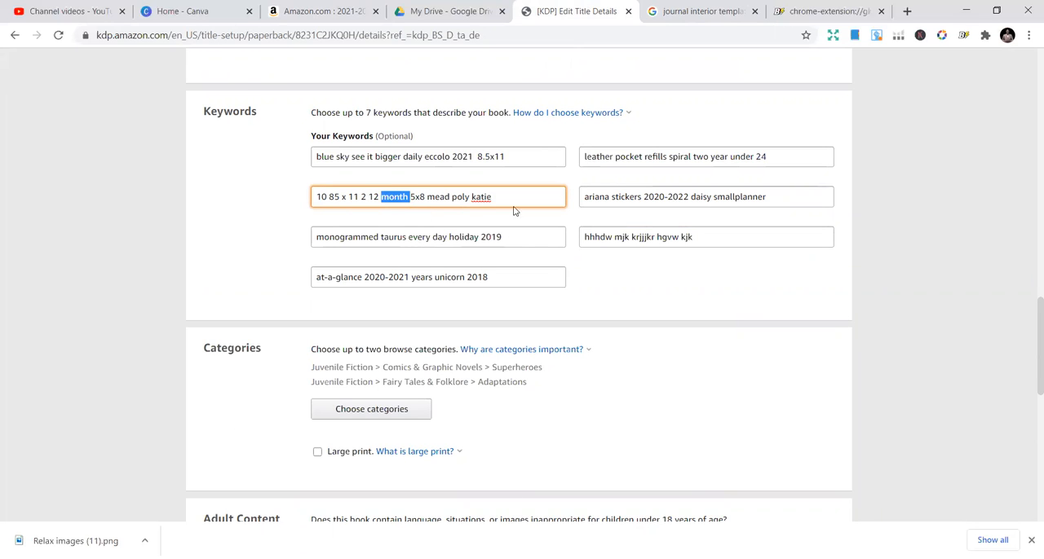
Scroll through the filled keyword fields and switch to the Google results for journal interior template
{"action": "scroll", "scroll_direction": "up", "scroll_amount": 3}
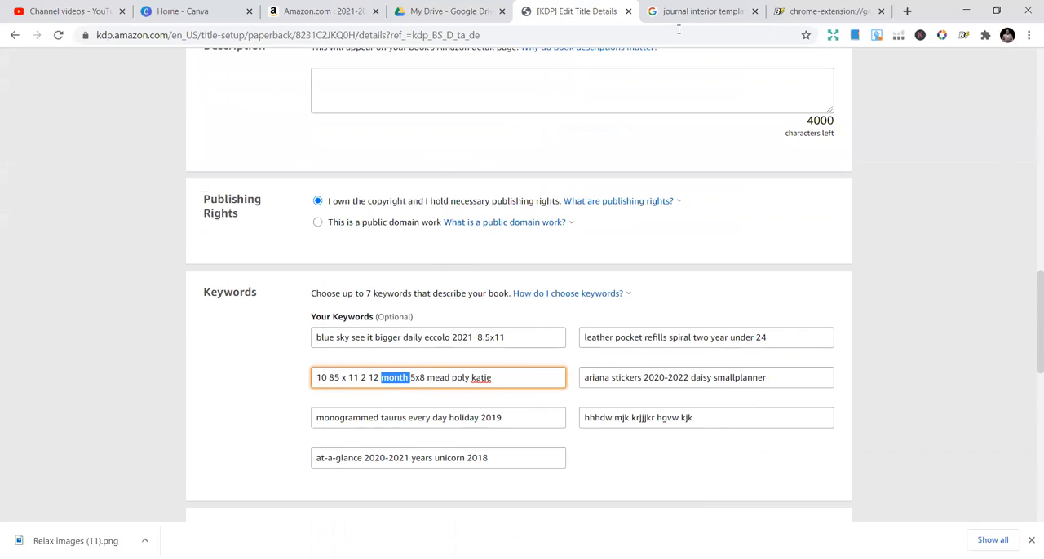
{"action": "left_click", "coordinate": [705, 10]}
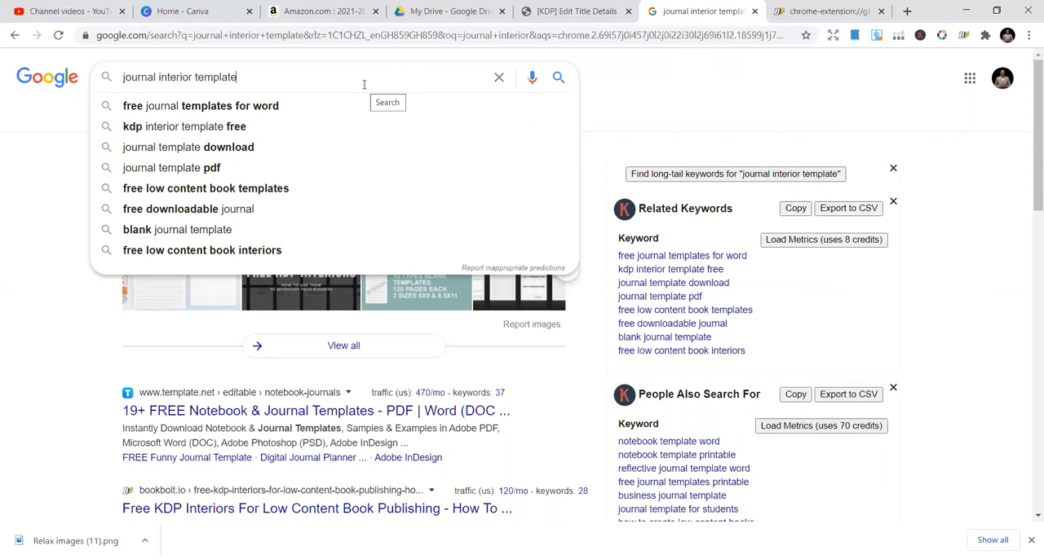
{"action": "triple_click", "coordinate": [180, 77]}
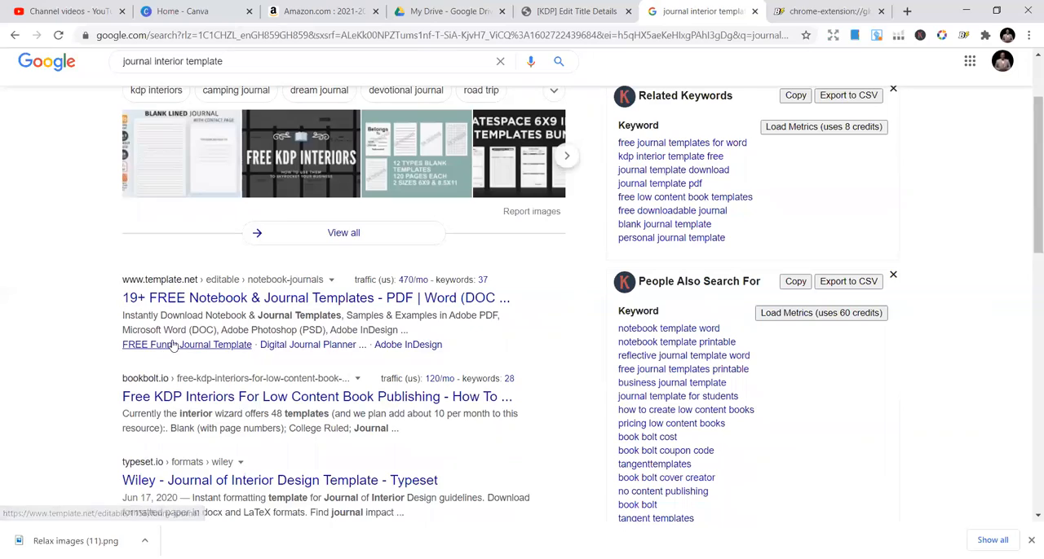
{"action": "scroll", "scroll_direction": "down", "scroll_amount": 3}
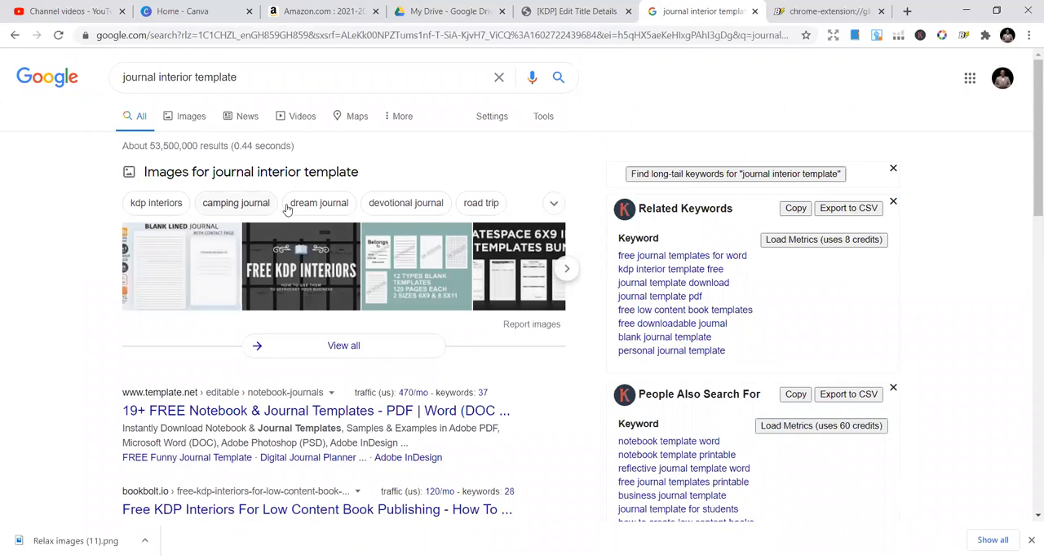
{"action": "scroll", "scroll_direction": "down", "scroll_amount": 3}
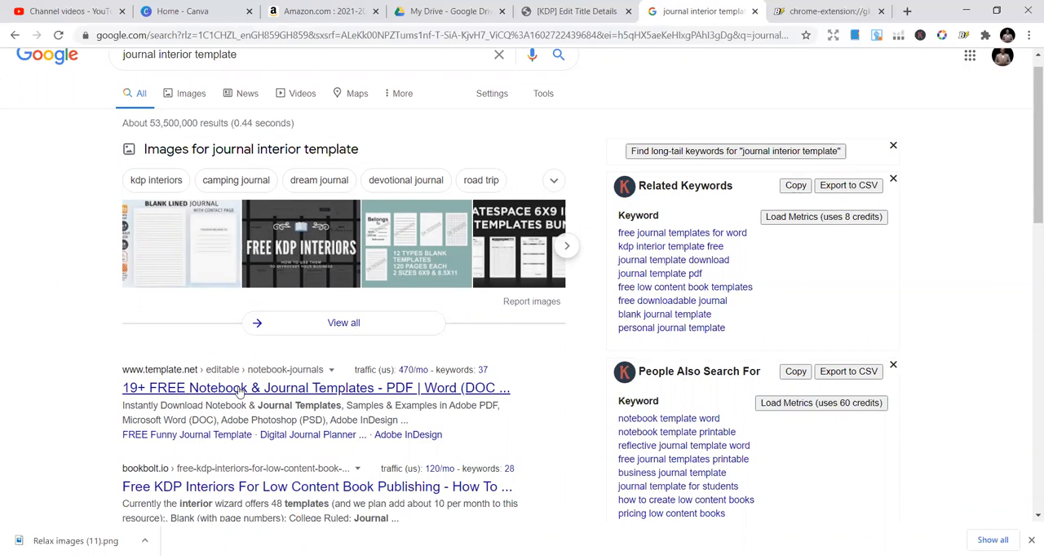
{"action": "mouse_move", "coordinate": [228, 188]}
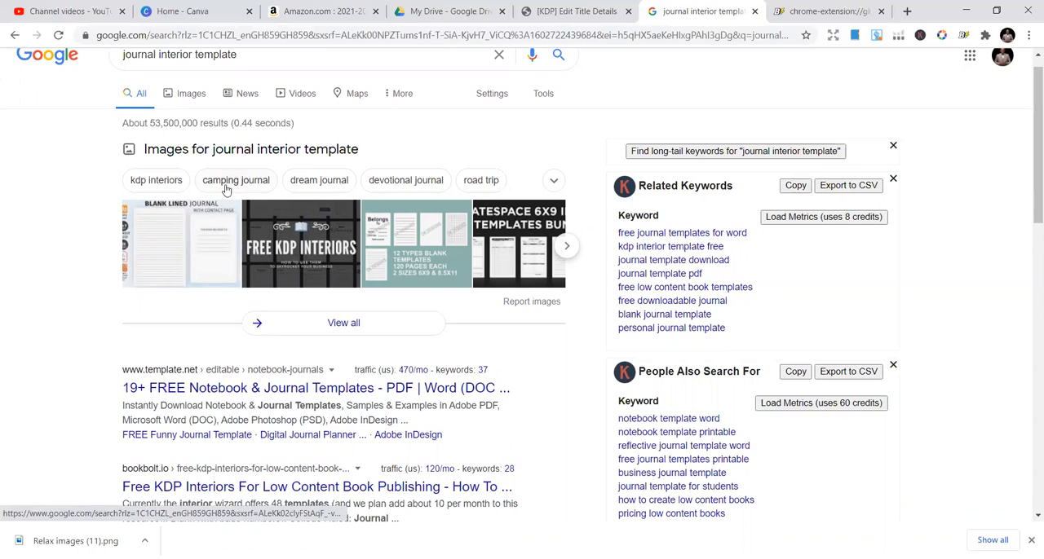
{"action": "mouse_move", "coordinate": [95, 263]}
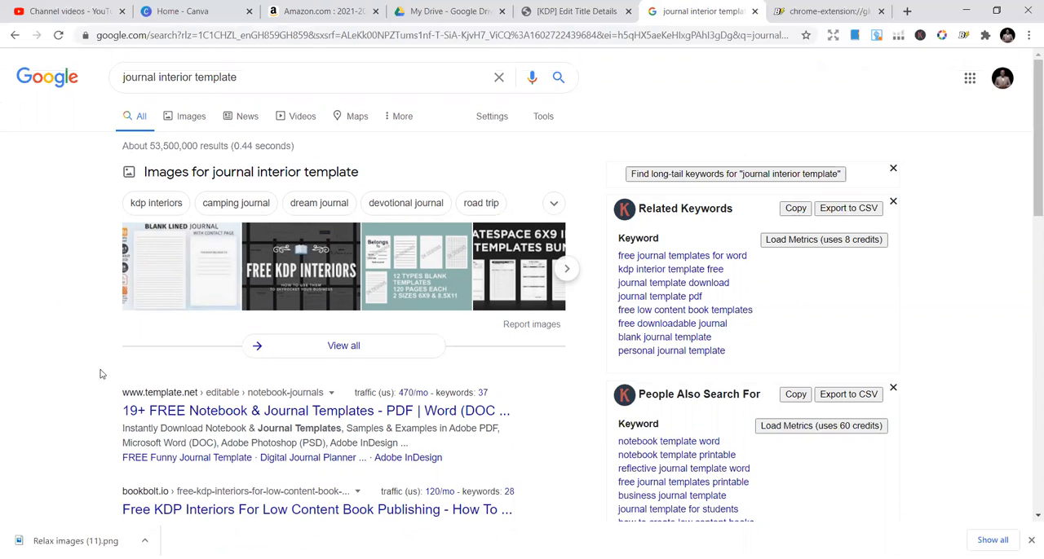
{"action": "mouse_move", "coordinate": [185, 434]}
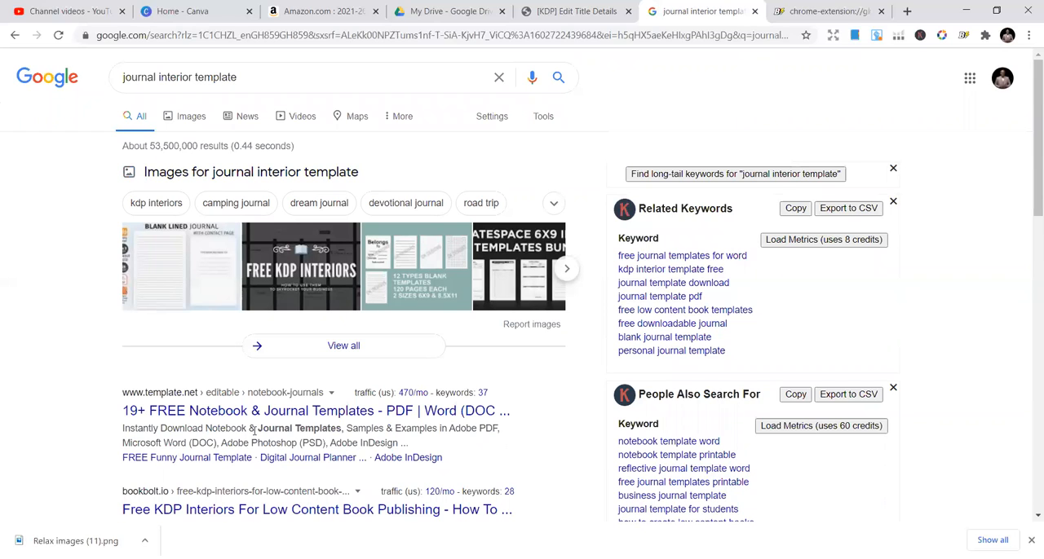
{"action": "double_click", "coordinate": [296, 429]}
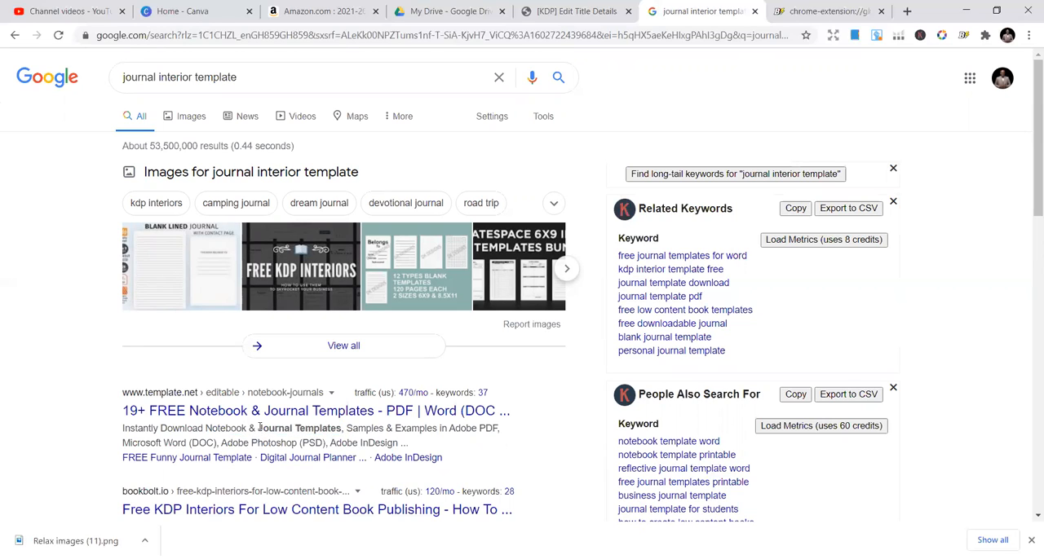
{"action": "double_click", "coordinate": [303, 428]}
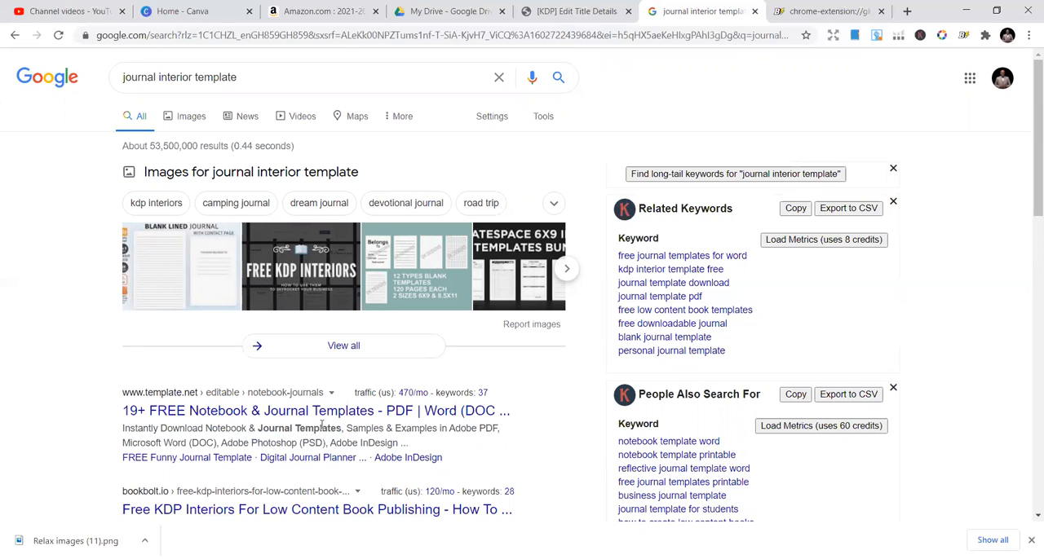
{"action": "left_click", "coordinate": [181, 76]}
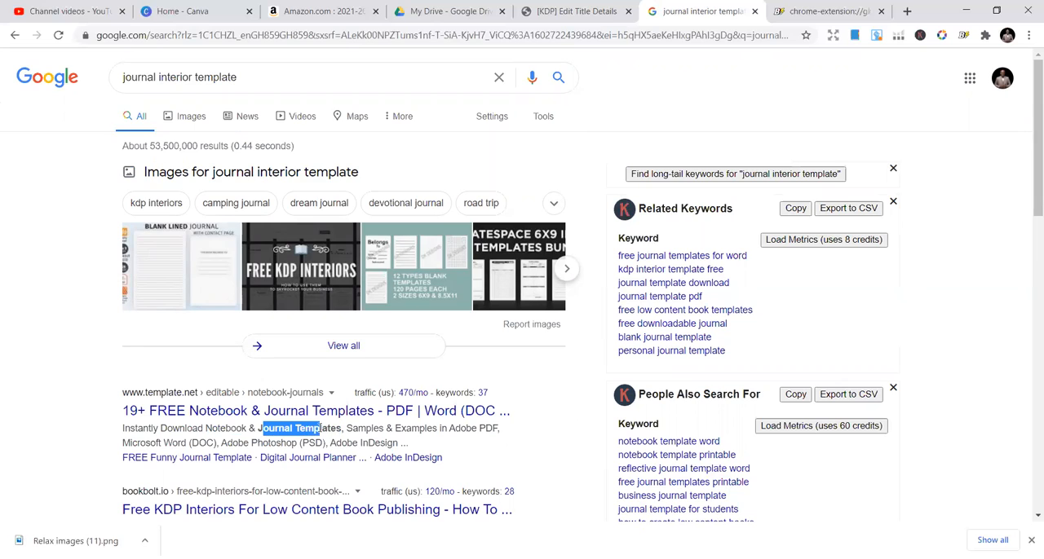
{"action": "mouse_move", "coordinate": [285, 418]}
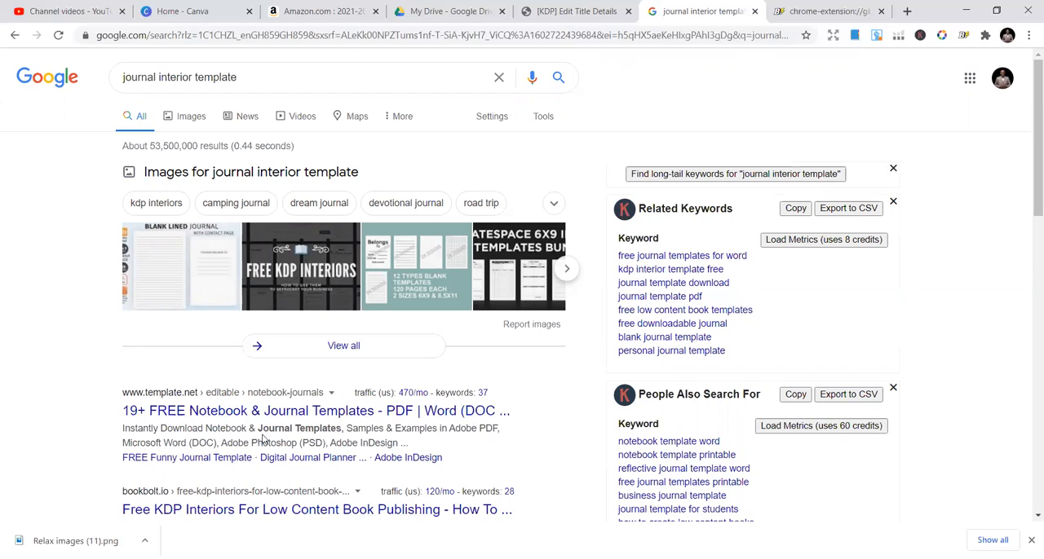
{"action": "mouse_move", "coordinate": [345, 411]}
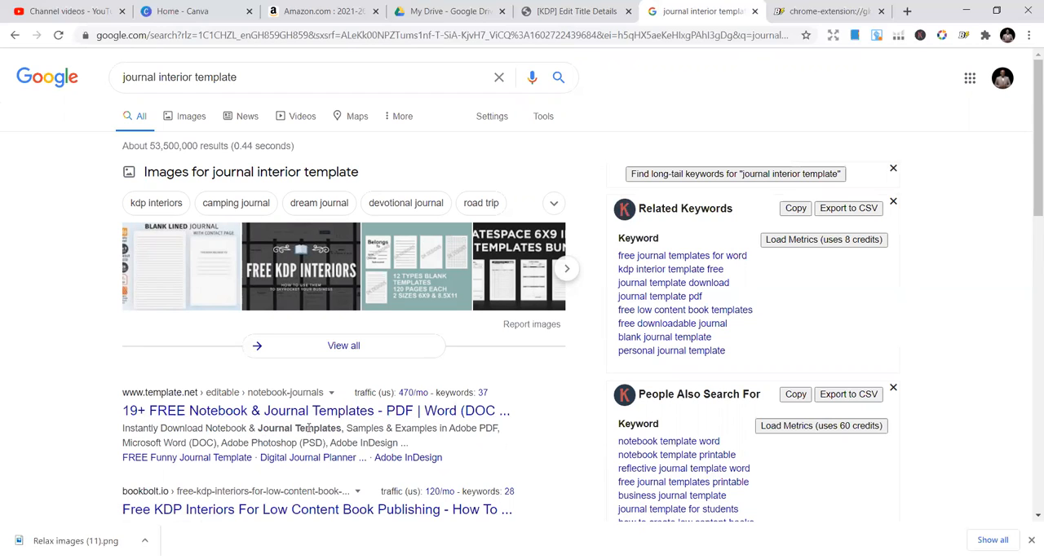
{"action": "double_click", "coordinate": [304, 429]}
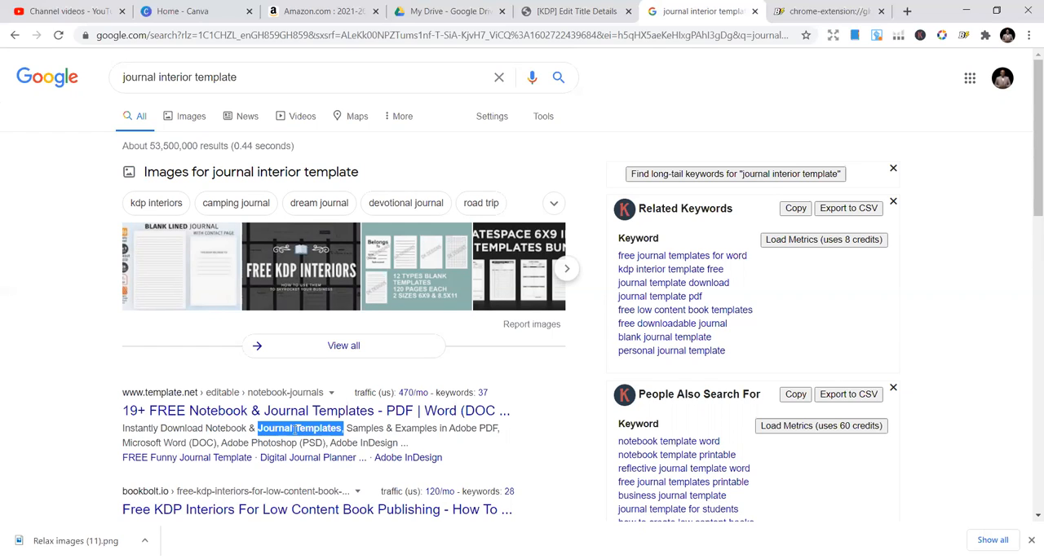
{"action": "mouse_move", "coordinate": [192, 225]}
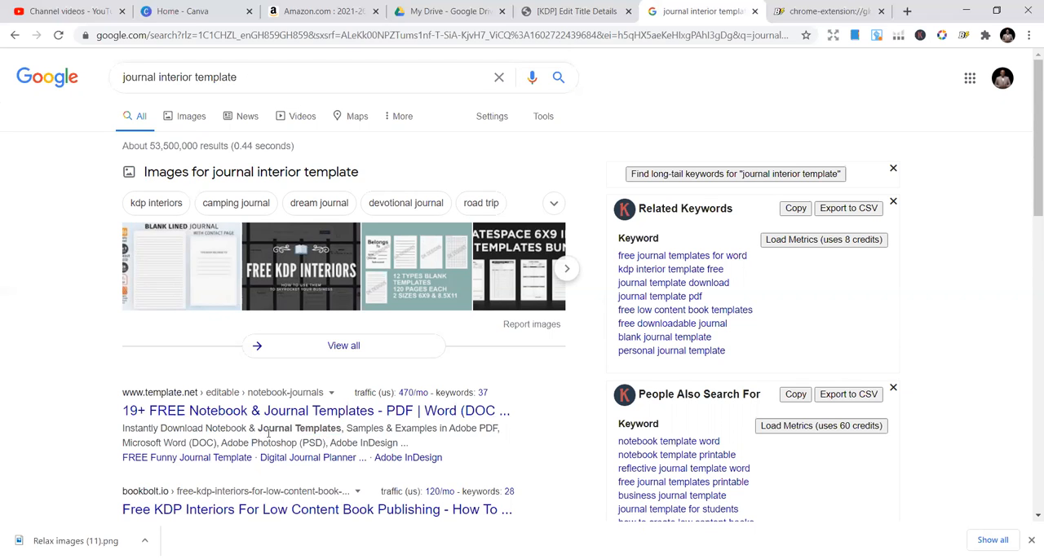
Highlight 'interior' and 'Journal' in the Book Bolt snippet, then return to the KDP details form
{"action": "scroll", "scroll_direction": "down", "scroll_amount": 3}
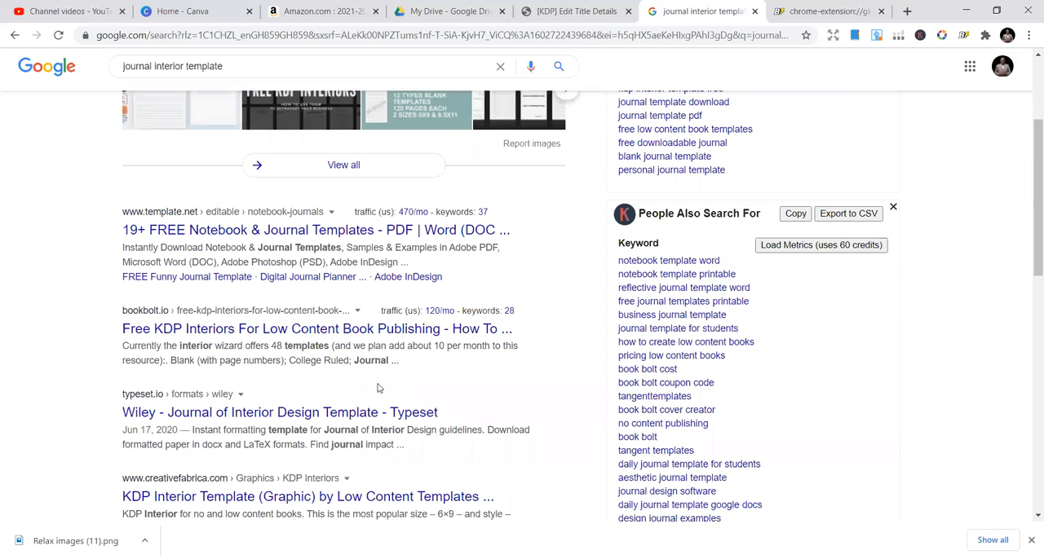
{"action": "mouse_move", "coordinate": [372, 378]}
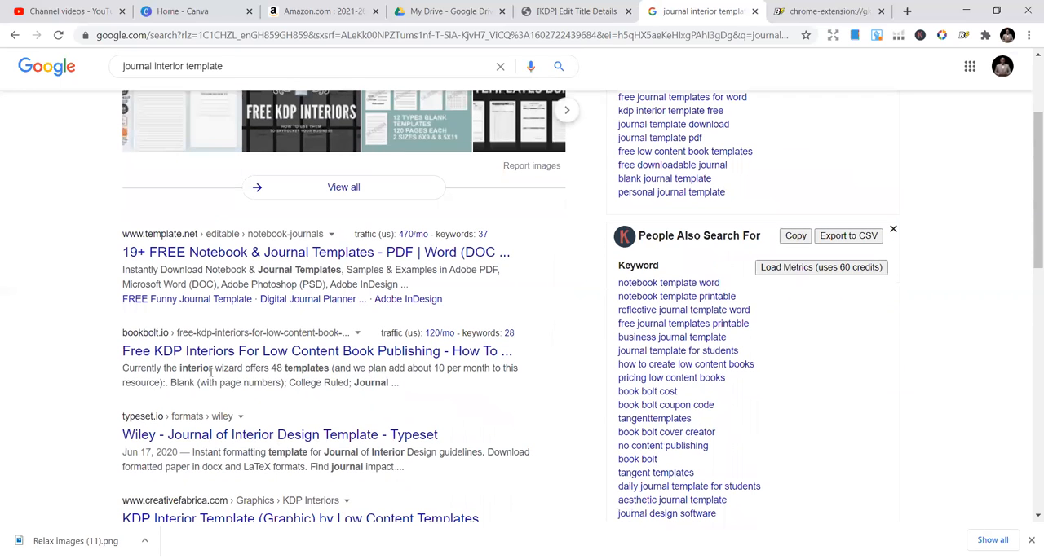
{"action": "double_click", "coordinate": [196, 367]}
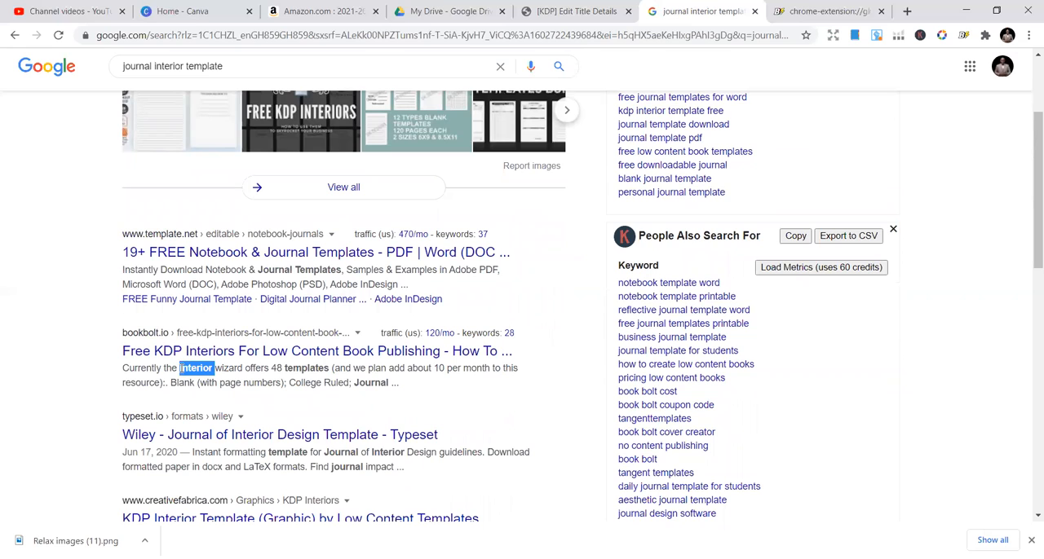
{"action": "mouse_move", "coordinate": [305, 319]}
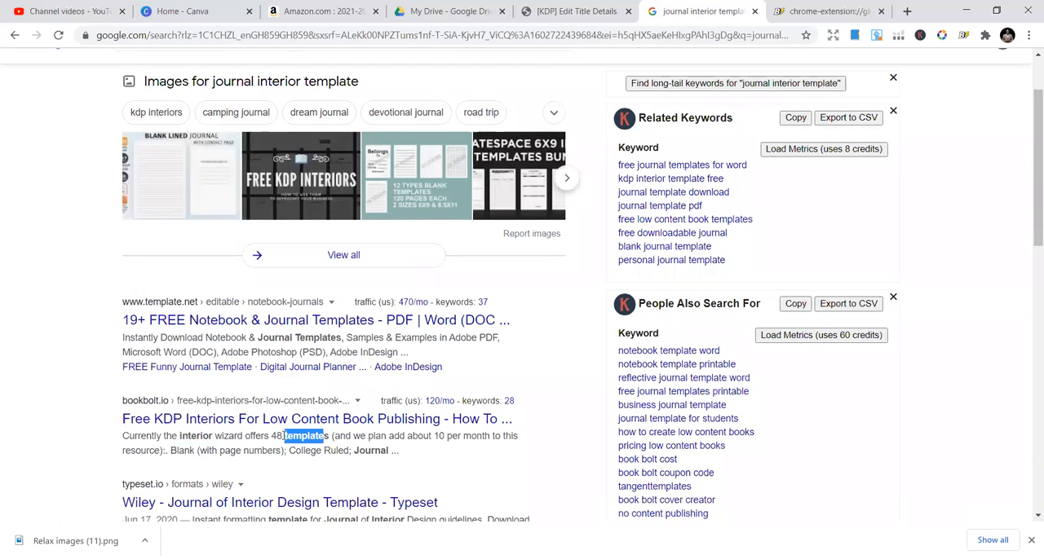
{"action": "double_click", "coordinate": [371, 451]}
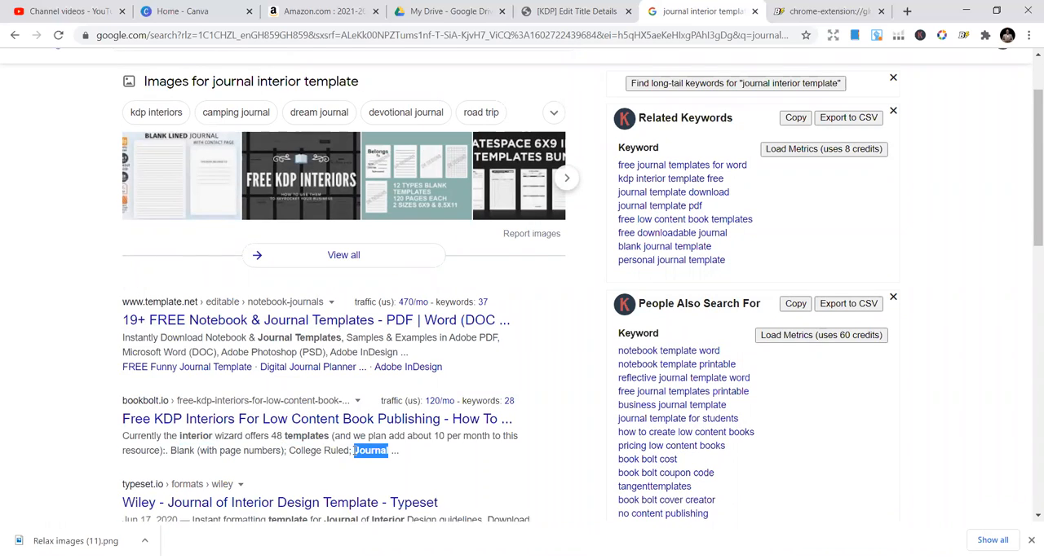
{"action": "mouse_move", "coordinate": [209, 464]}
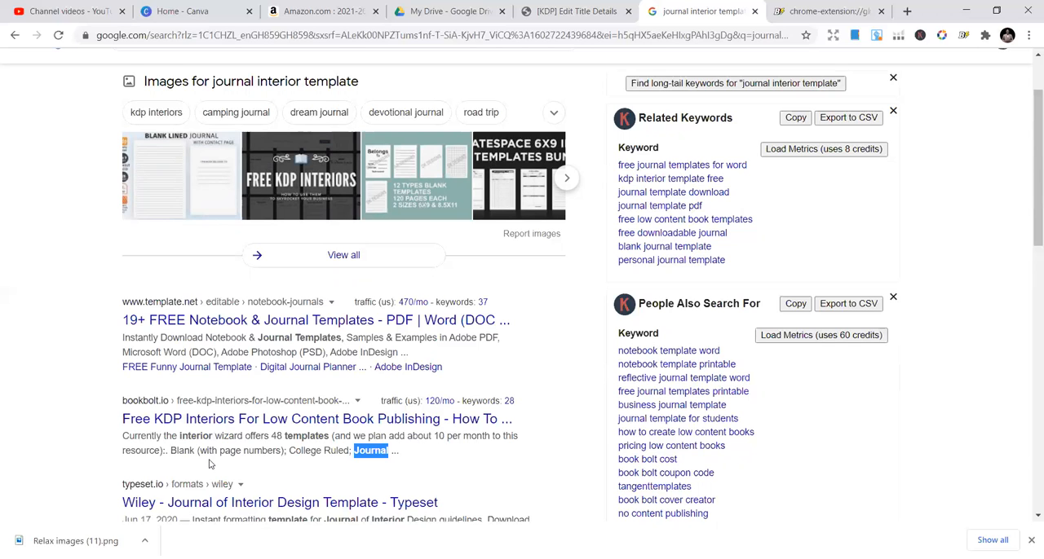
{"action": "scroll", "scroll_direction": "down", "scroll_amount": 3}
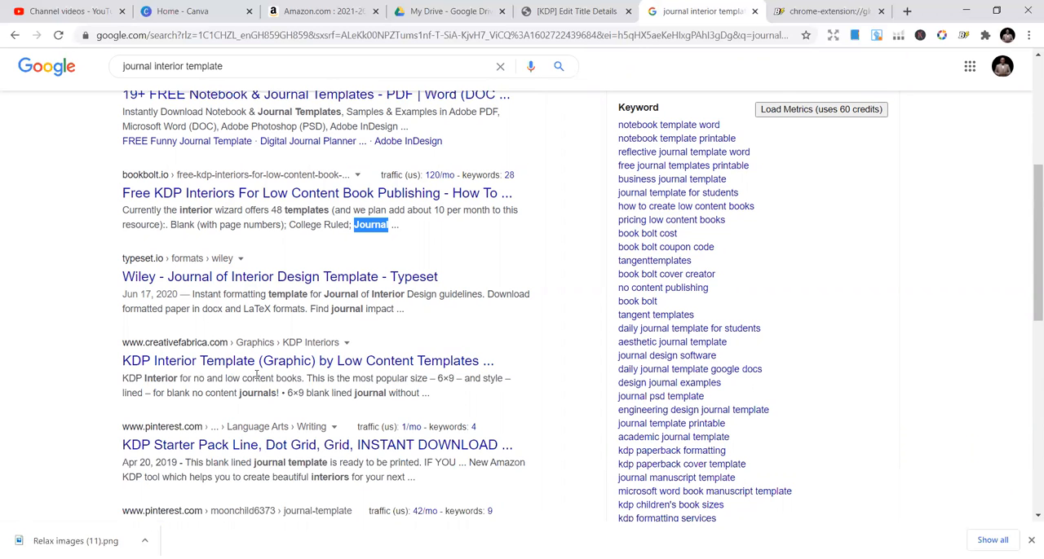
{"action": "scroll", "scroll_direction": "up", "scroll_amount": 3}
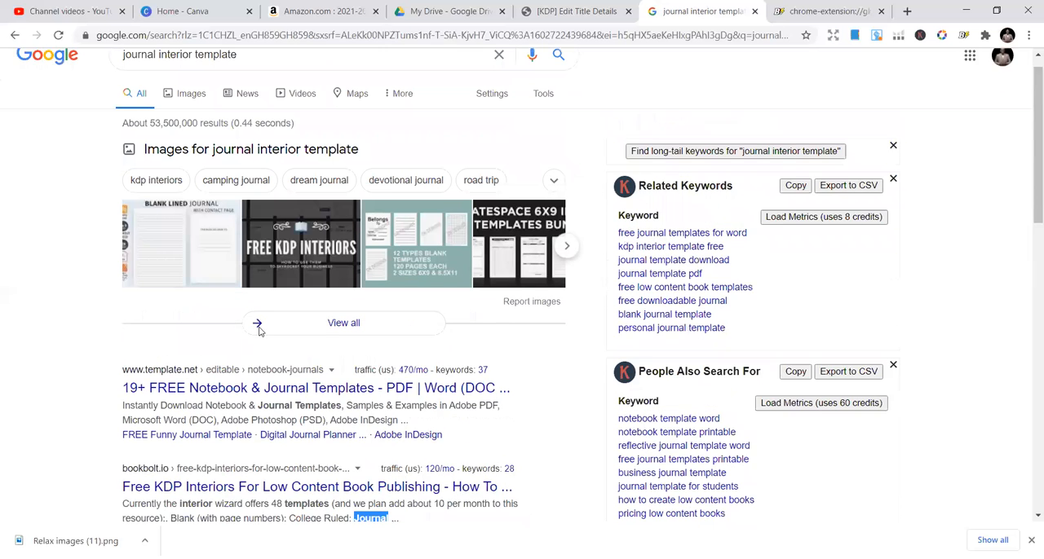
{"action": "left_click", "coordinate": [566, 11]}
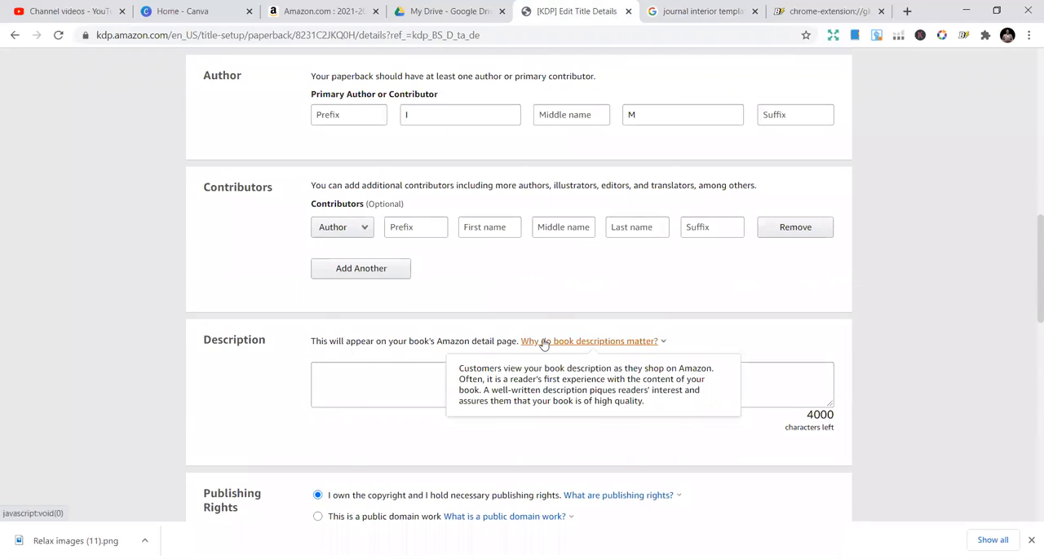
Overwrite the monogrammed taurus keyword with 'holiday journal' and move into the at-a-glance keyword entry
{"action": "scroll", "scroll_direction": "down", "scroll_amount": 3}
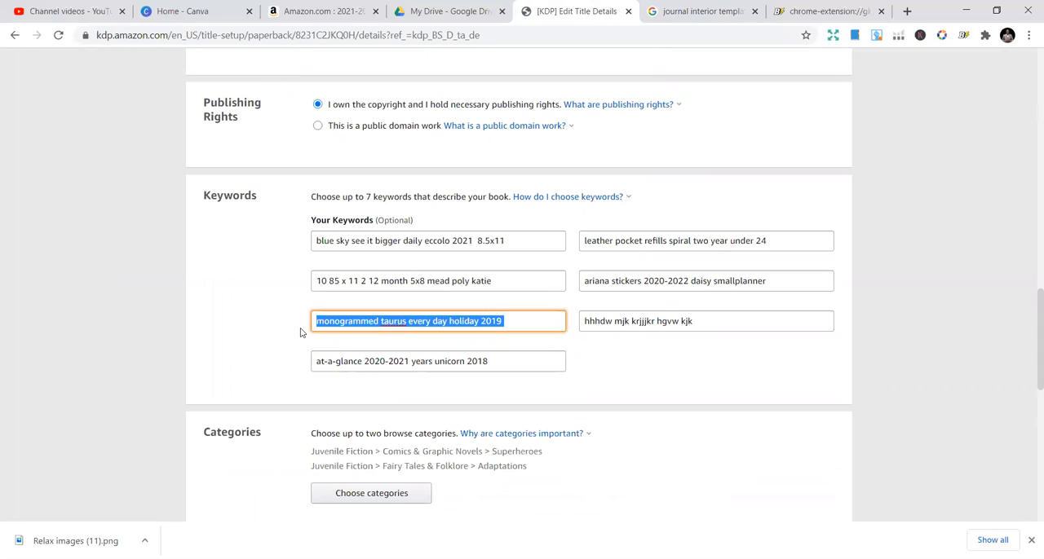
{"action": "type", "text": "holiday"}
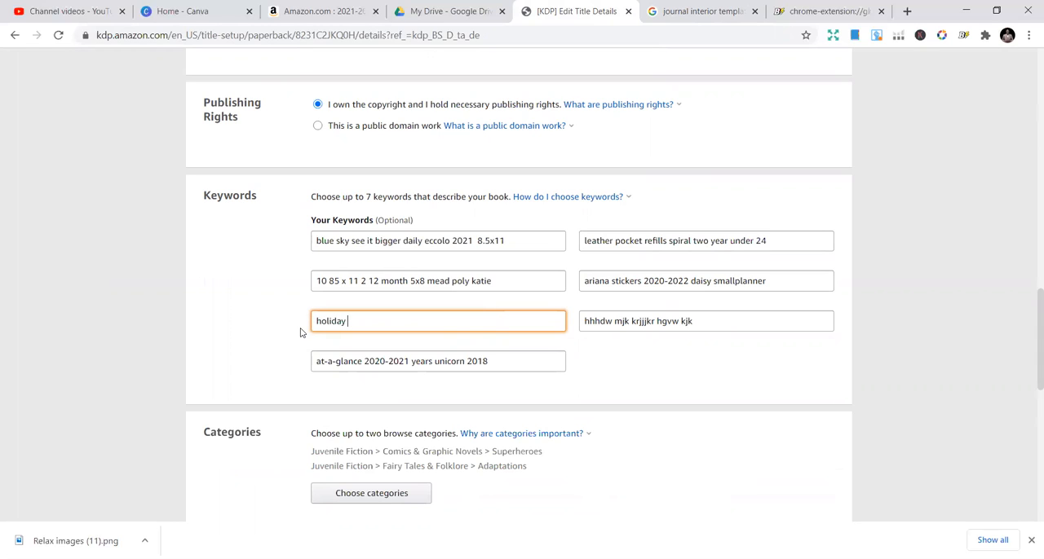
{"action": "type", "text": "jou"}
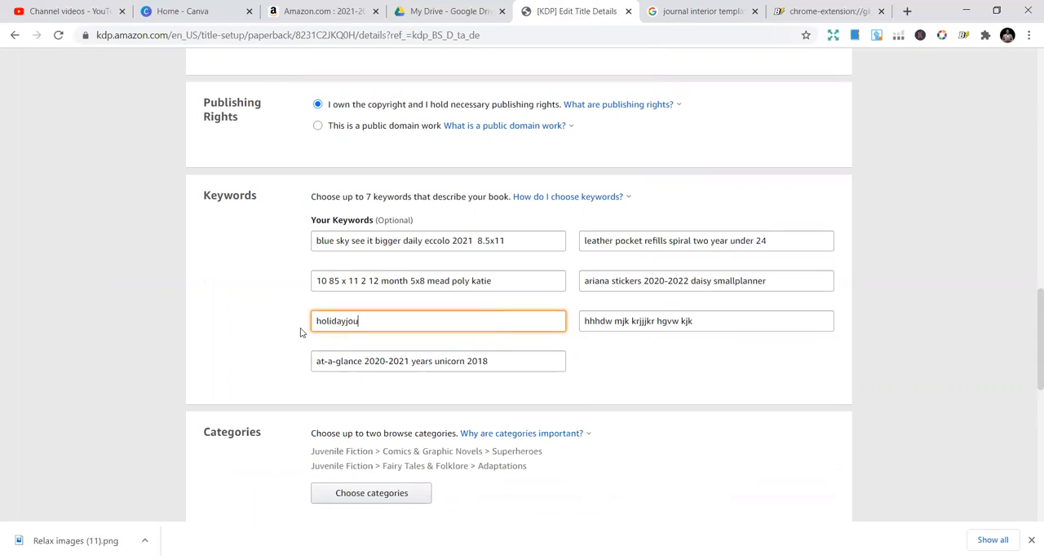
{"action": "type", "text": "rnal"}
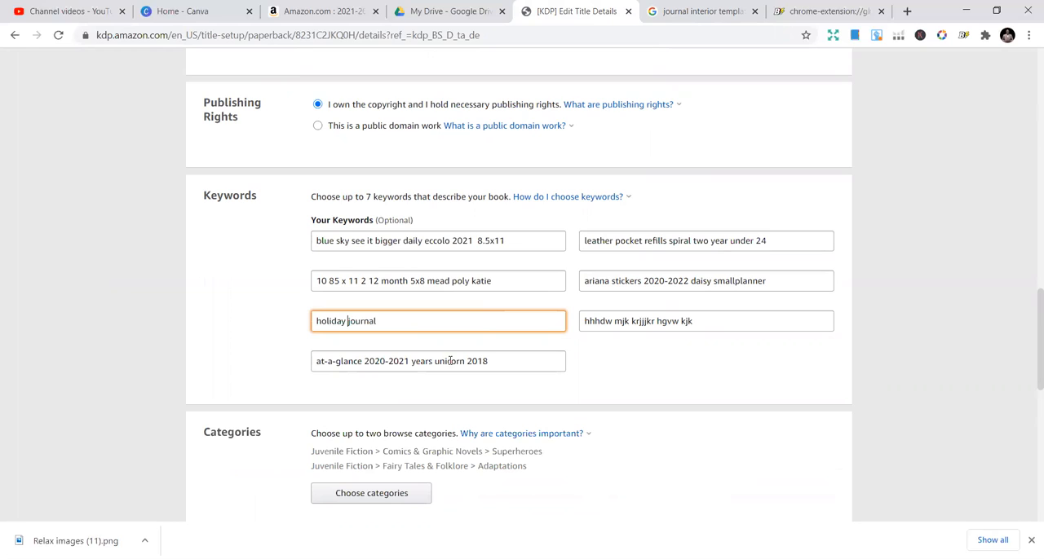
{"action": "left_click", "coordinate": [446, 361]}
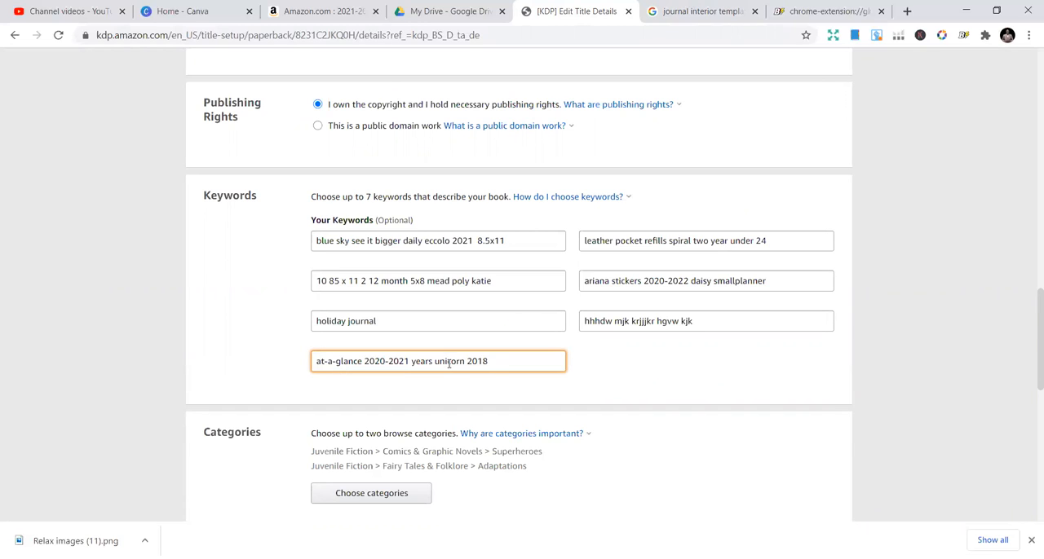
{"action": "left_click", "coordinate": [438, 321]}
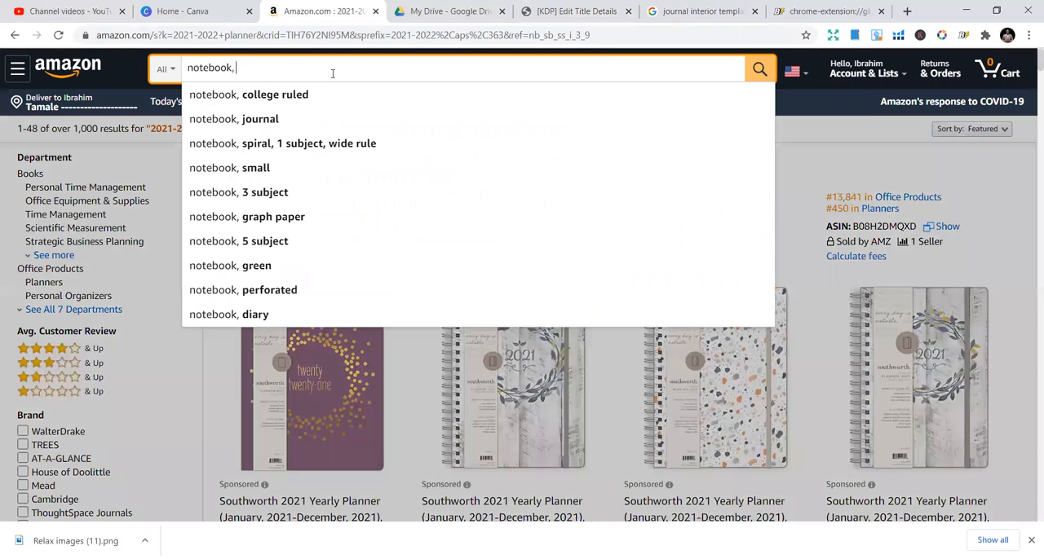
Search Amazon for 'notebook, college', then return to the KDP paperback details form
{"action": "type", "text": "co"}
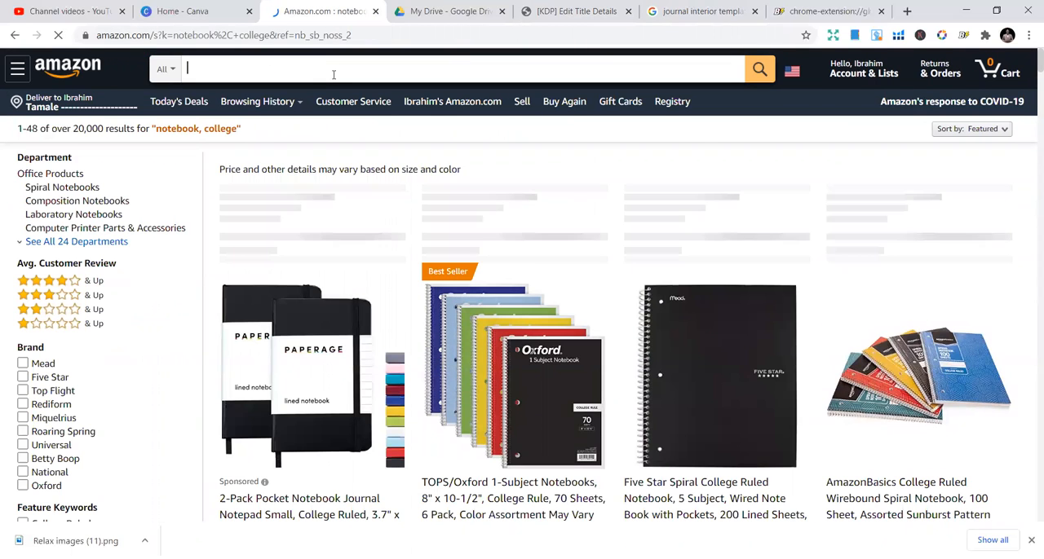
{"action": "type", "text": "notebook, college"}
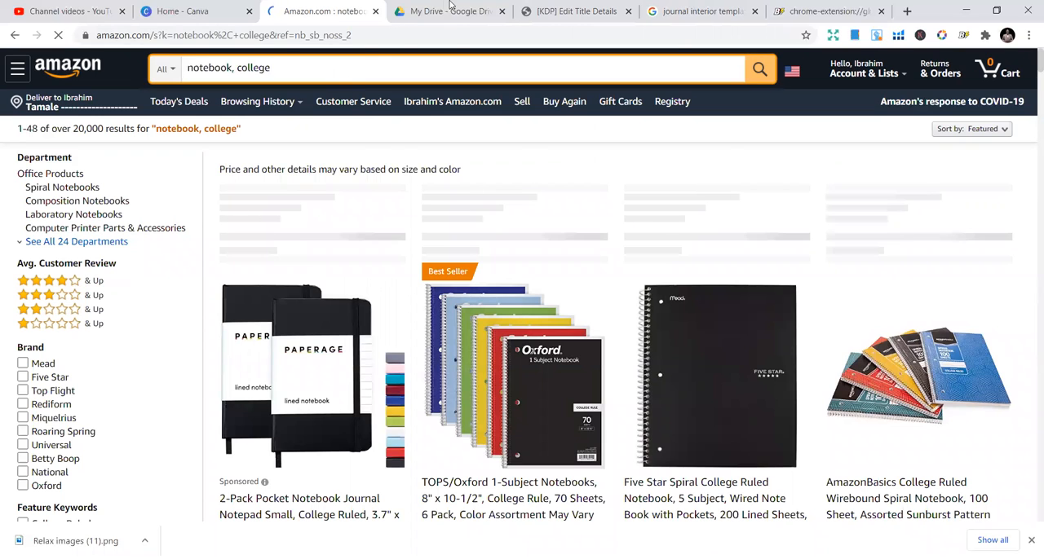
{"action": "left_click", "coordinate": [585, 11]}
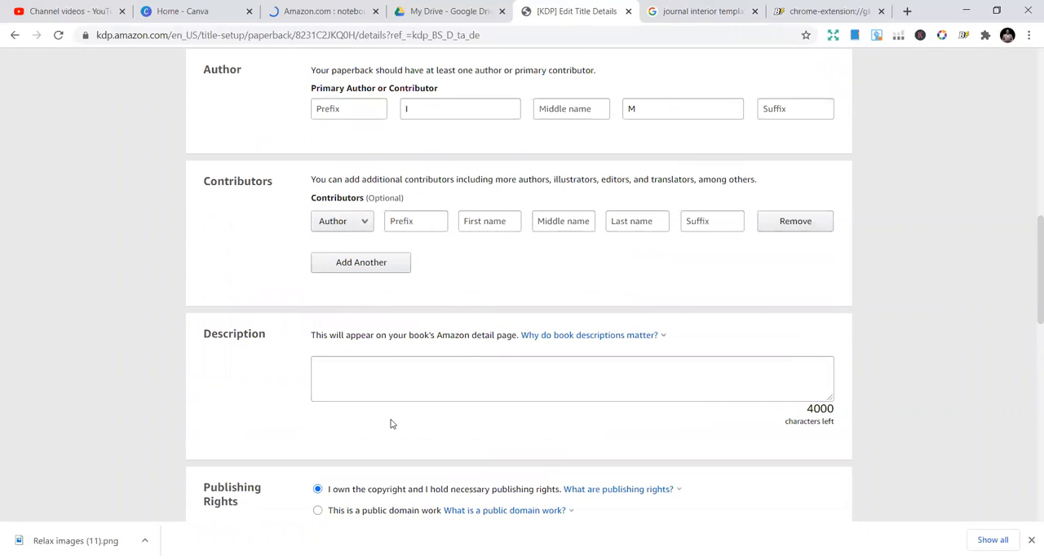
{"action": "scroll", "scroll_direction": "down", "scroll_amount": 3}
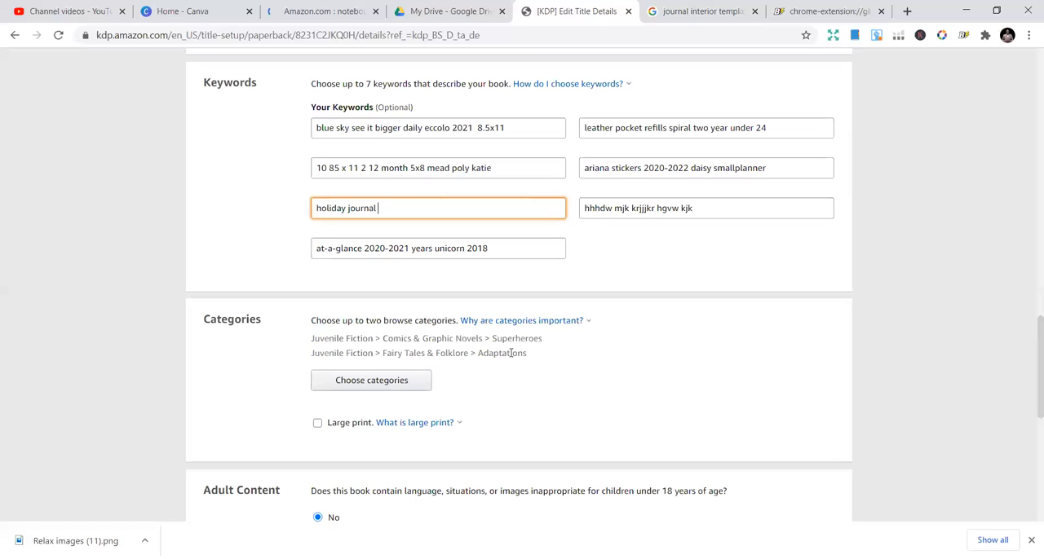
{"action": "left_click", "coordinate": [824, 12]}
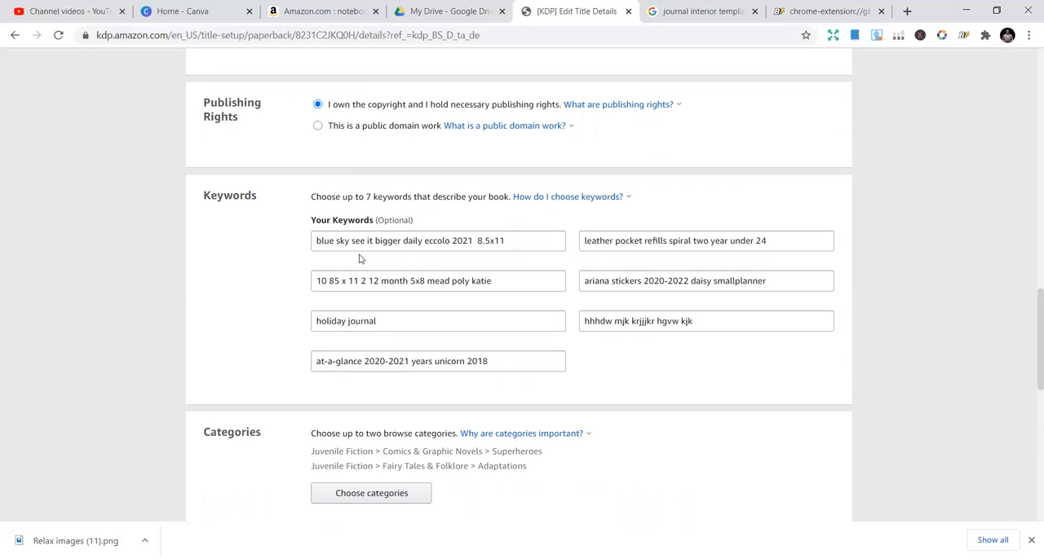
{"action": "mouse_move", "coordinate": [885, 432]}
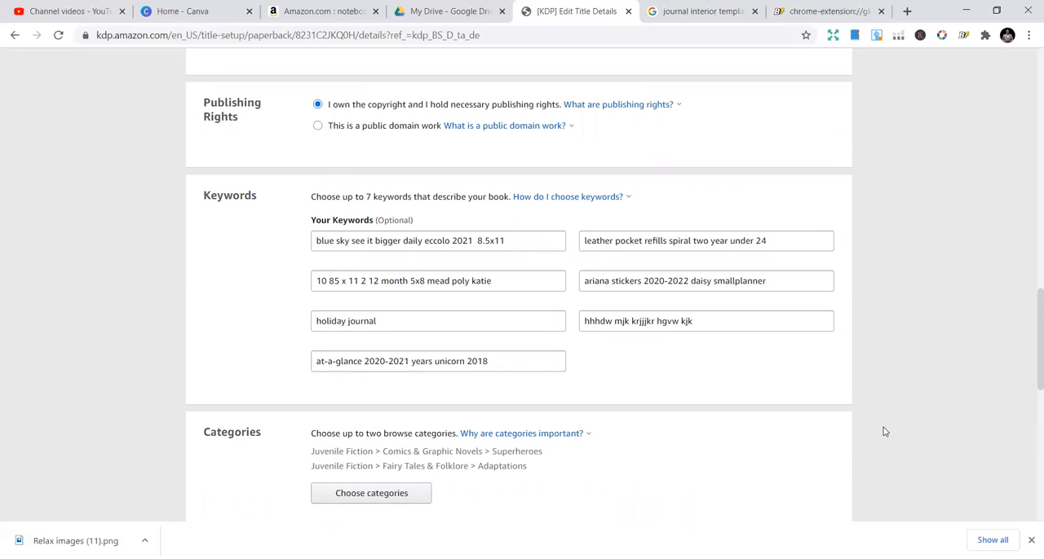